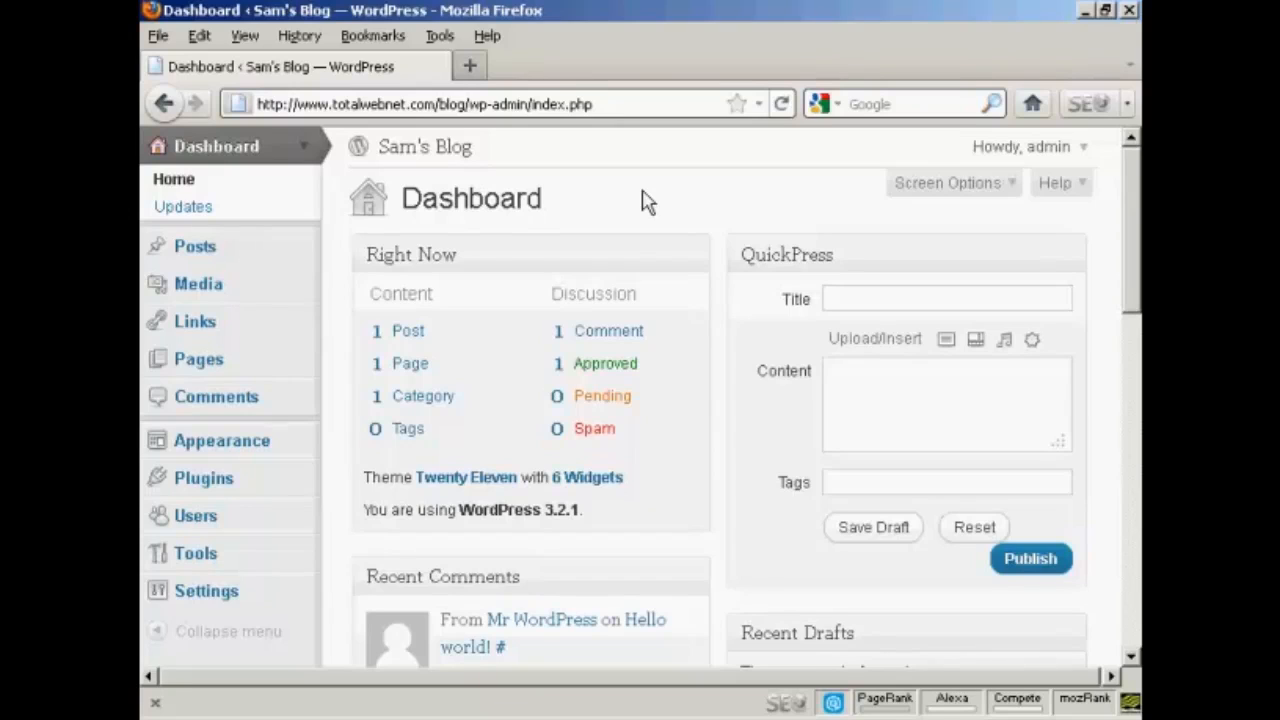
pyautogui.moveTo(196, 250)
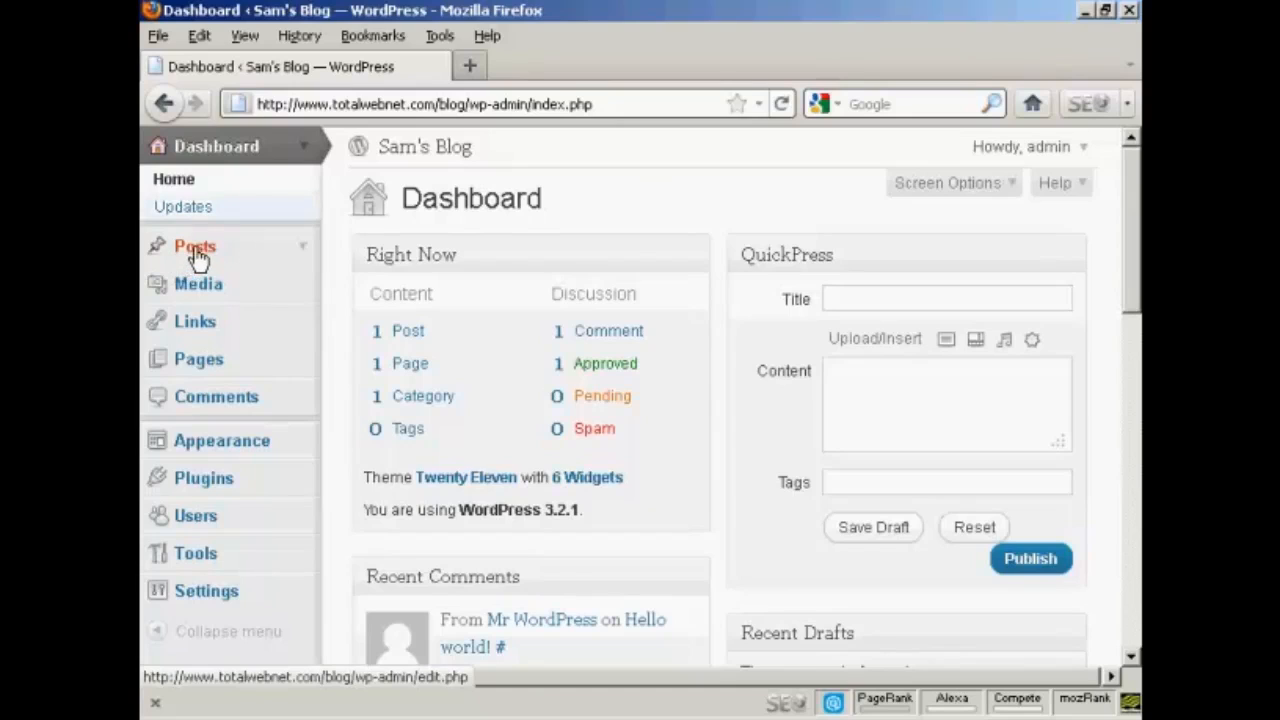
# - Go from the Posts list to a blank Add New Post editor
pyautogui.click(196, 246)
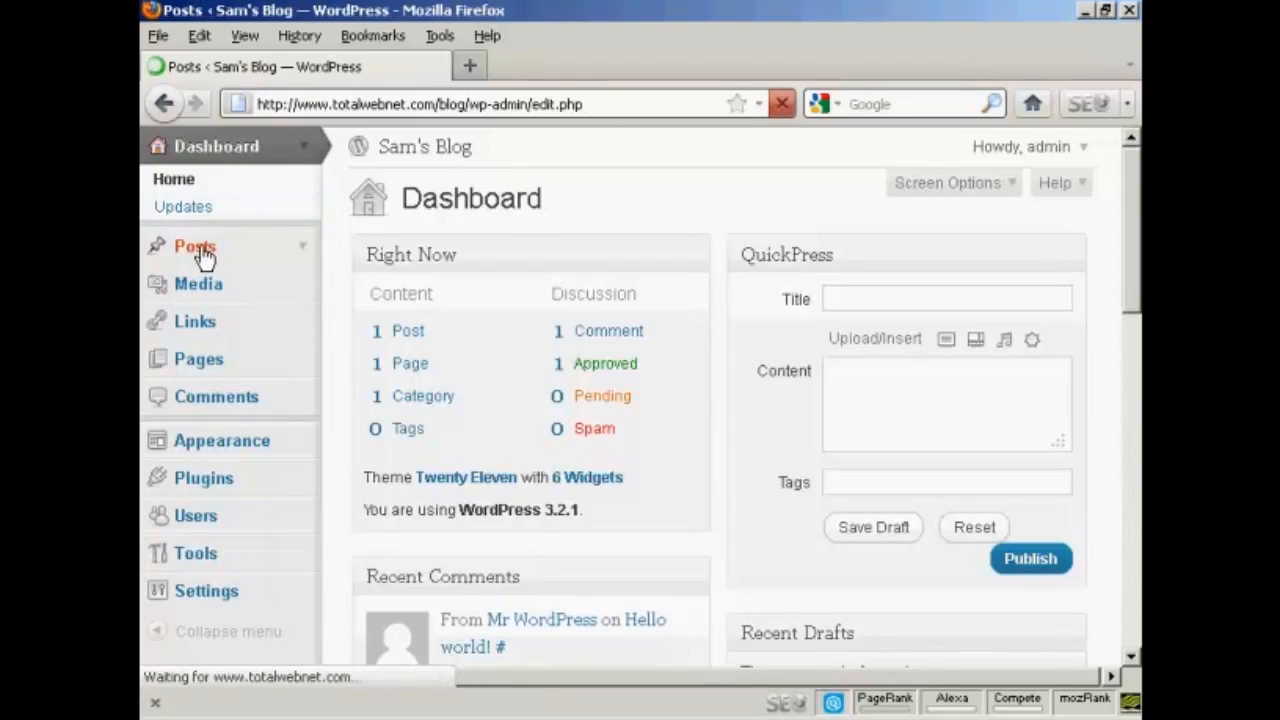
pyautogui.click(194, 246)
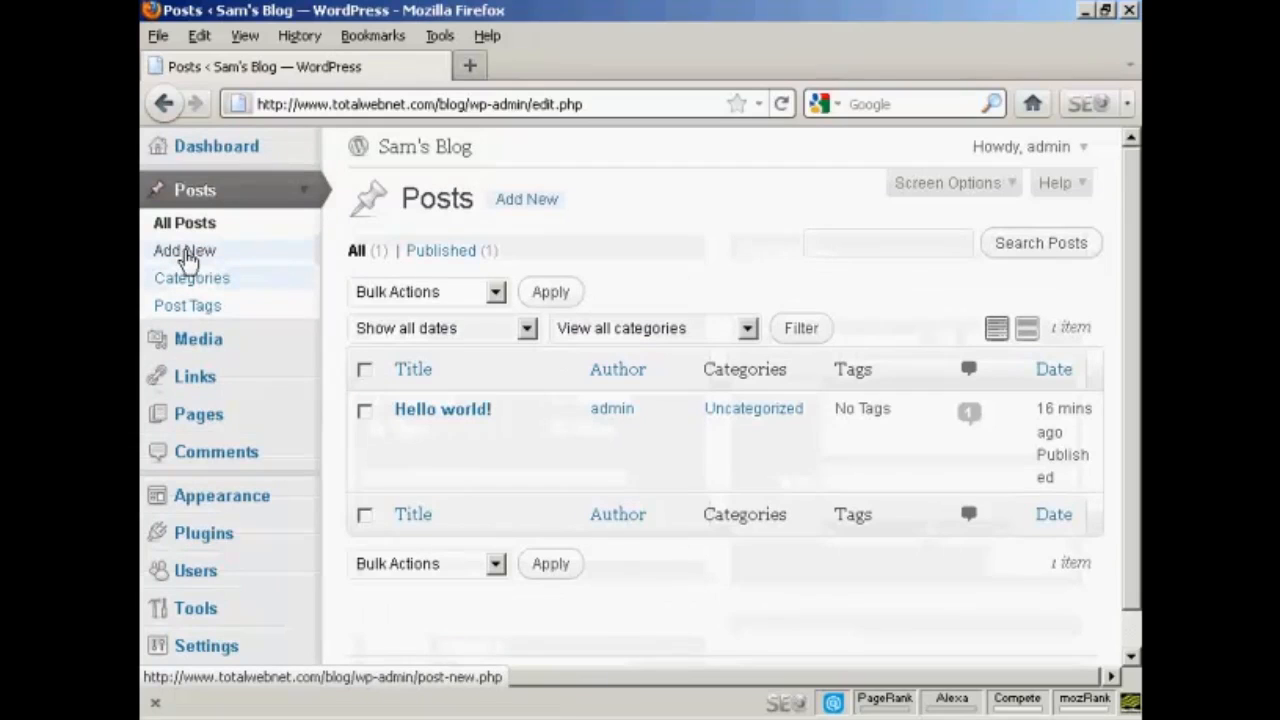
pyautogui.click(184, 252)
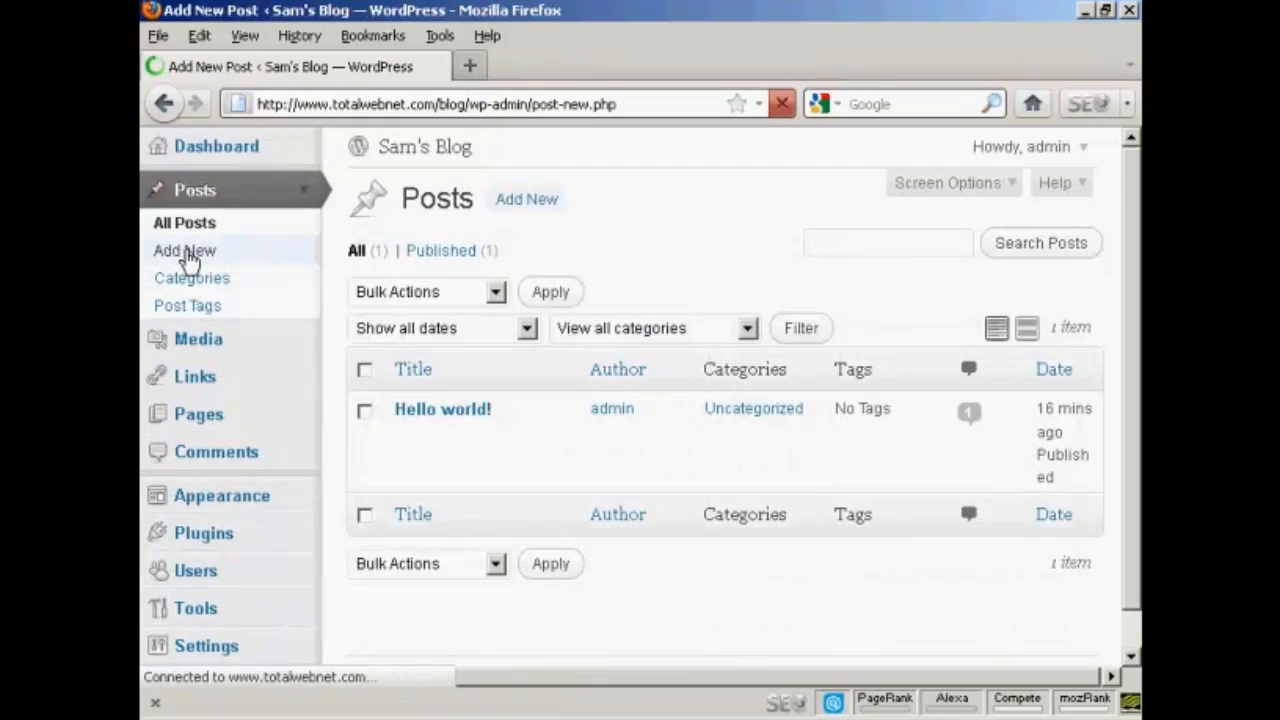
pyautogui.click(184, 250)
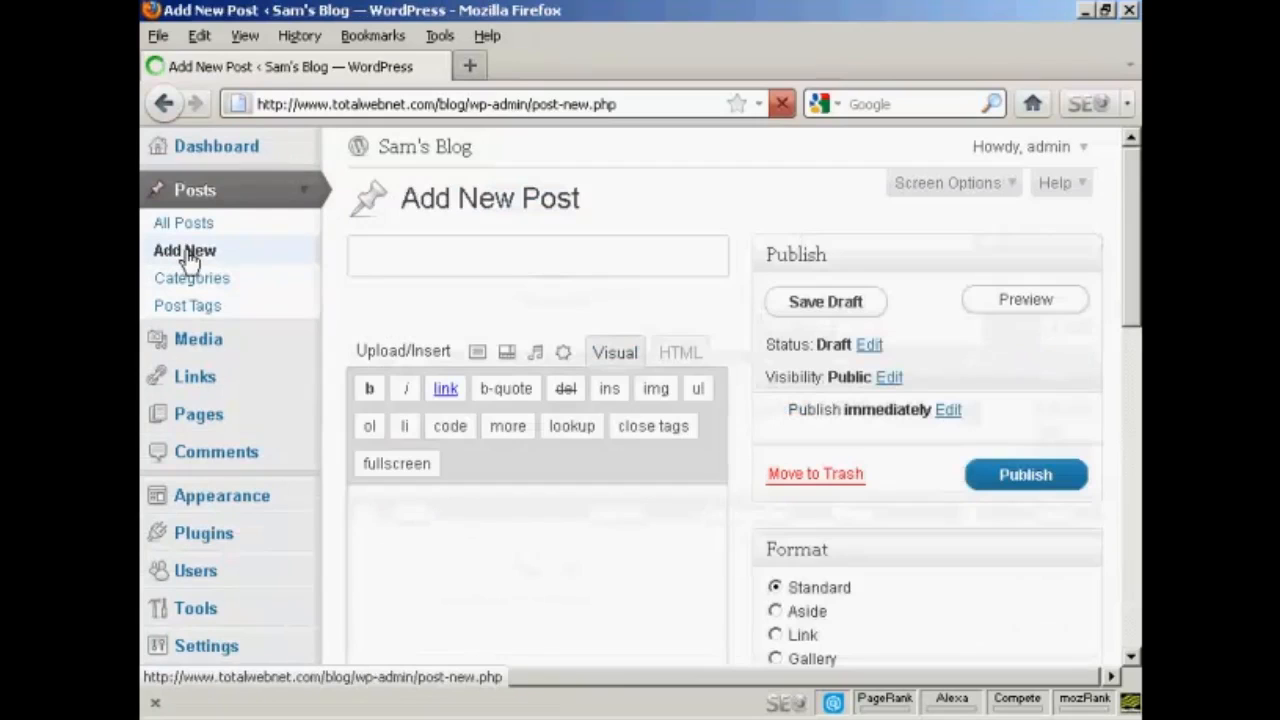
# - Give the new post the title 'All About Sam'
pyautogui.click(536, 256)
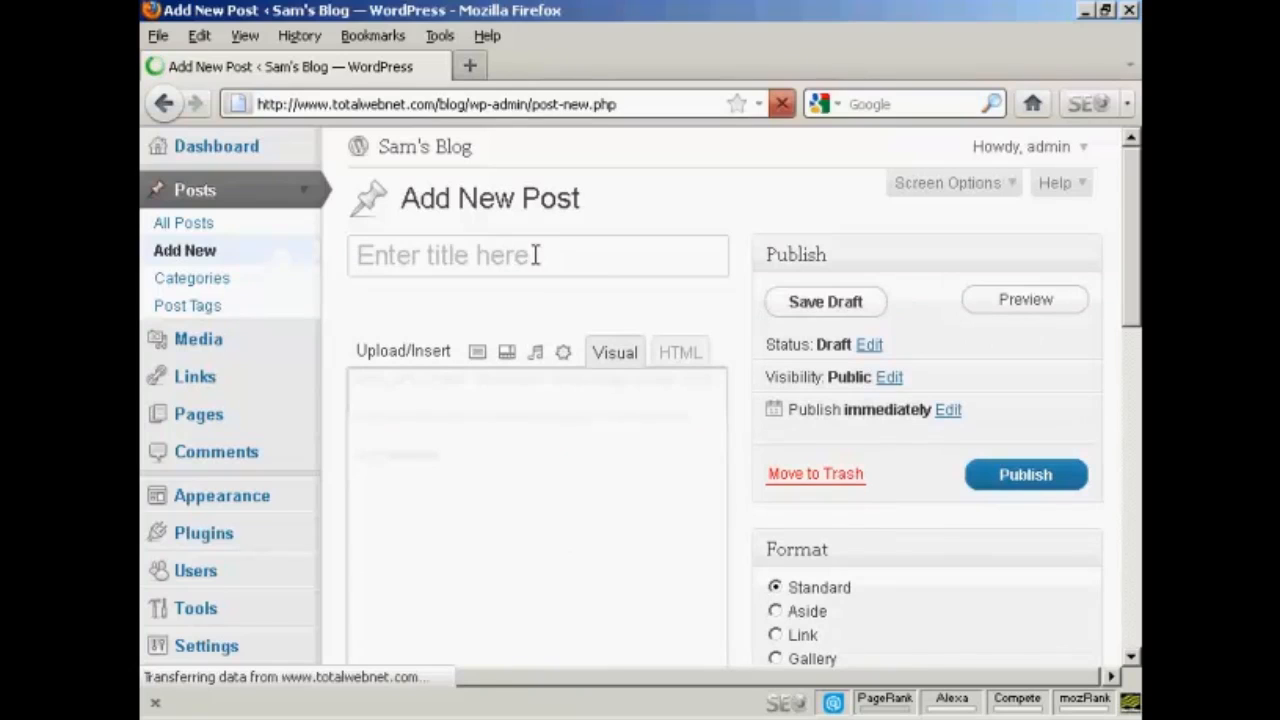
pyautogui.click(538, 256)
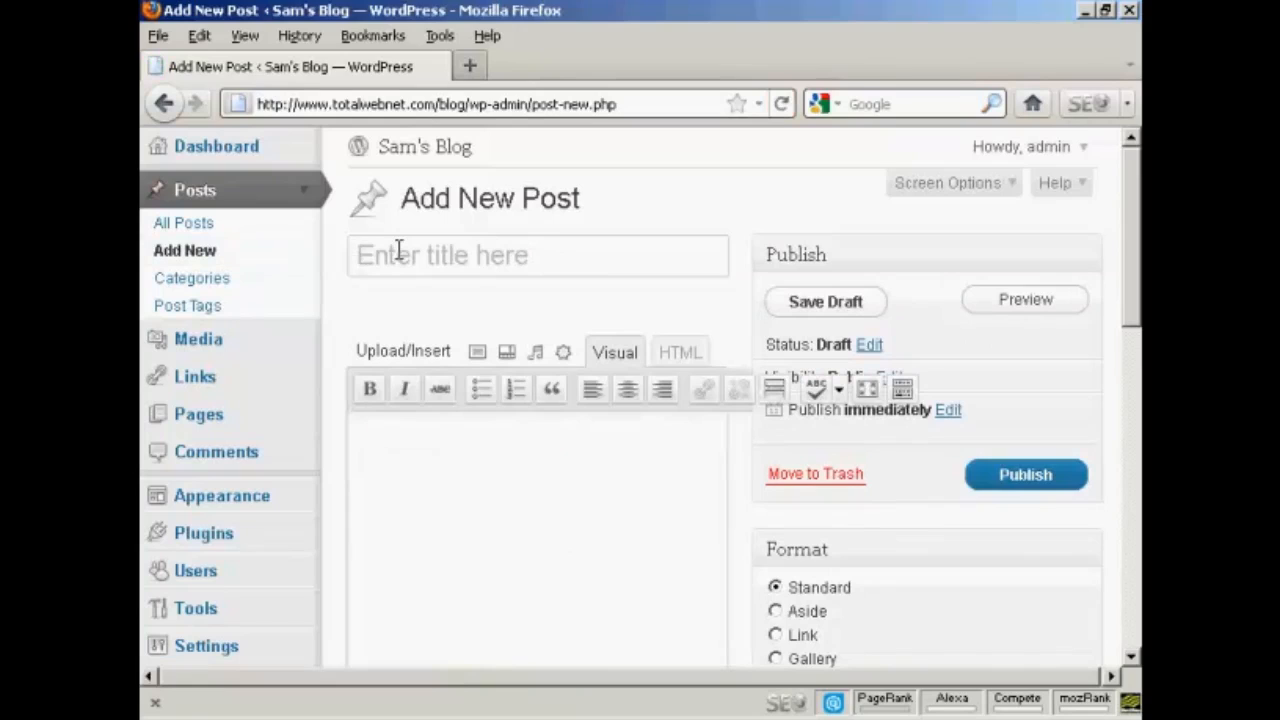
pyautogui.write('All')
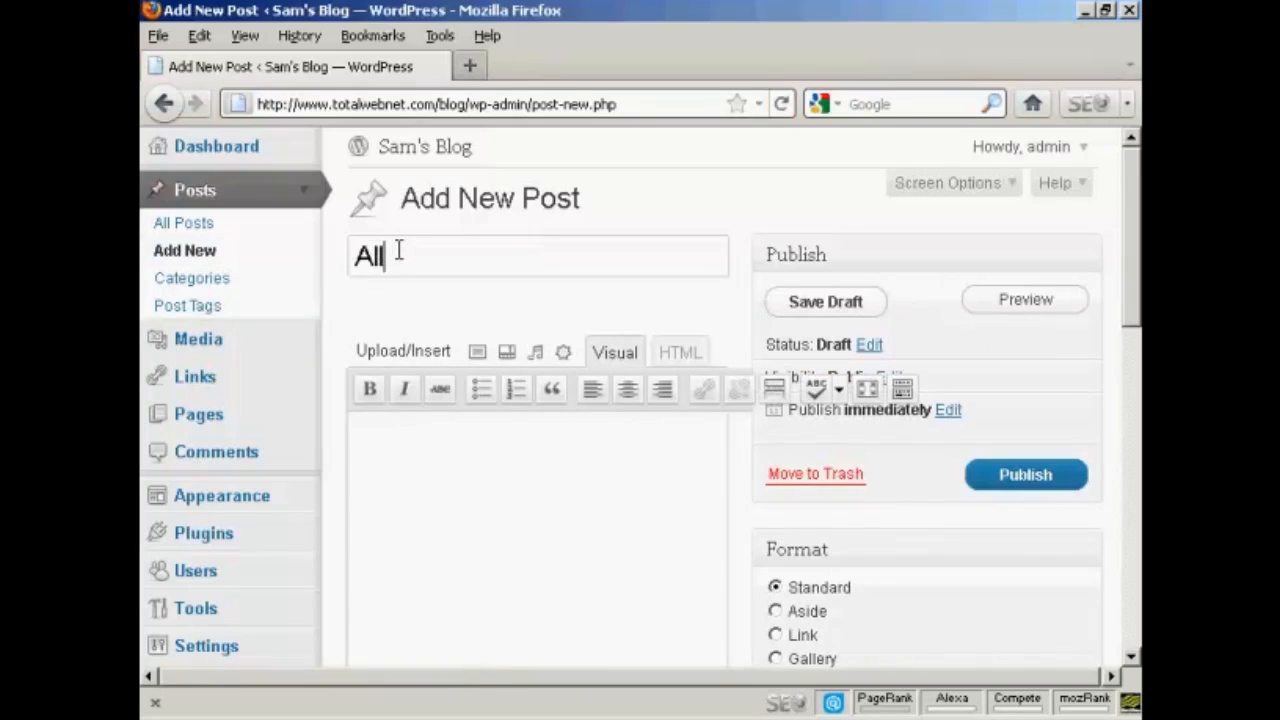
pyautogui.write('About')
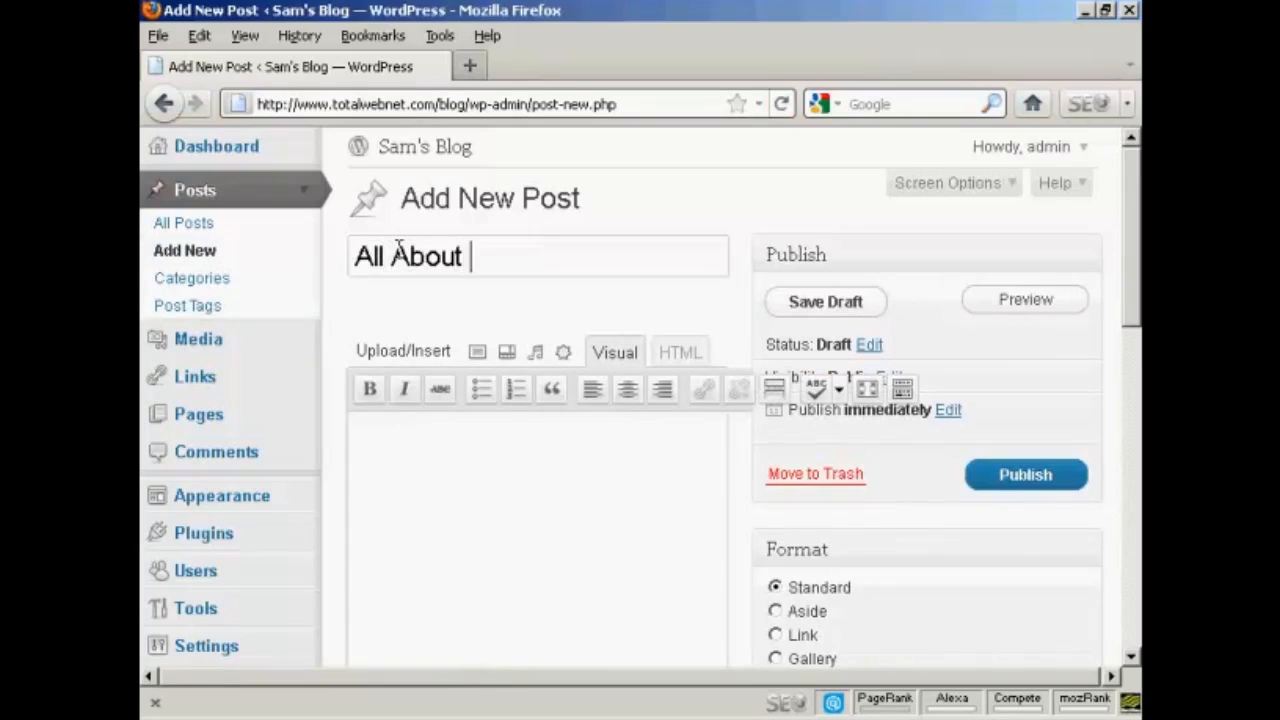
pyautogui.write('Sam')
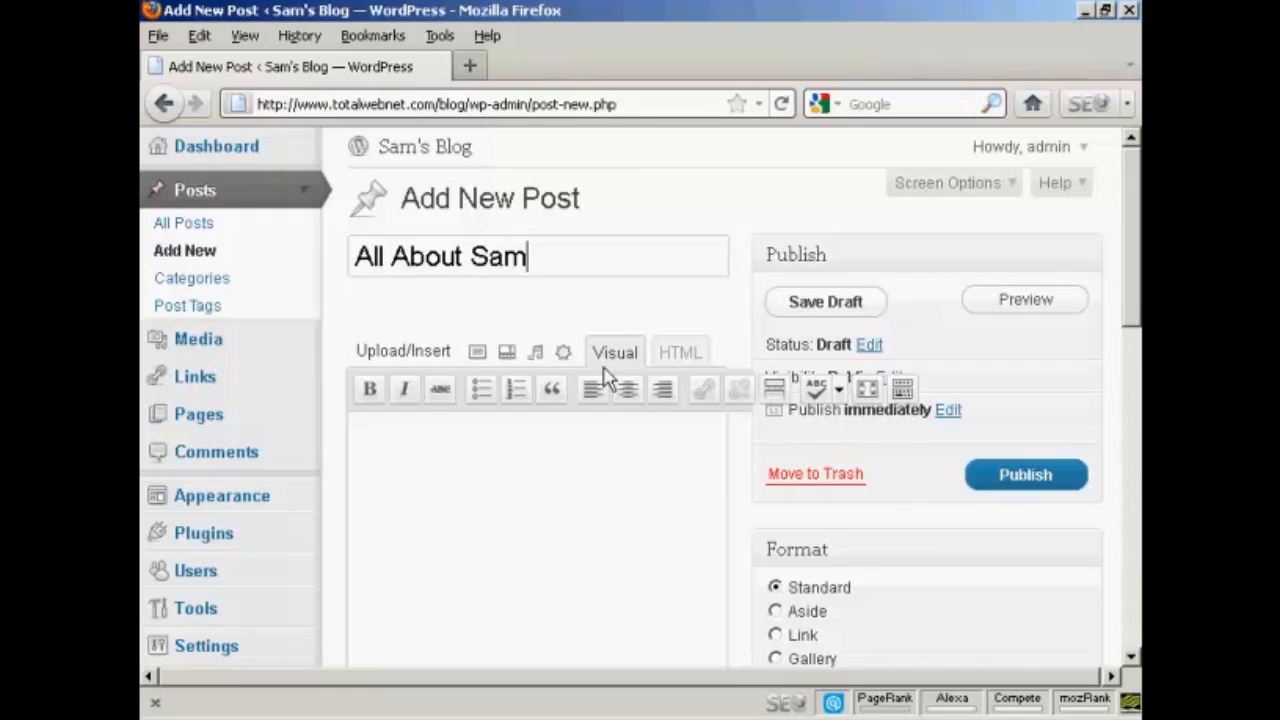
pyautogui.moveTo(638, 456)
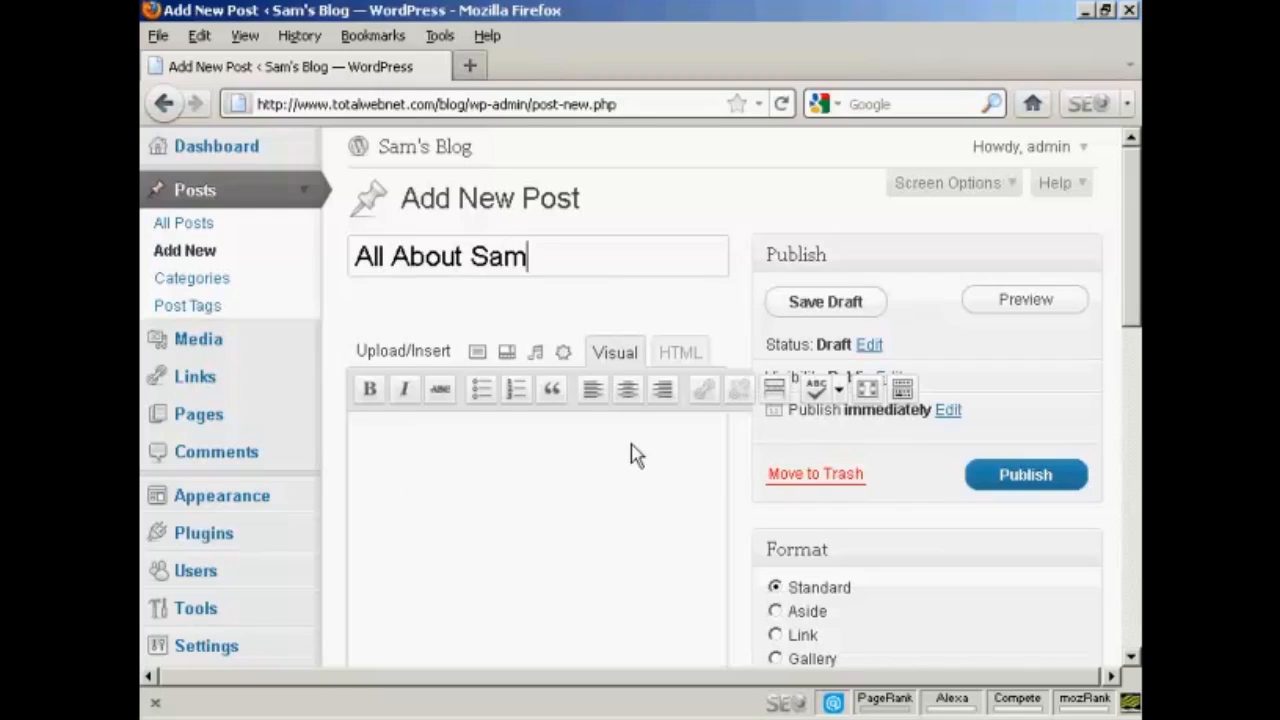
# - Write 'My name is Sam!' as the post body in the Visual editor
pyautogui.scroll(-3)
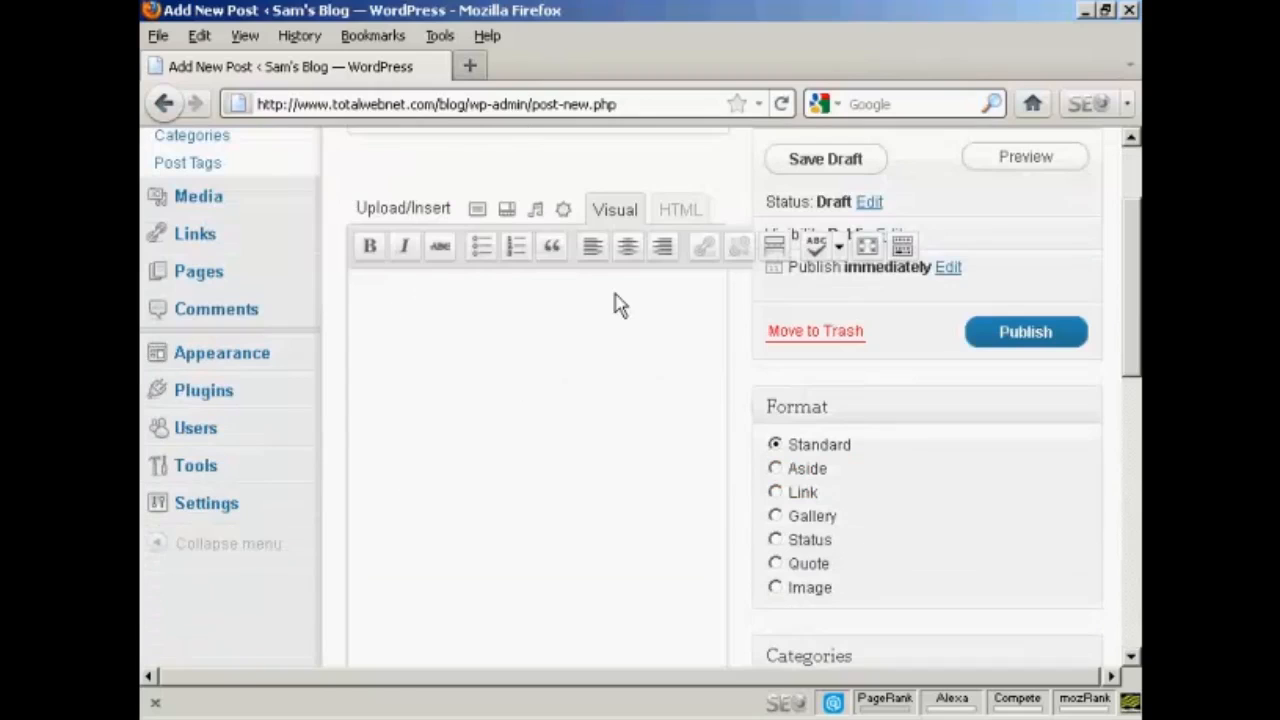
pyautogui.moveTo(380, 310)
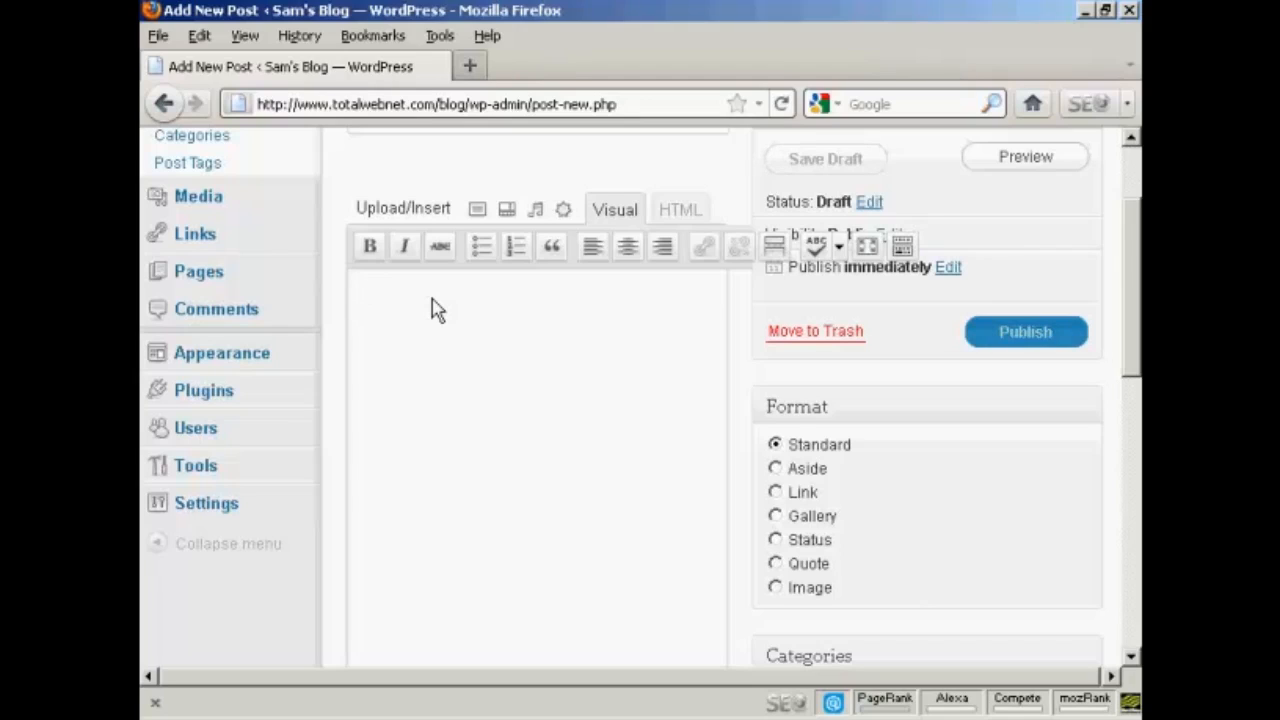
pyautogui.write('My n')
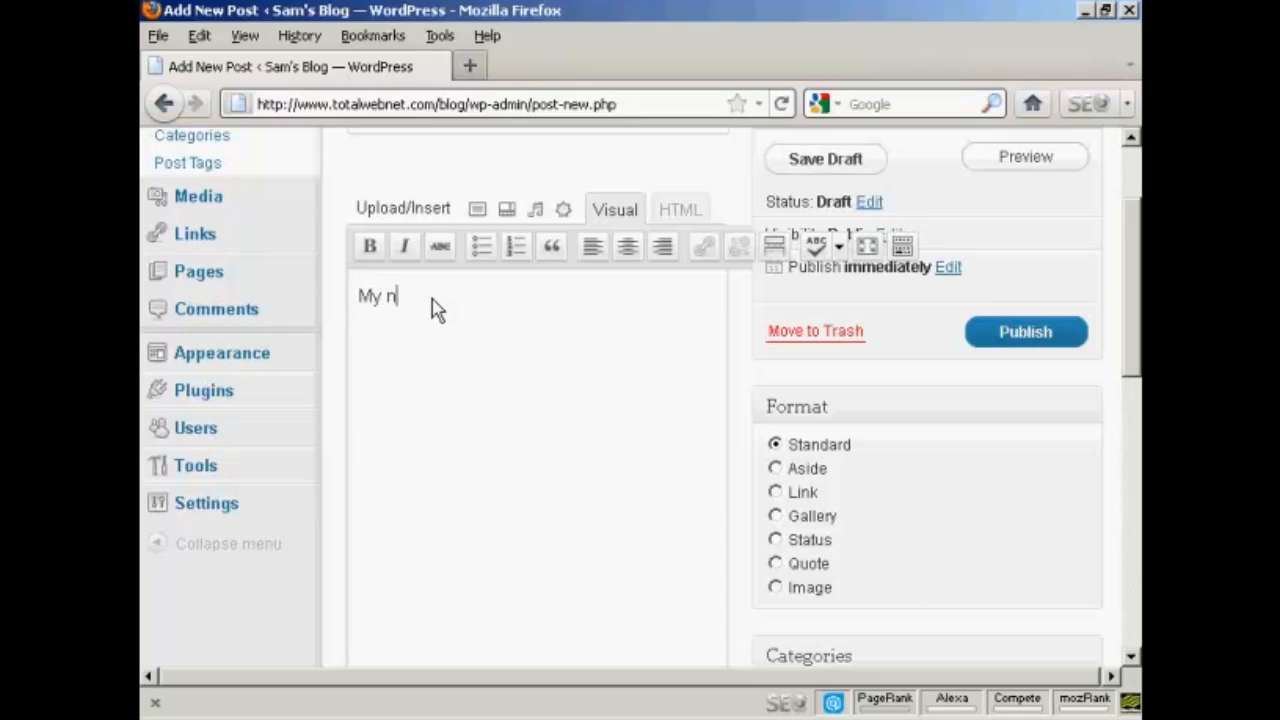
pyautogui.write('ame is Sa')
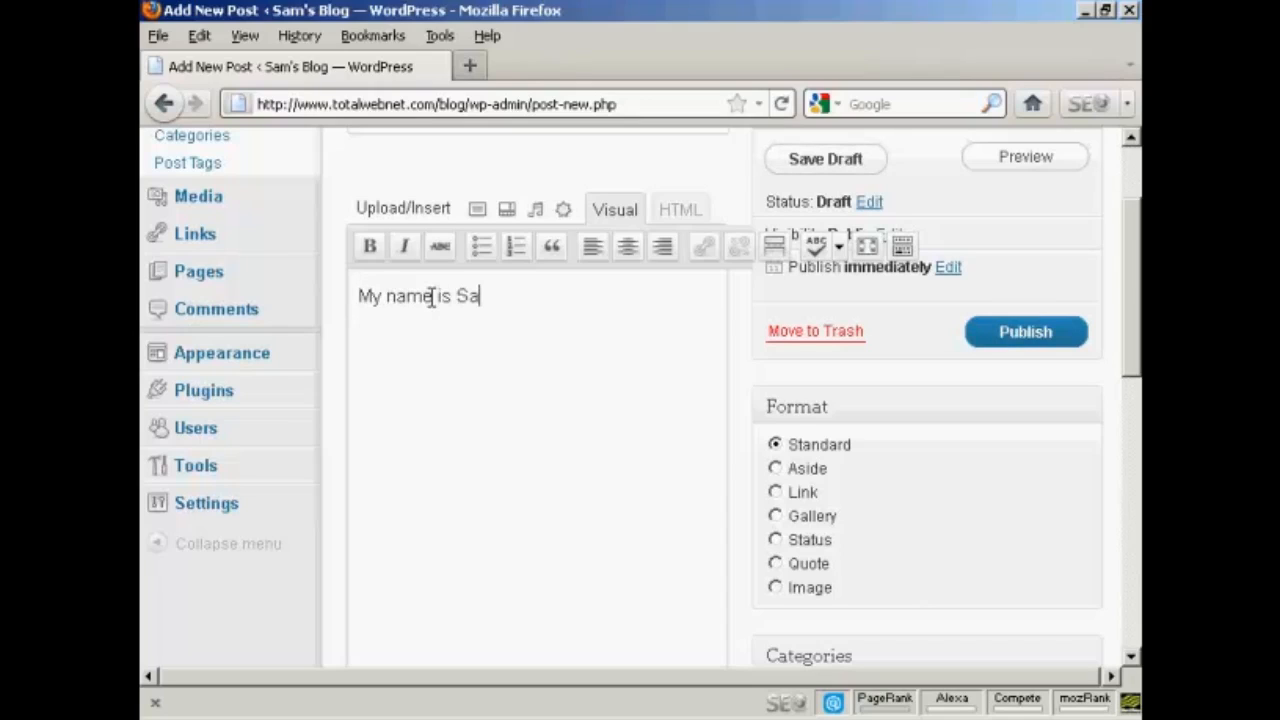
pyautogui.write('m!')
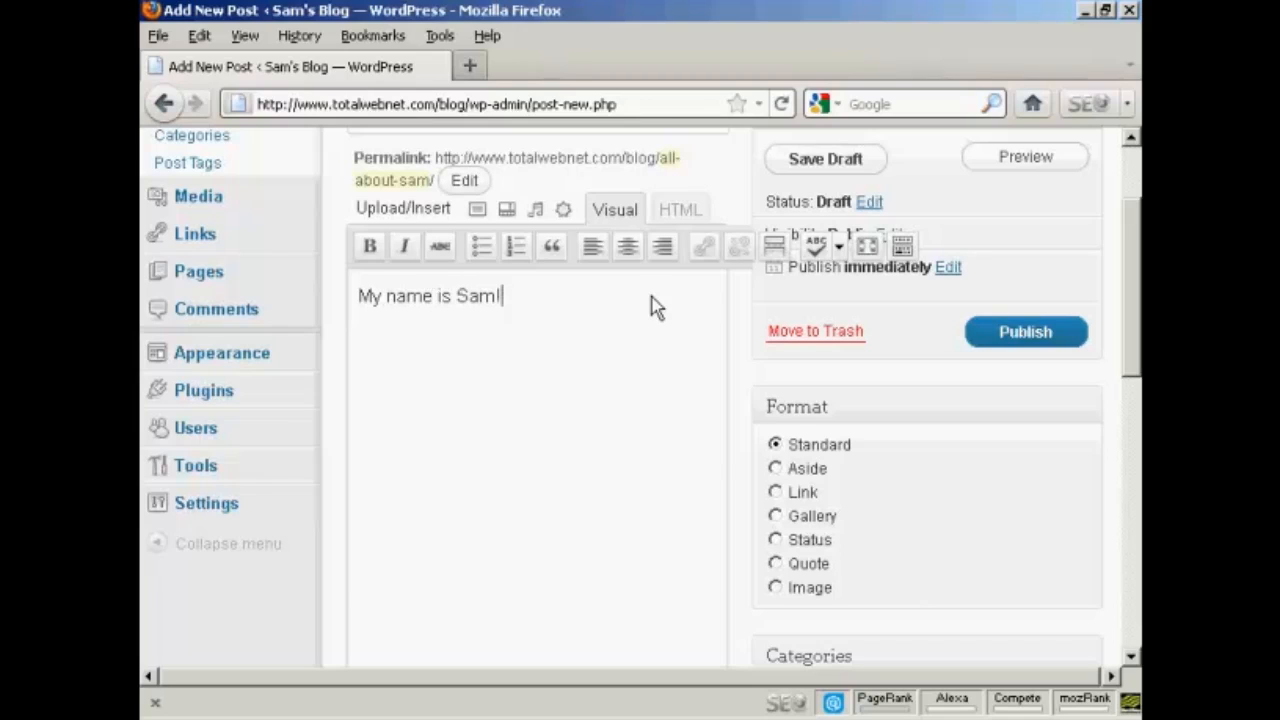
pyautogui.click(680, 210)
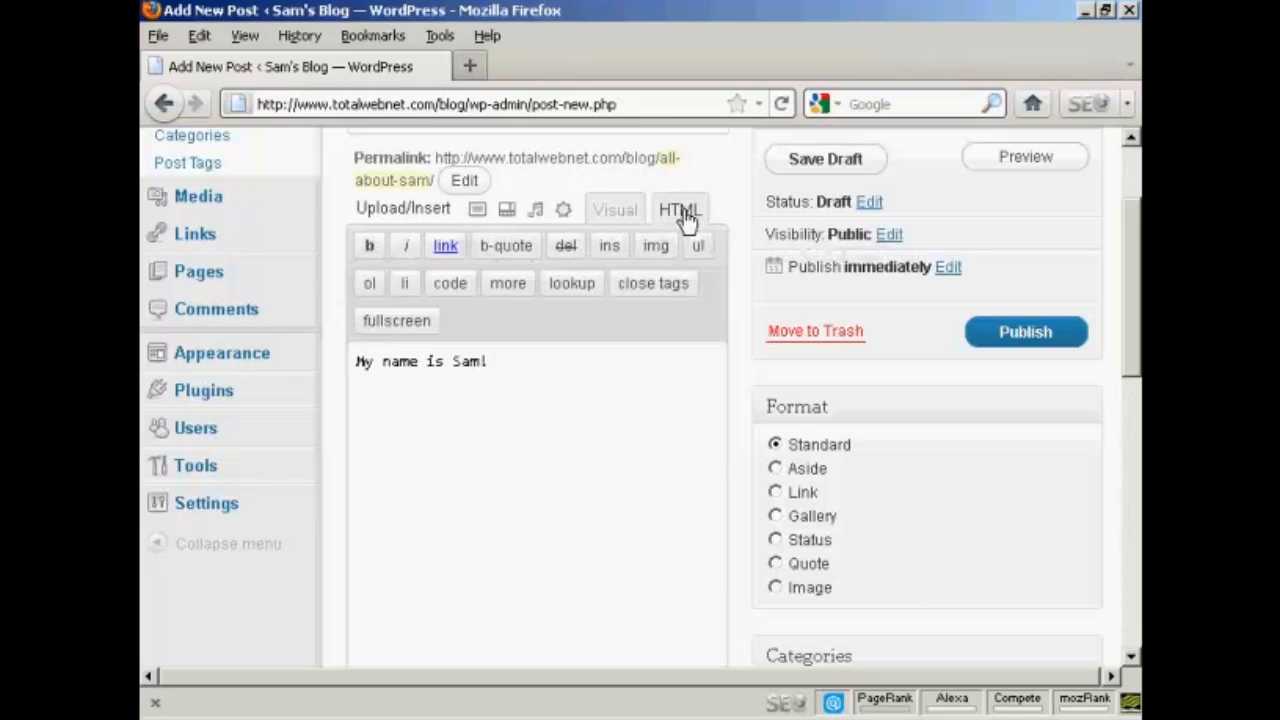
pyautogui.moveTo(506, 244)
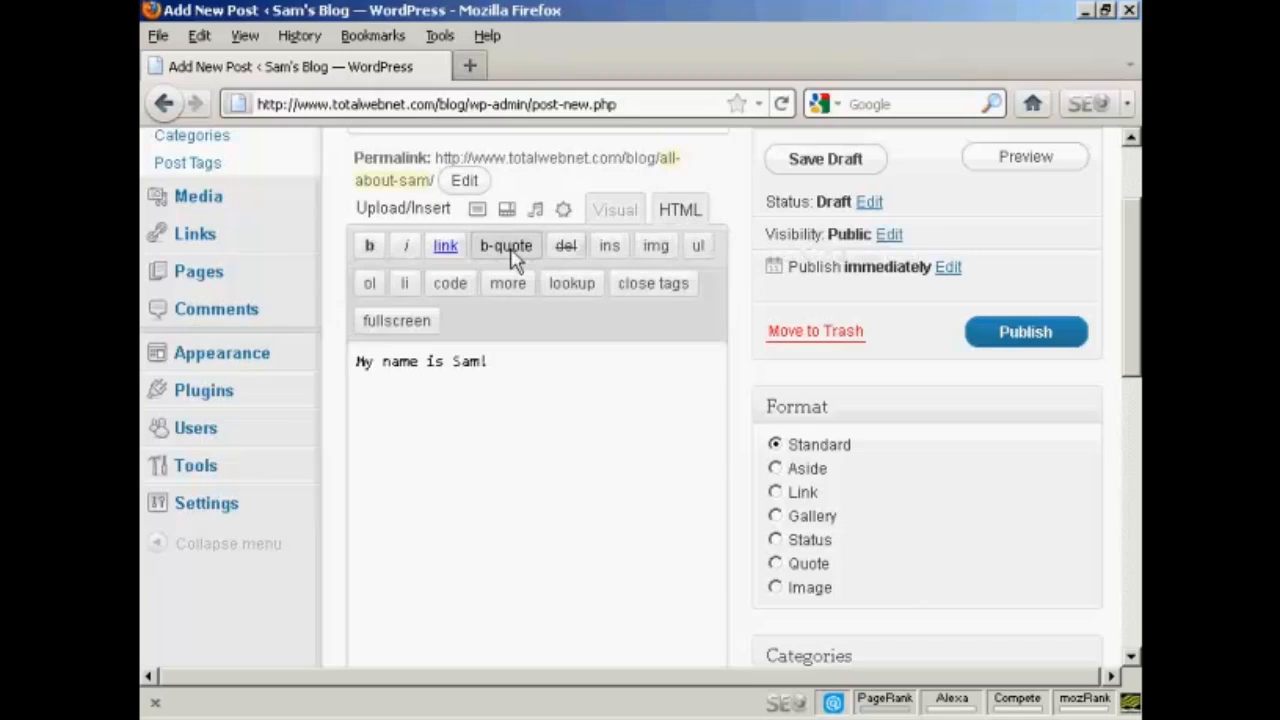
pyautogui.moveTo(670, 318)
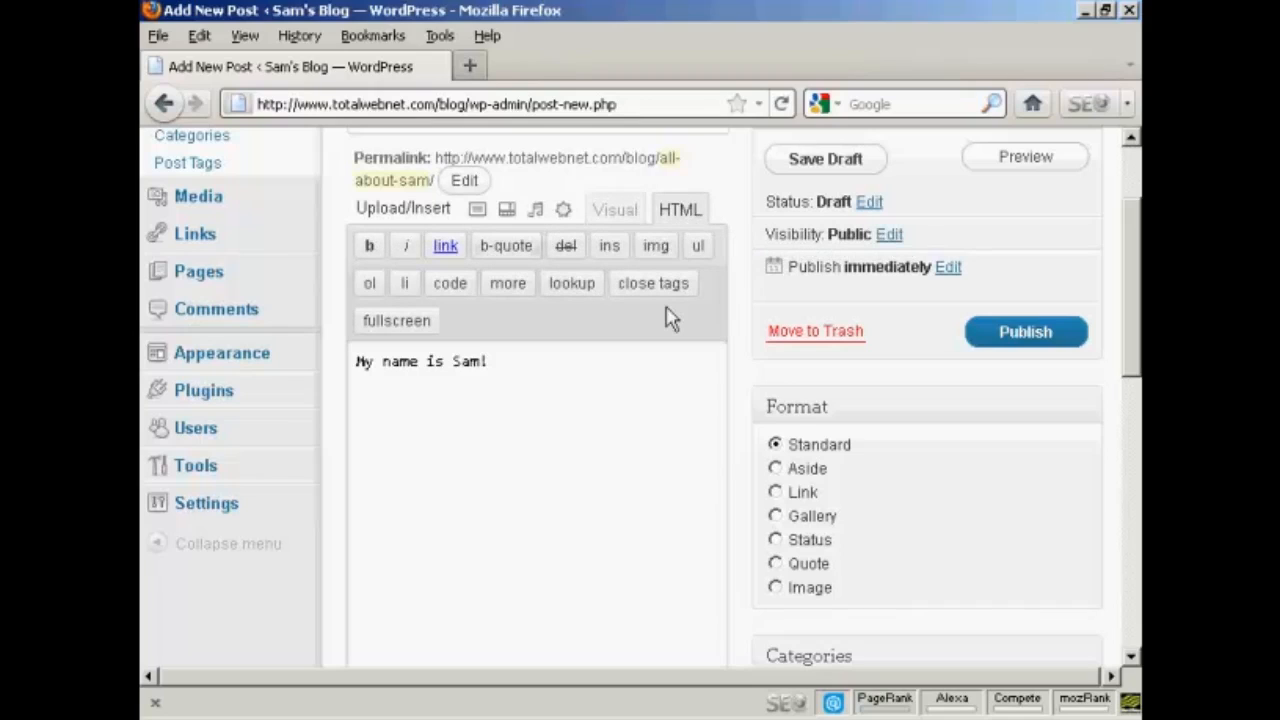
pyautogui.moveTo(508, 210)
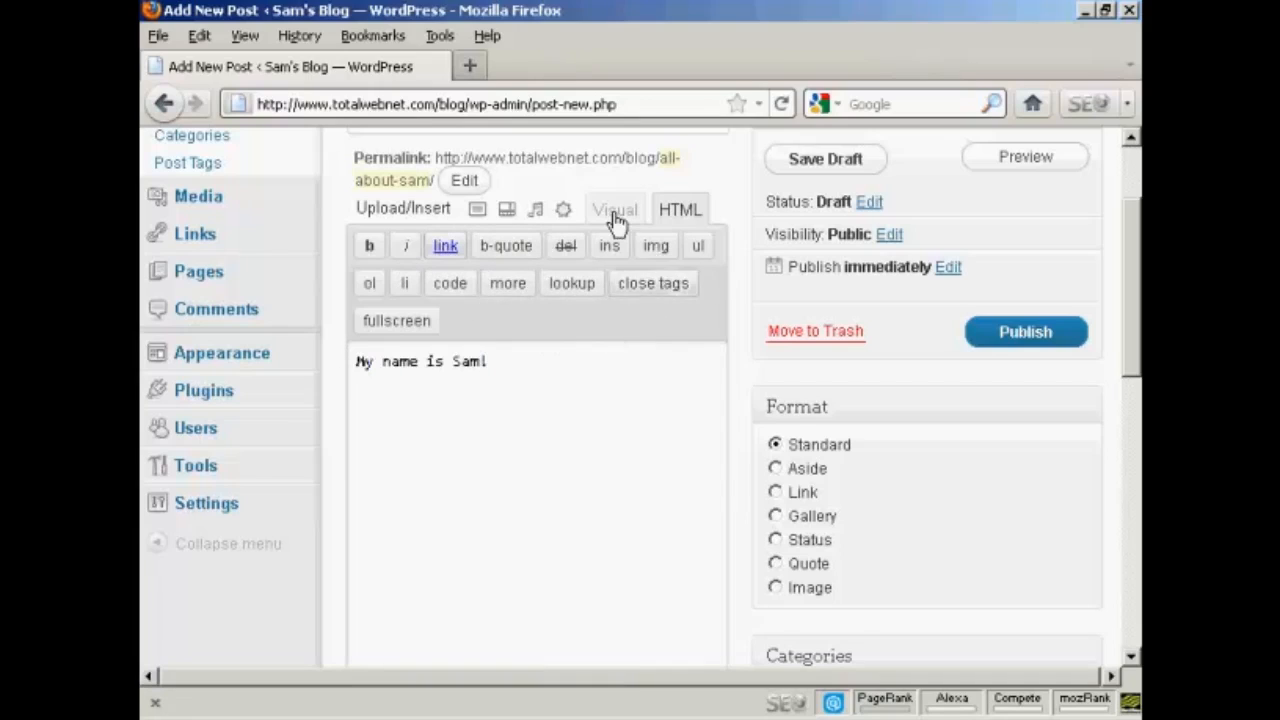
pyautogui.click(614, 210)
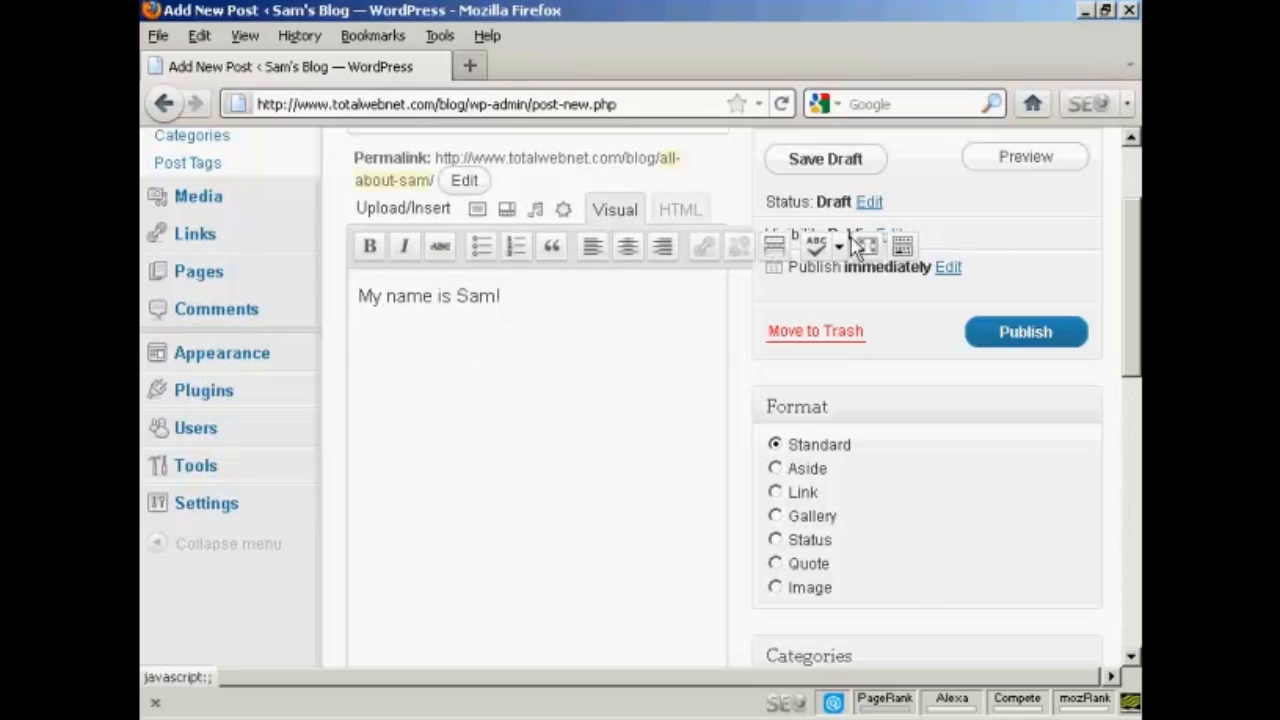
pyautogui.moveTo(816, 270)
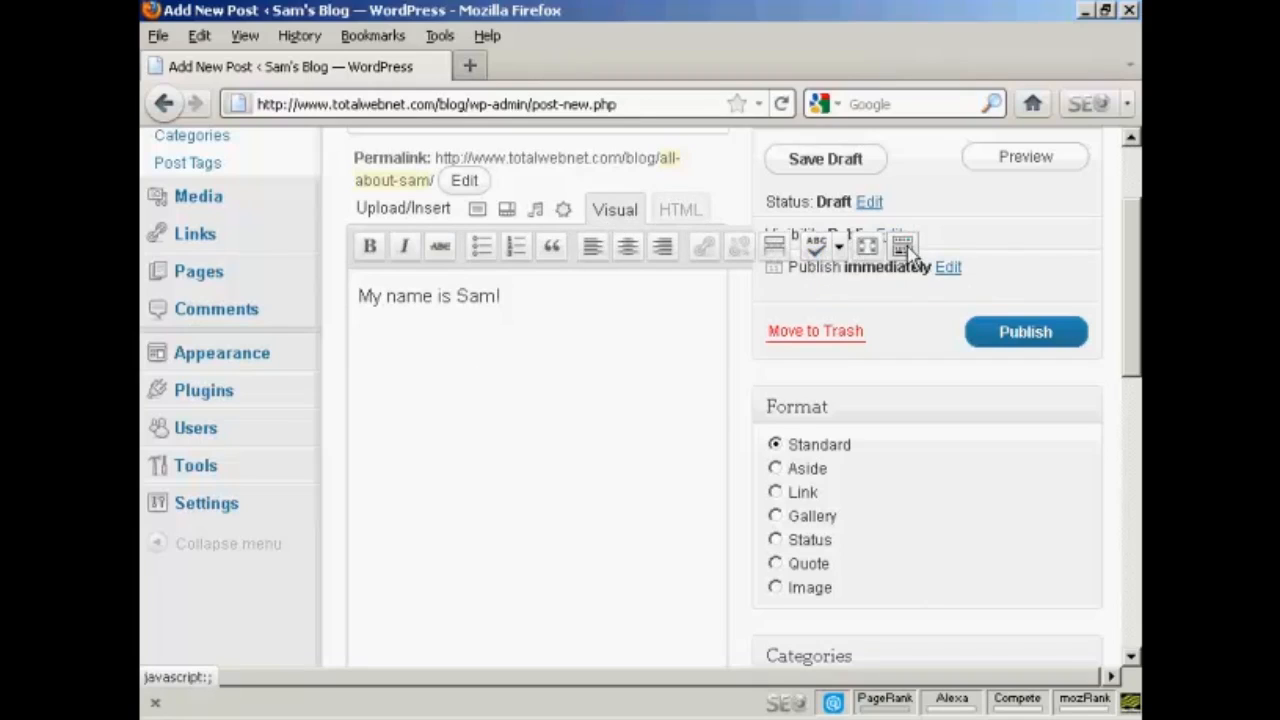
pyautogui.moveTo(900, 248)
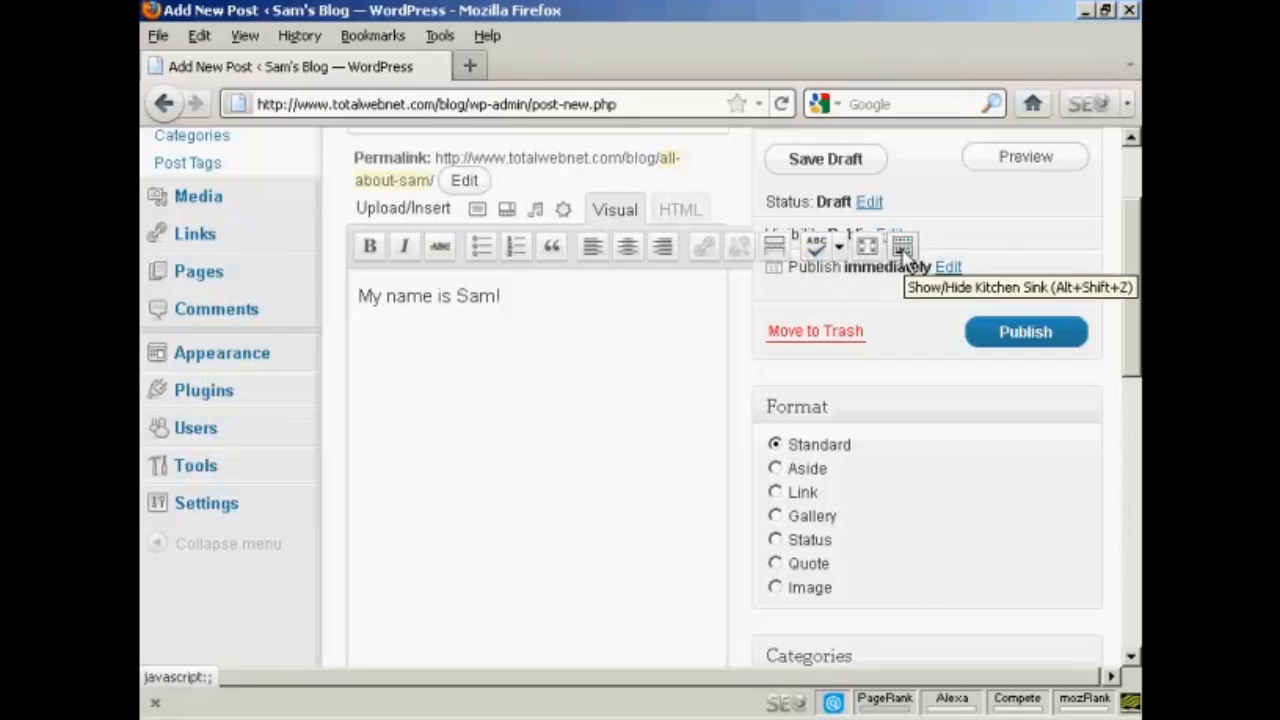
pyautogui.click(902, 246)
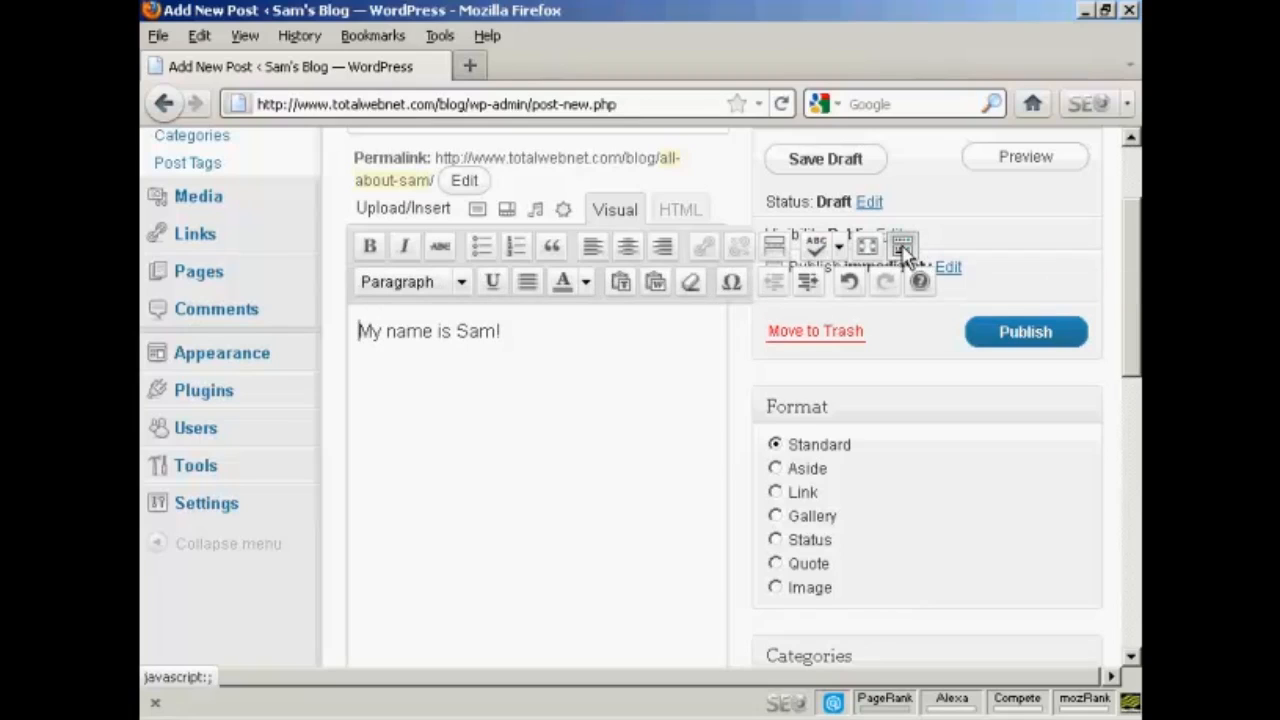
pyautogui.moveTo(456, 296)
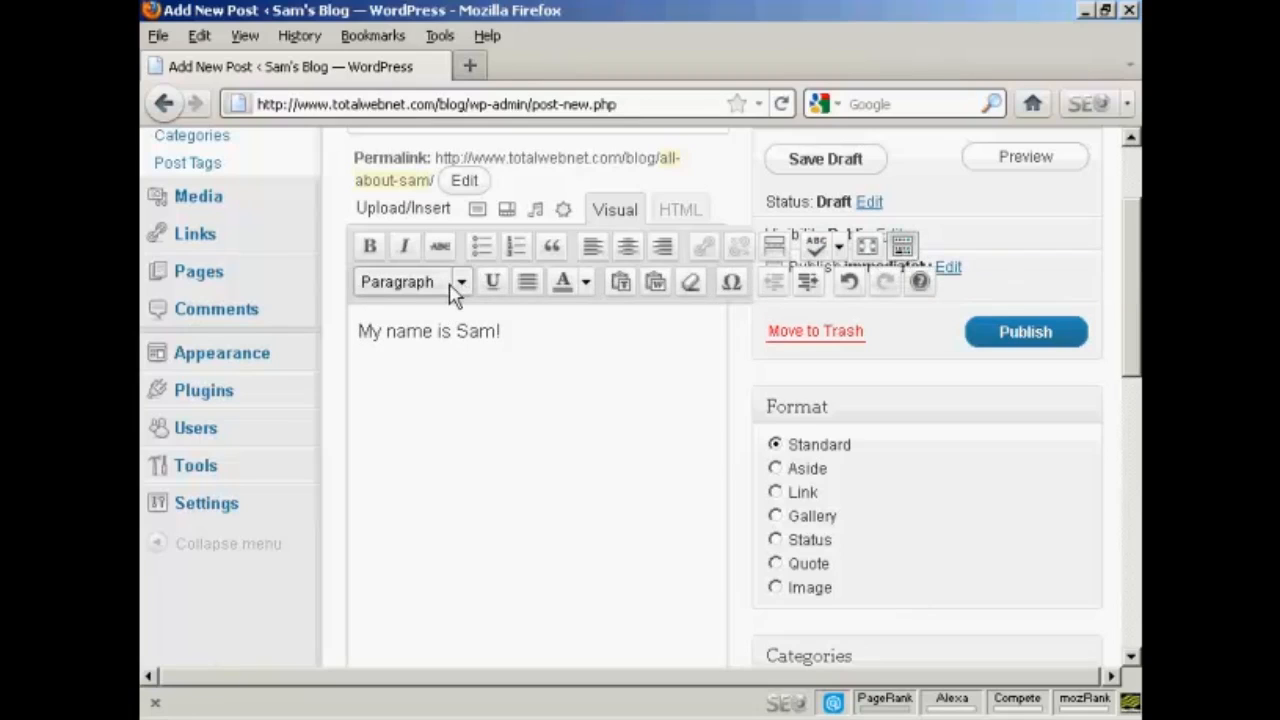
pyautogui.click(460, 280)
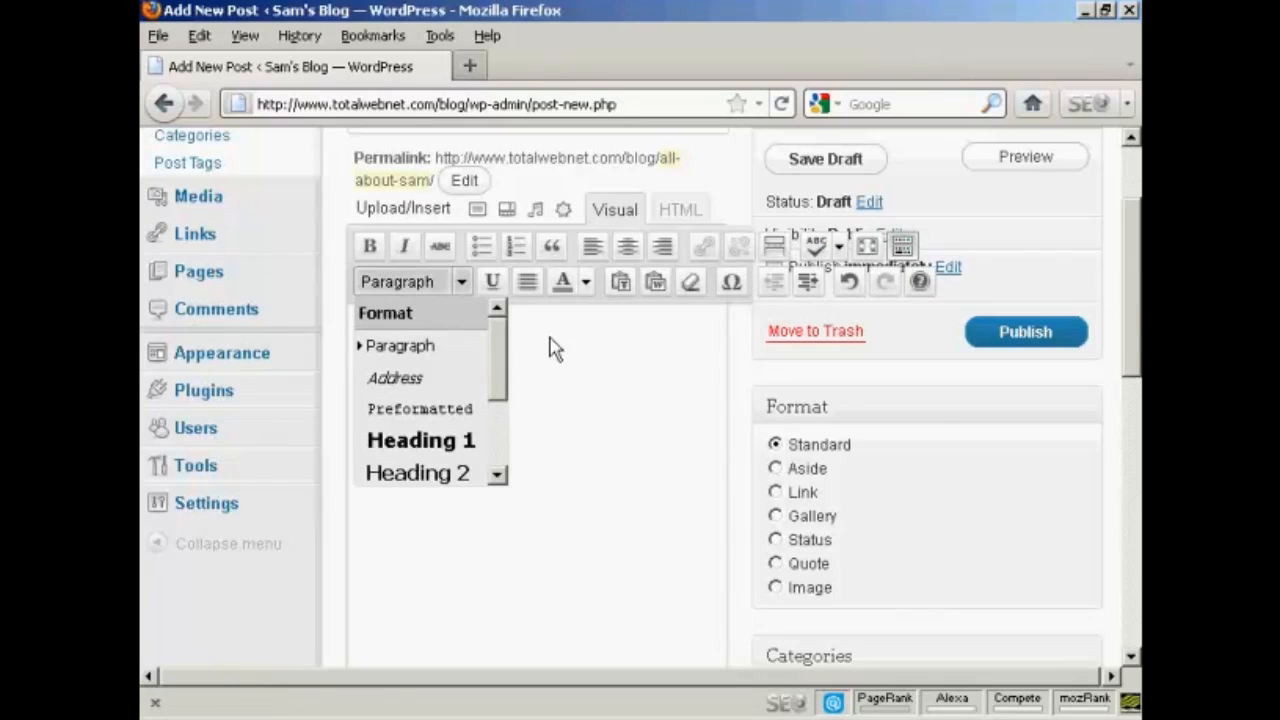
pyautogui.click(586, 280)
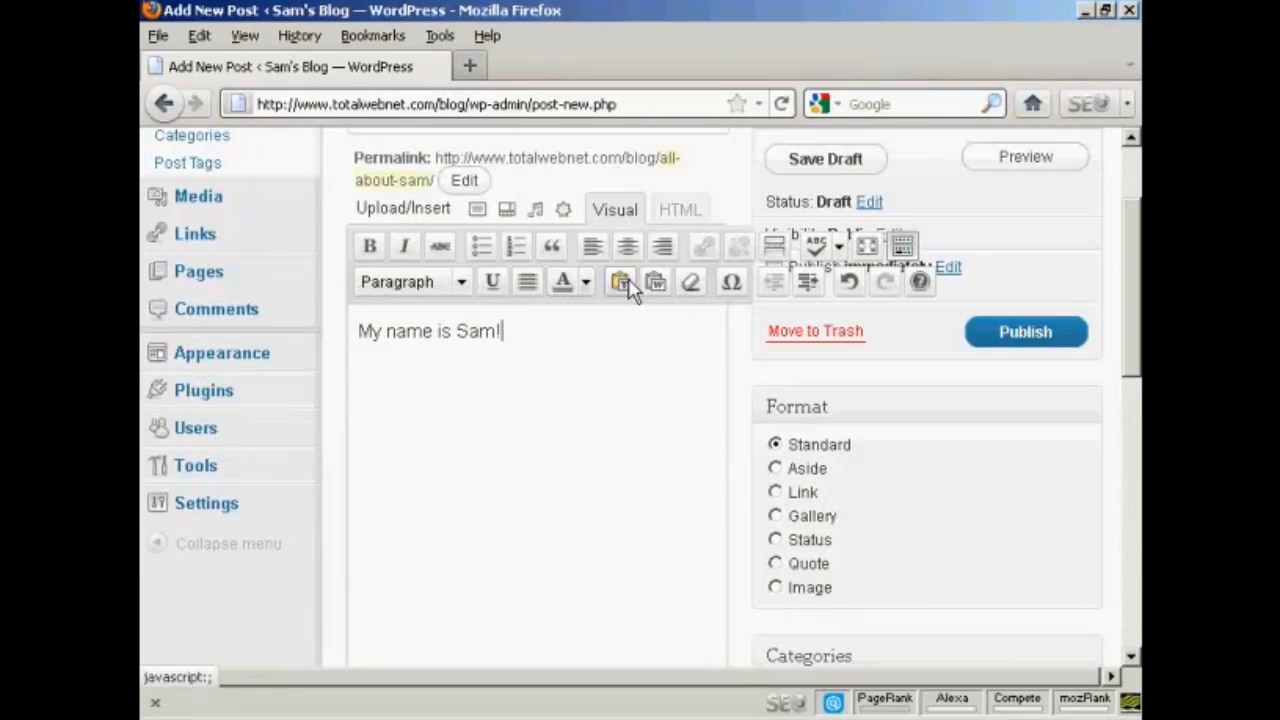
pyautogui.moveTo(620, 284)
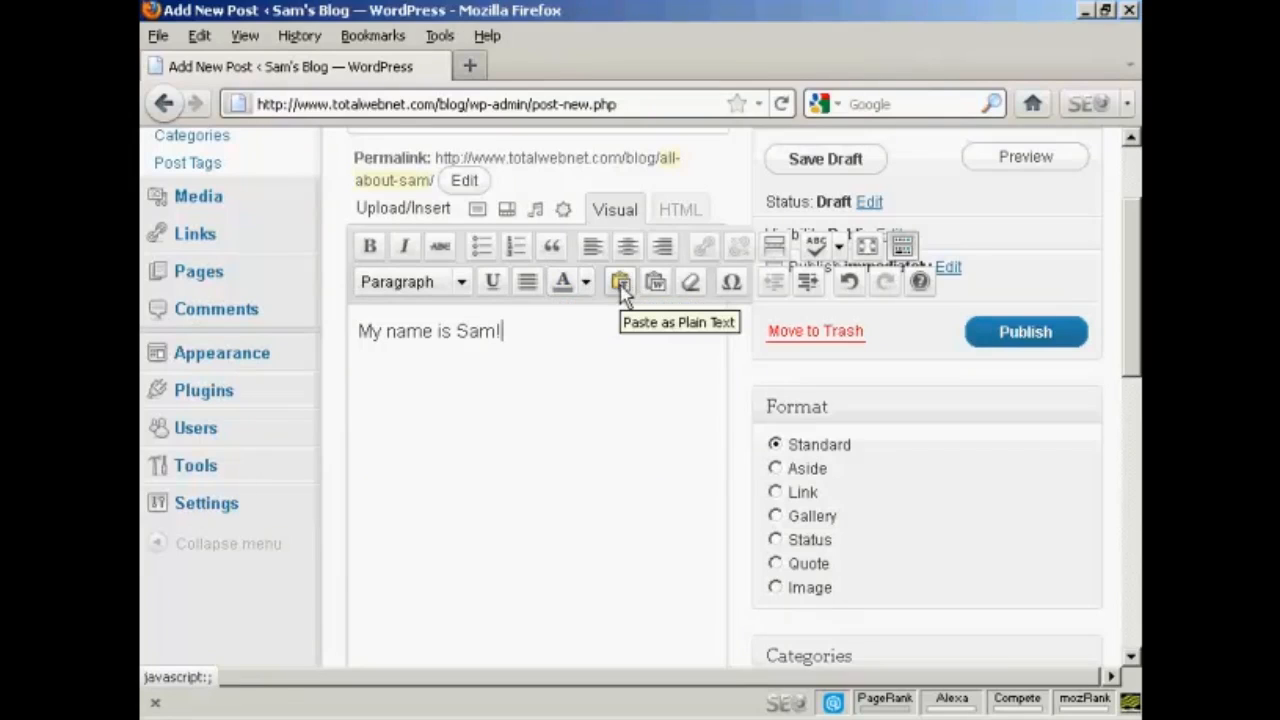
pyautogui.moveTo(656, 282)
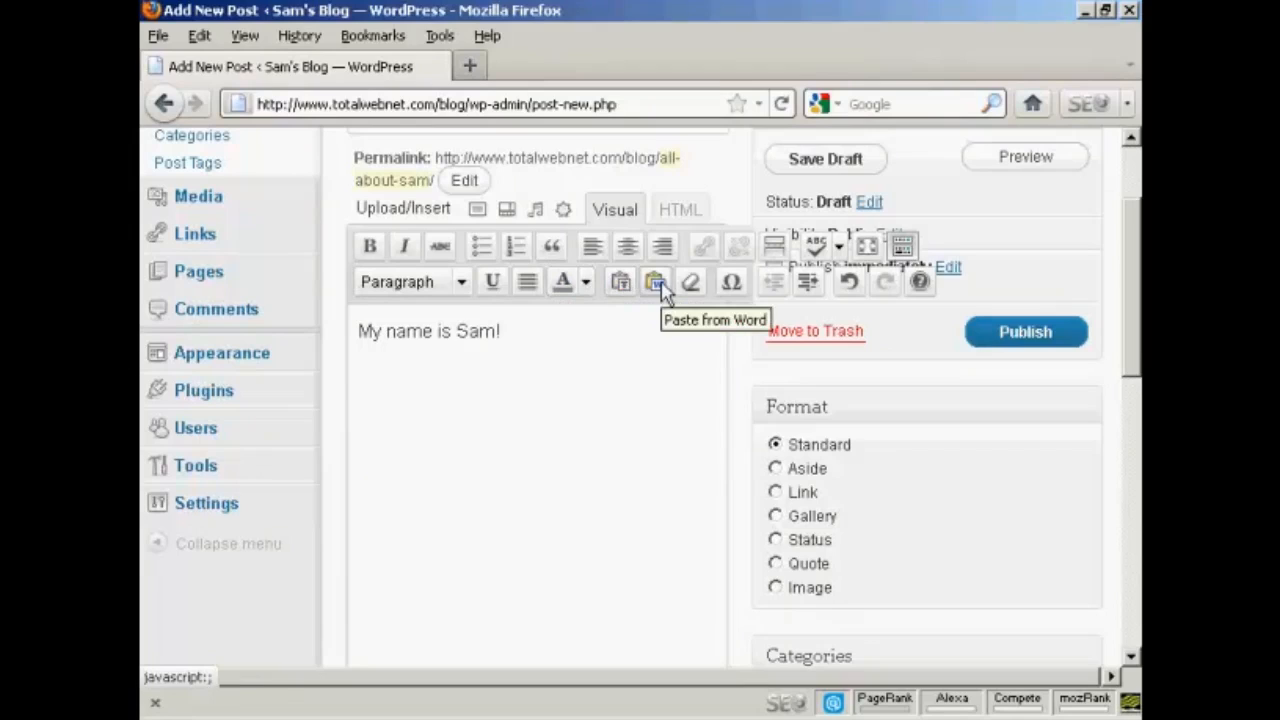
pyautogui.moveTo(692, 290)
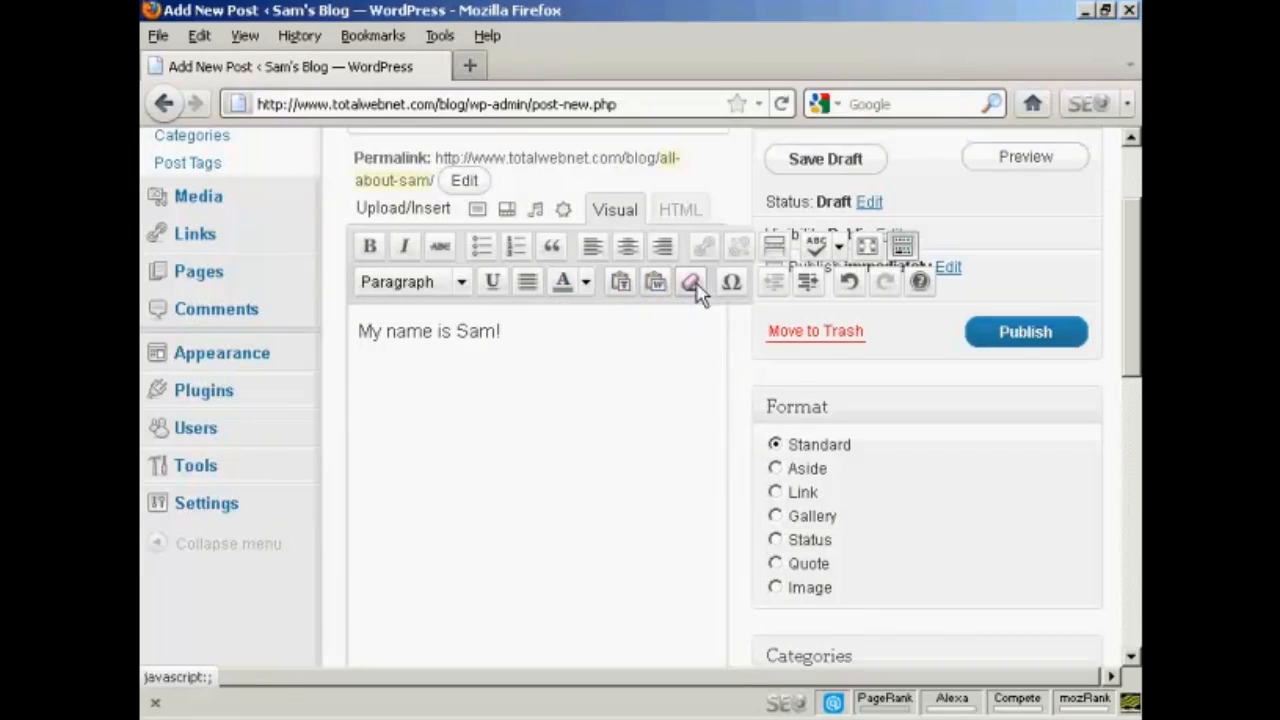
pyautogui.moveTo(692, 280)
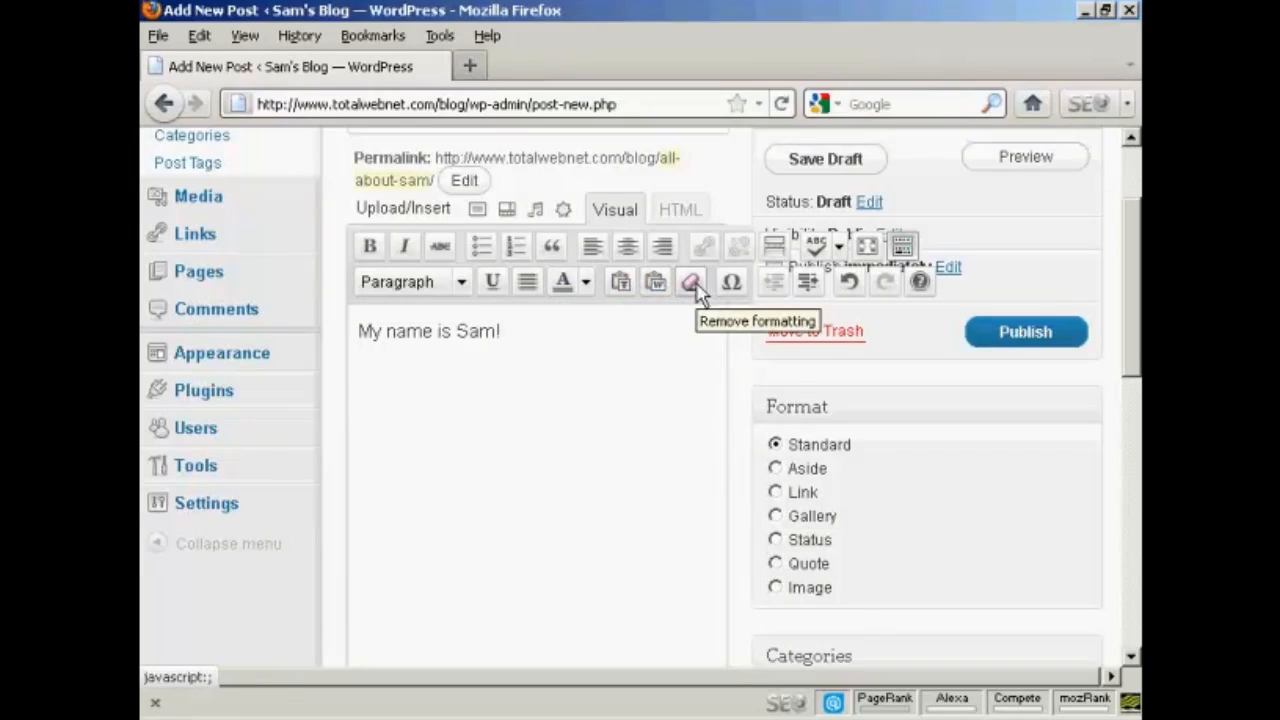
pyautogui.moveTo(690, 338)
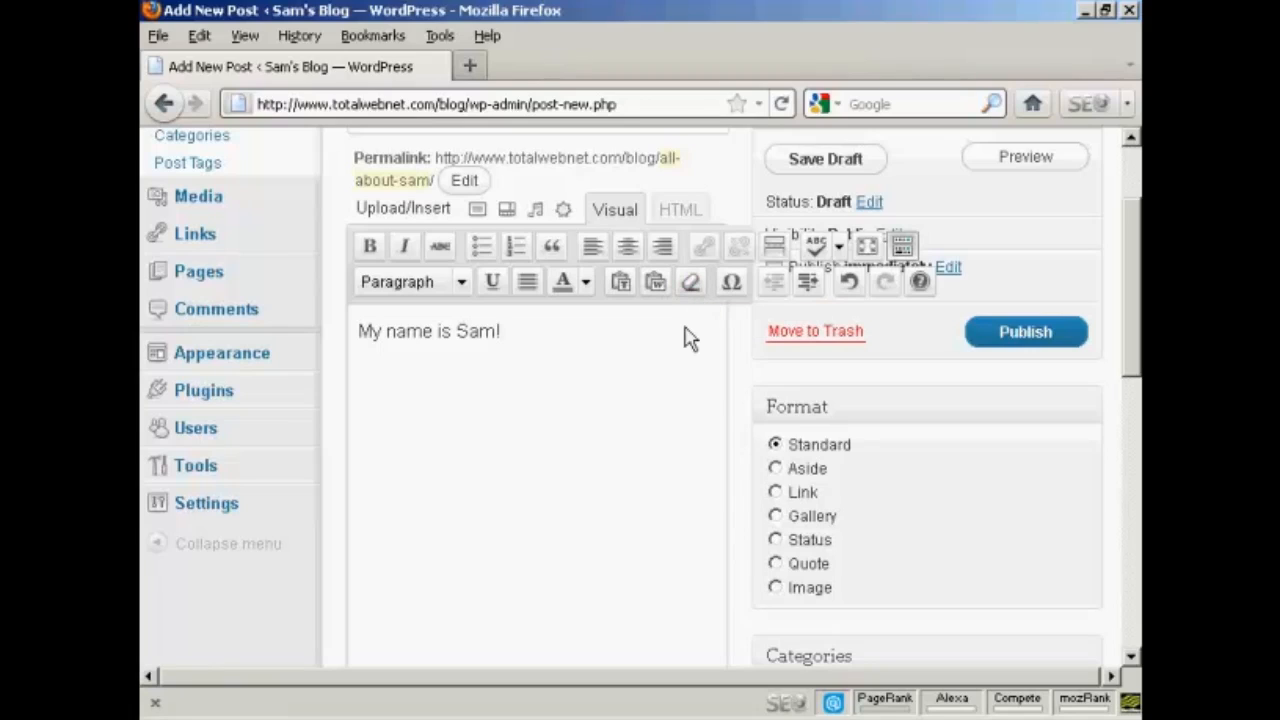
pyautogui.click(504, 332)
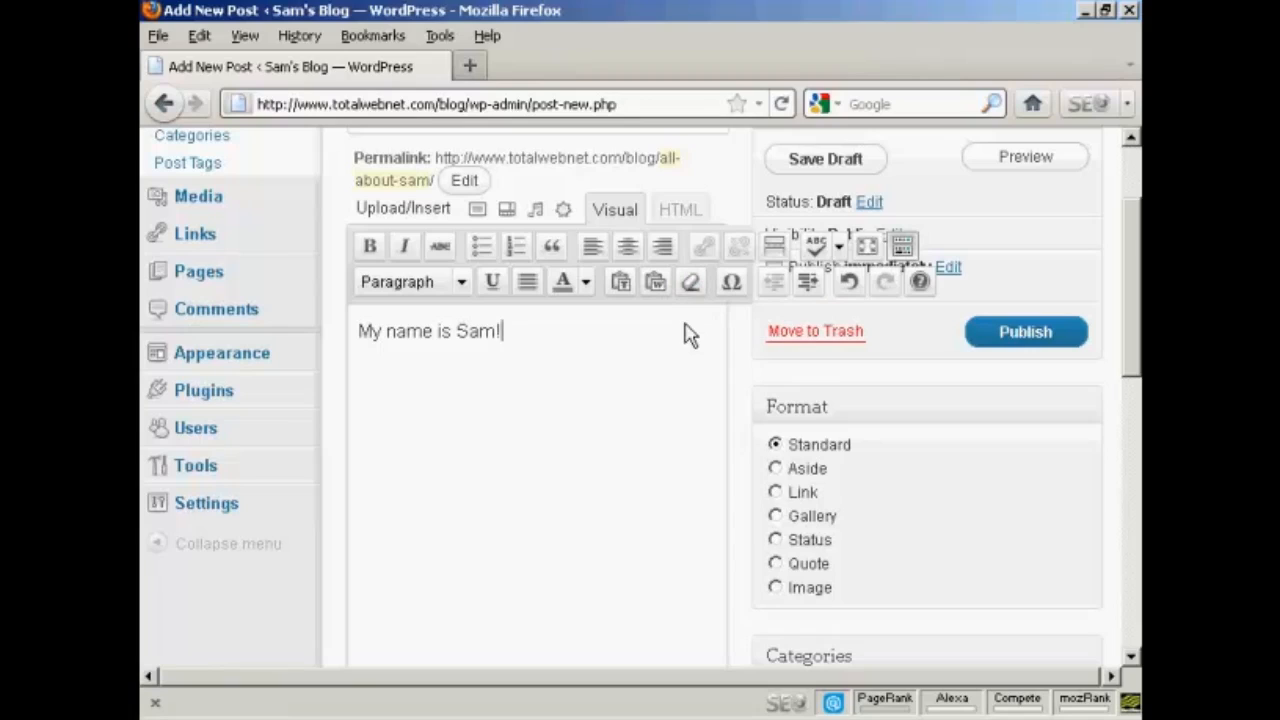
pyautogui.moveTo(914, 464)
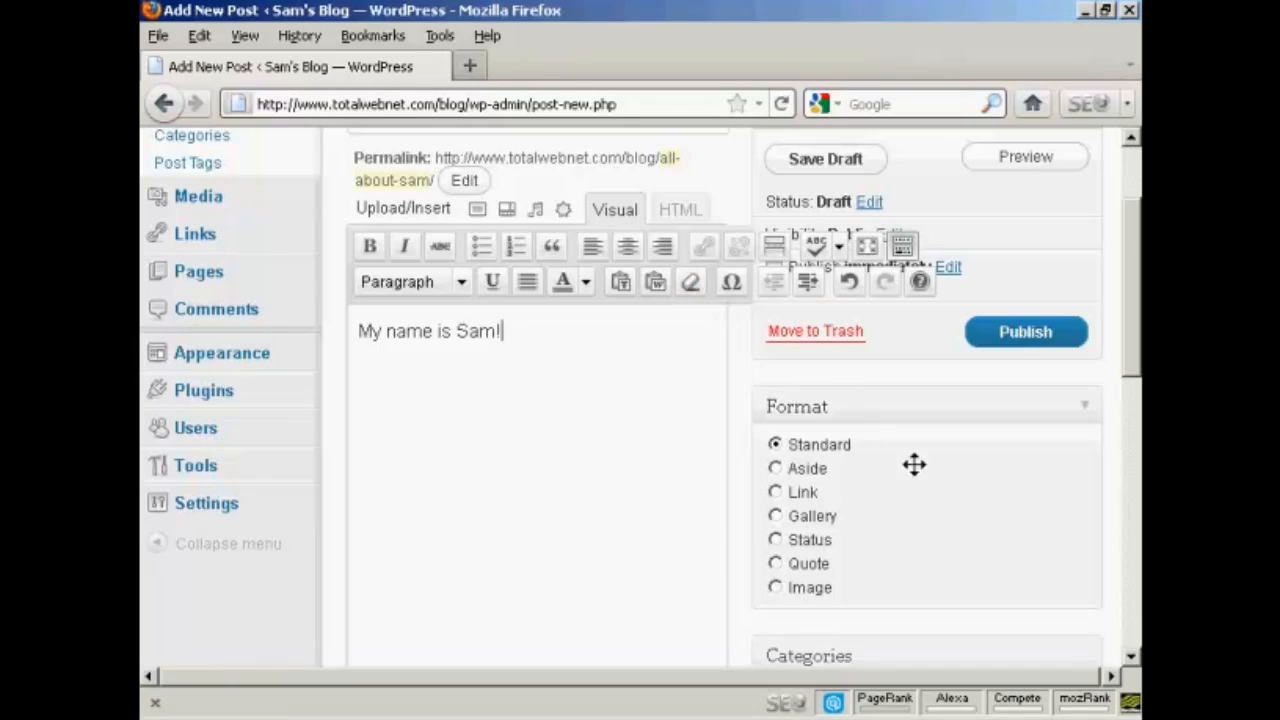
pyautogui.moveTo(780, 600)
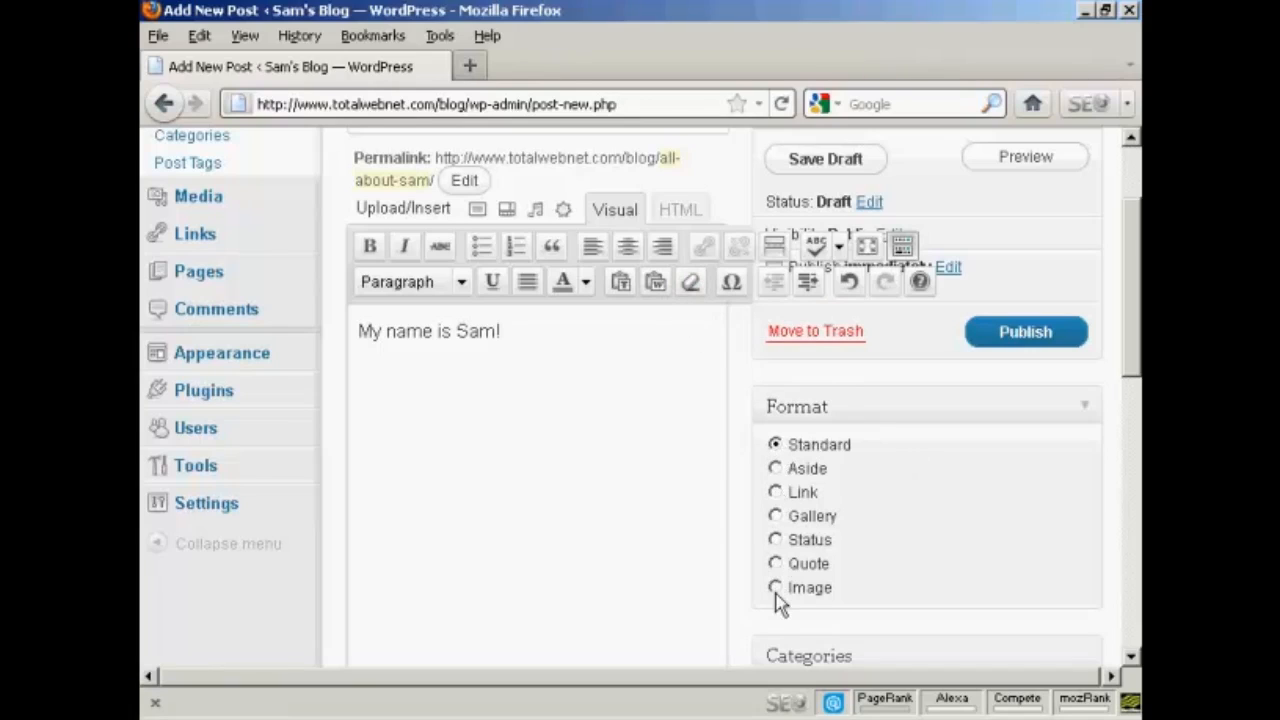
pyautogui.moveTo(846, 464)
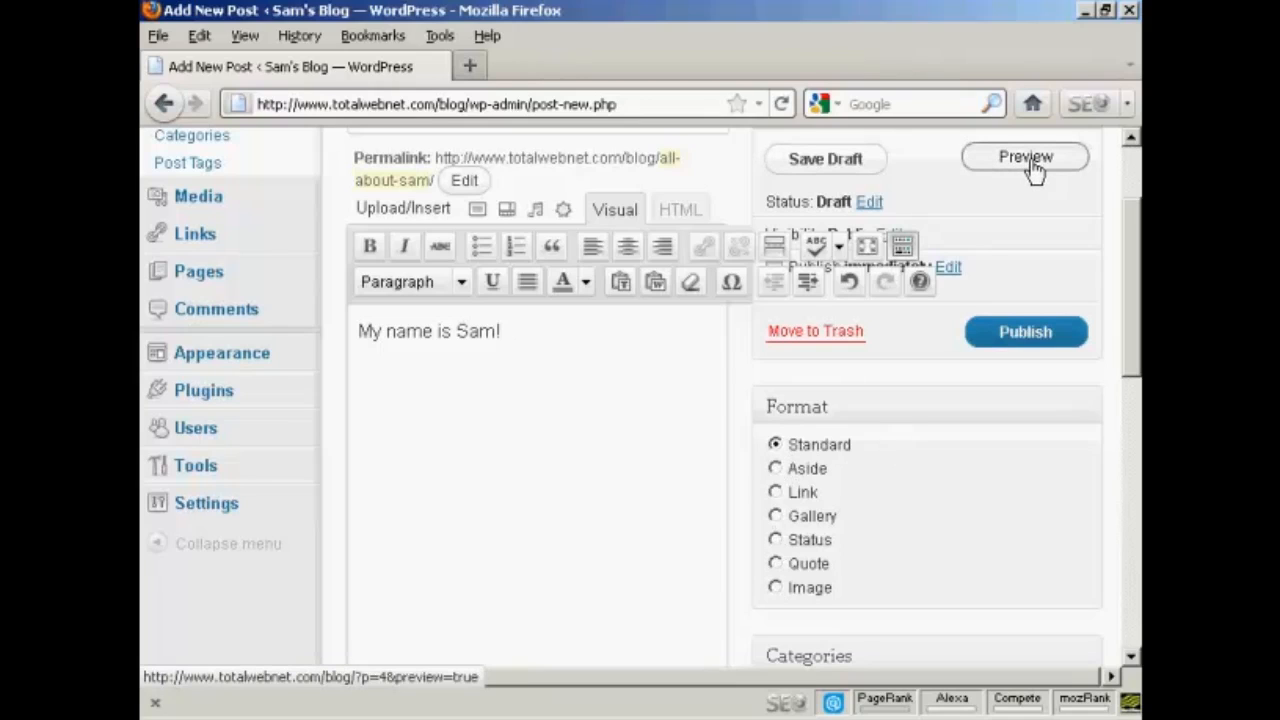
# - Preview the draft in a new tab, checking the title and 'My name is Sam!' body
pyautogui.click(1024, 158)
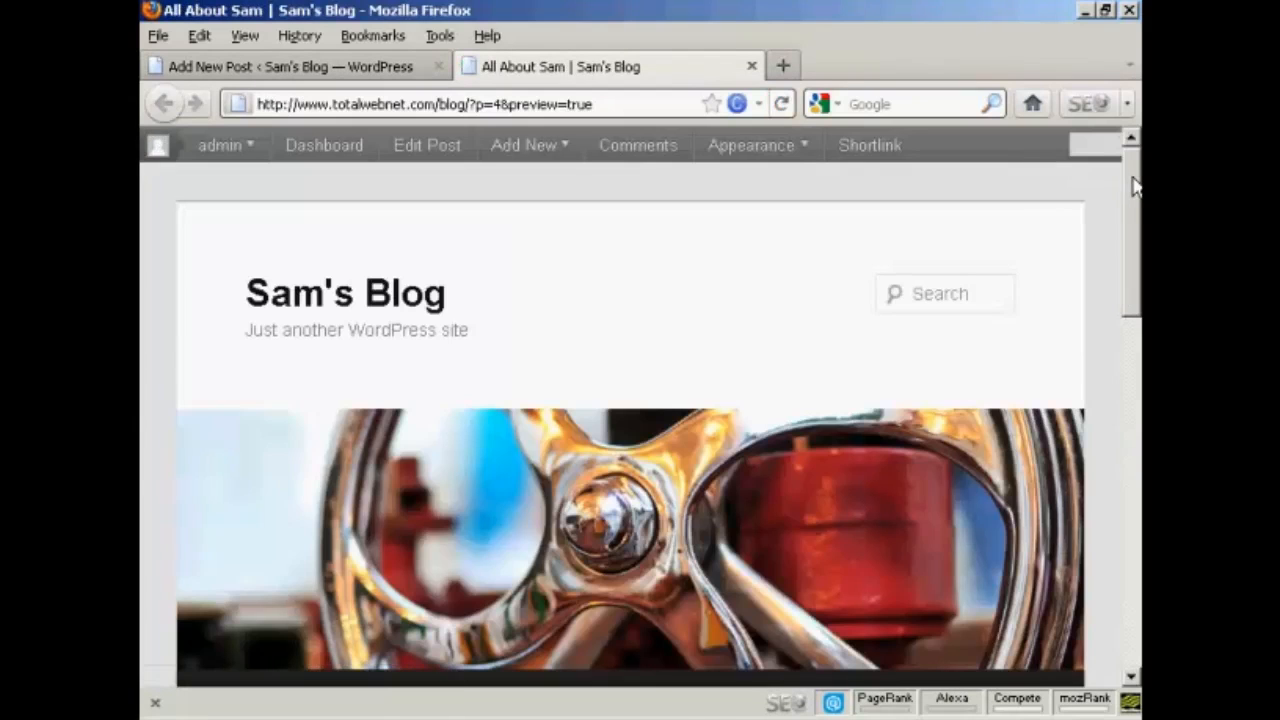
pyautogui.scroll(-3)
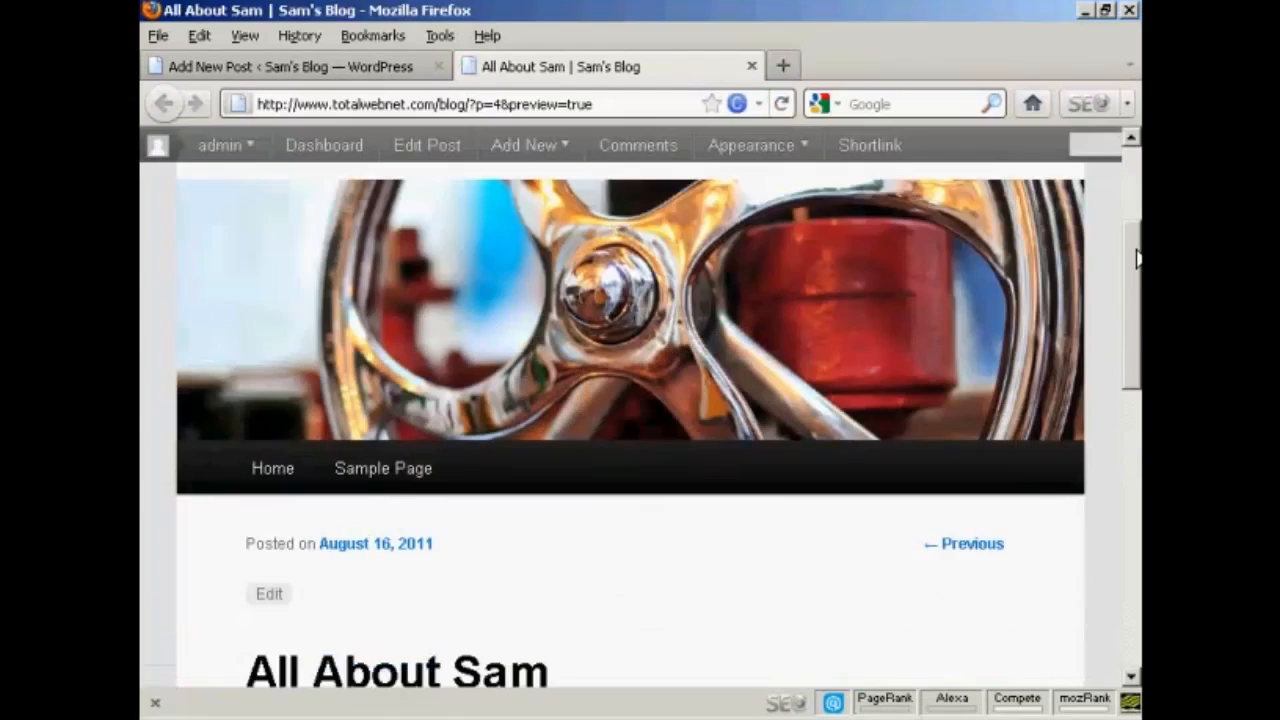
pyautogui.scroll(-3)
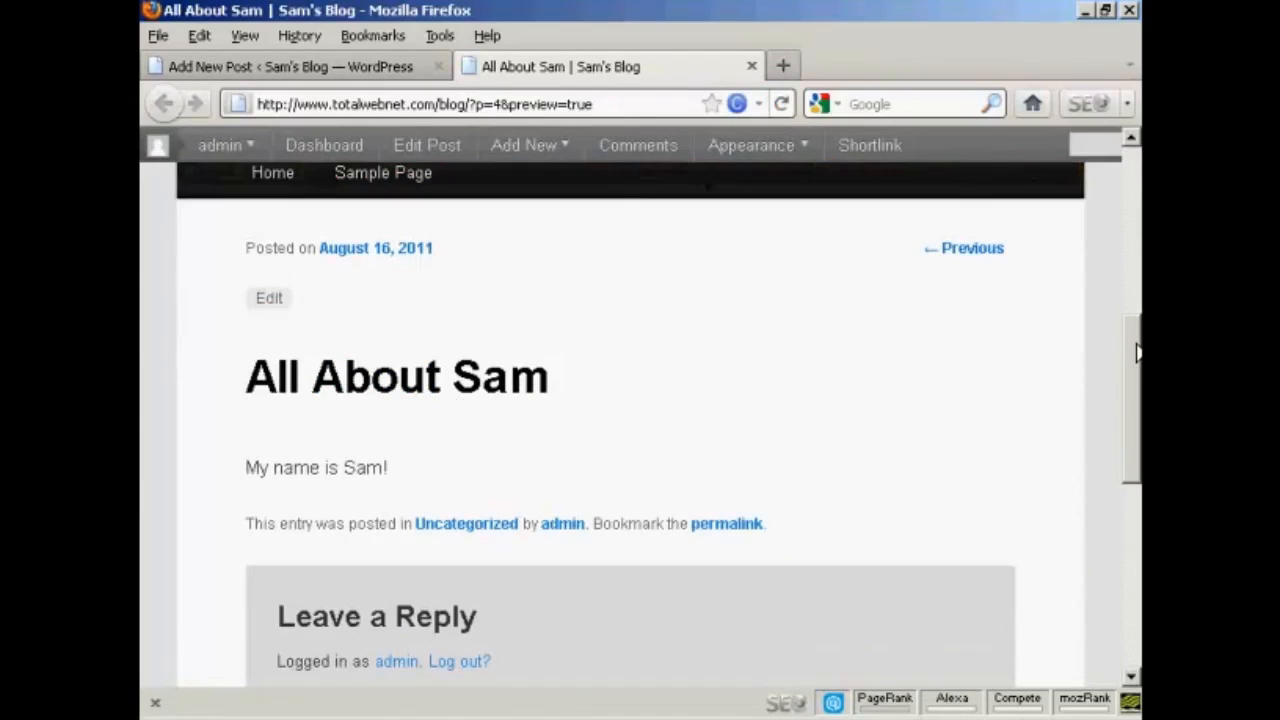
pyautogui.moveTo(378, 482)
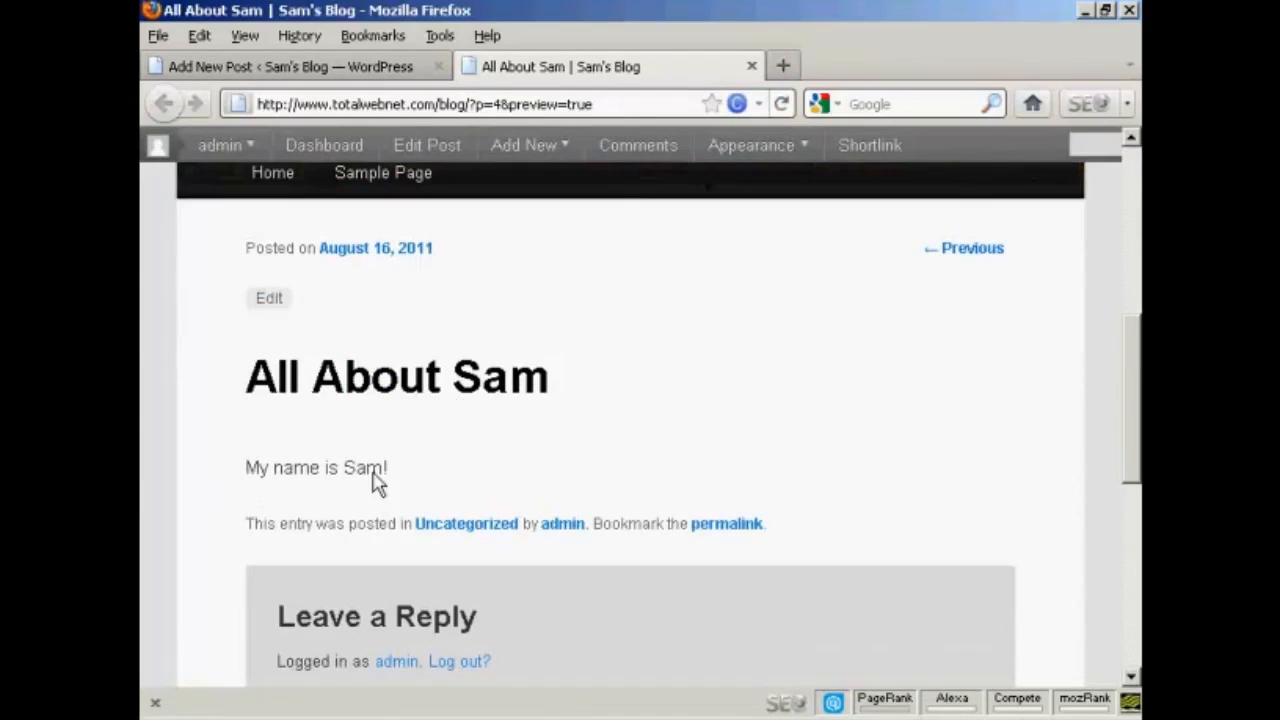
pyautogui.moveTo(1132, 340)
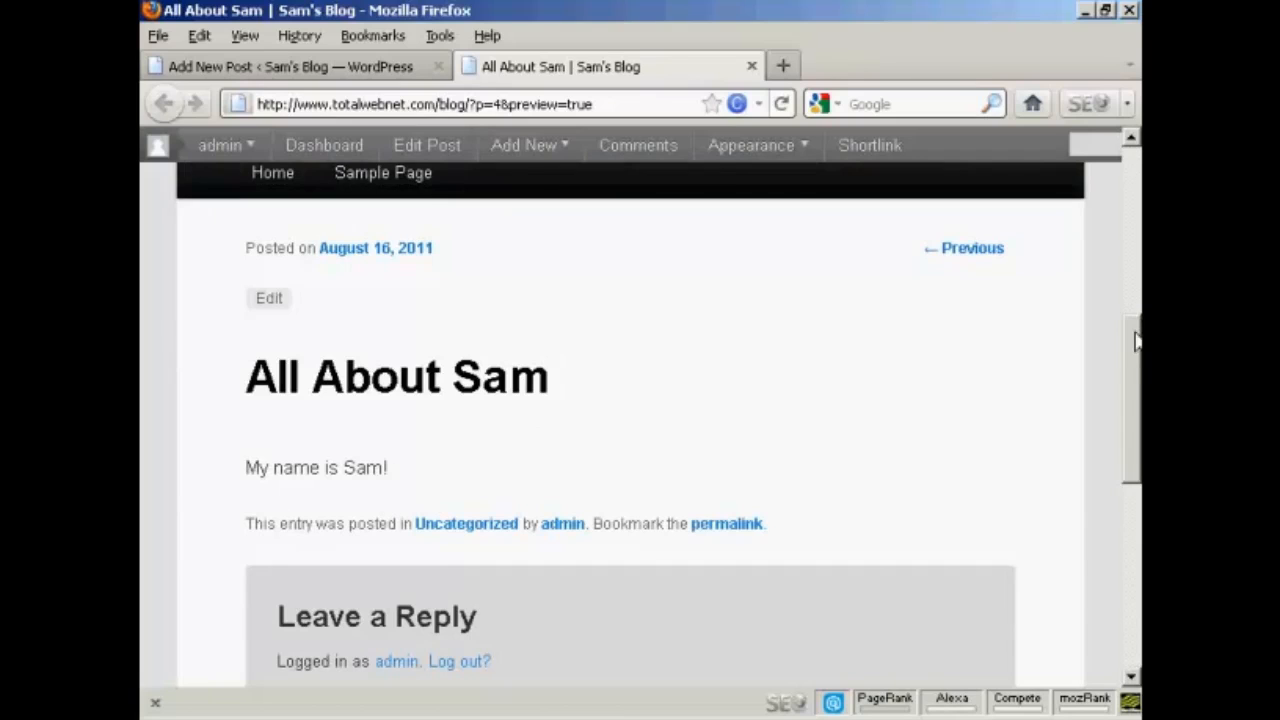
pyautogui.scroll(3)
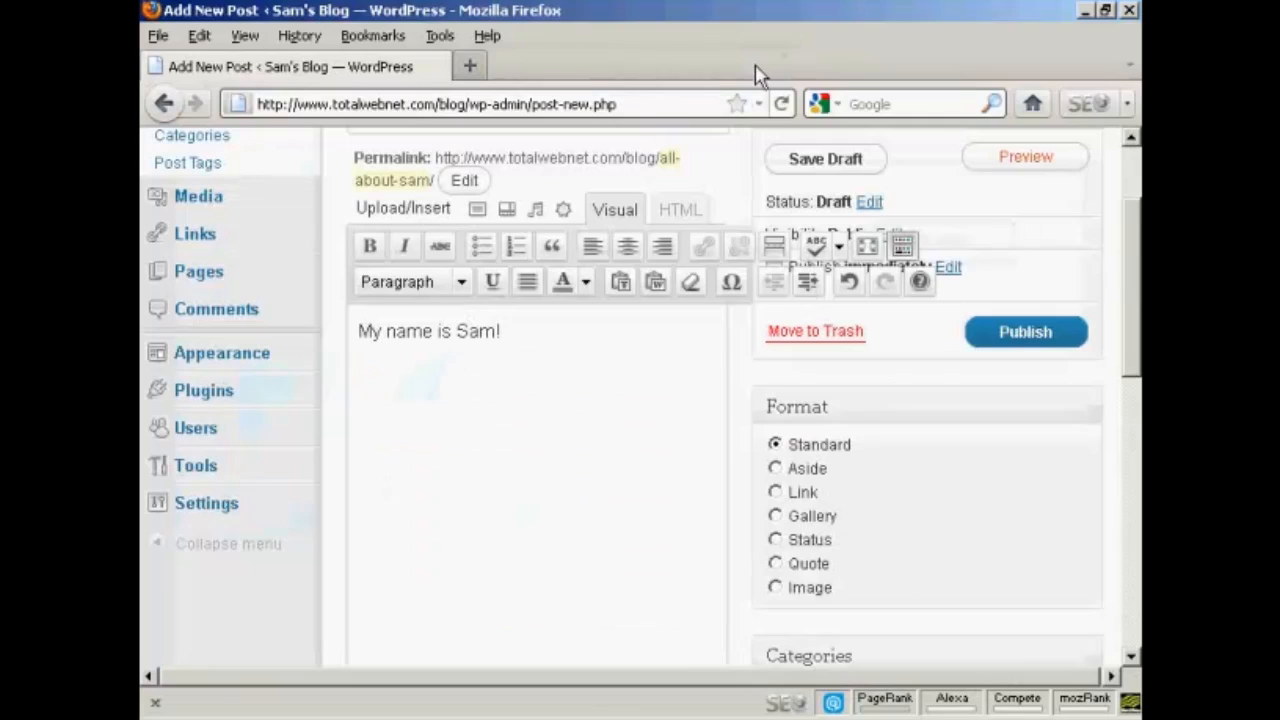
pyautogui.moveTo(970, 206)
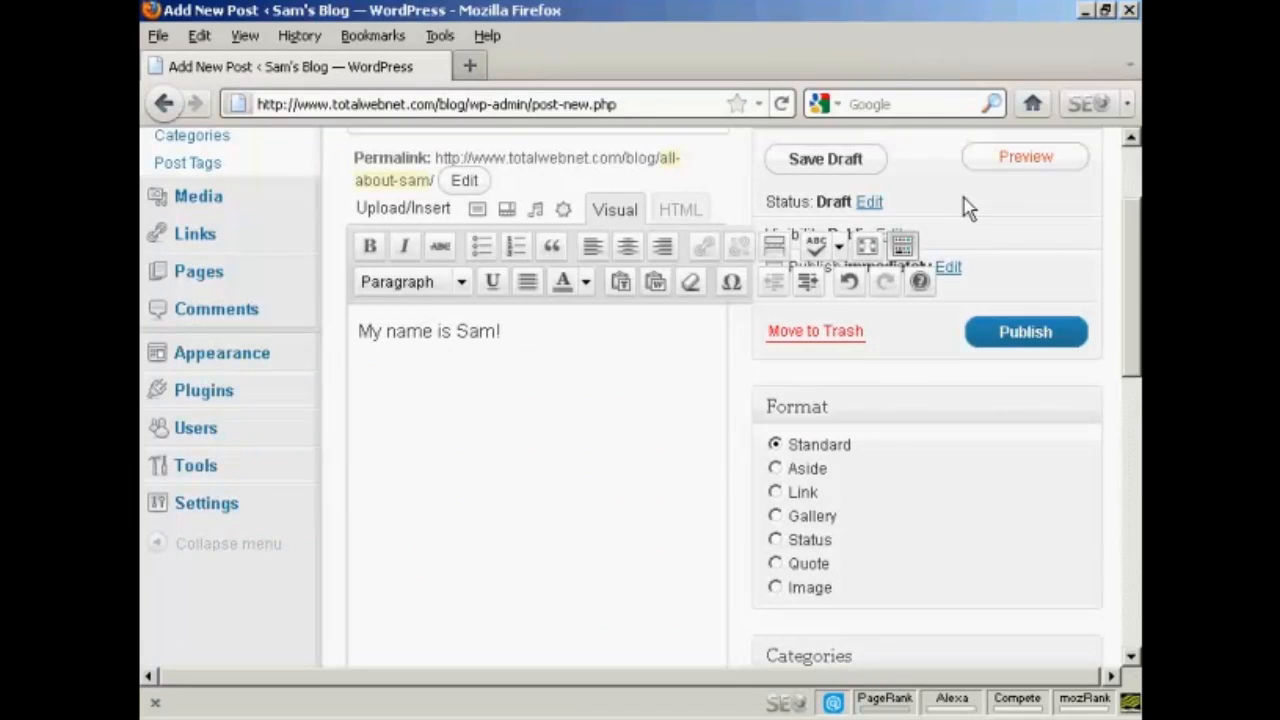
pyautogui.moveTo(824, 168)
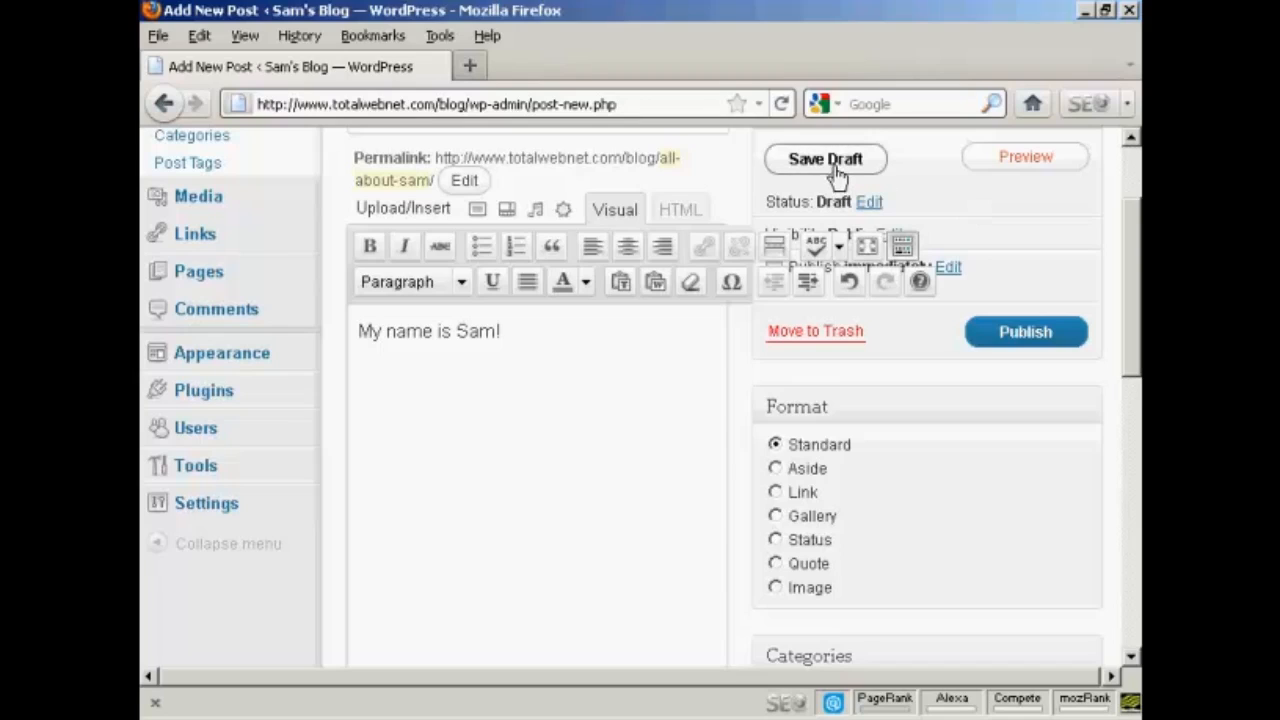
pyautogui.moveTo(920, 190)
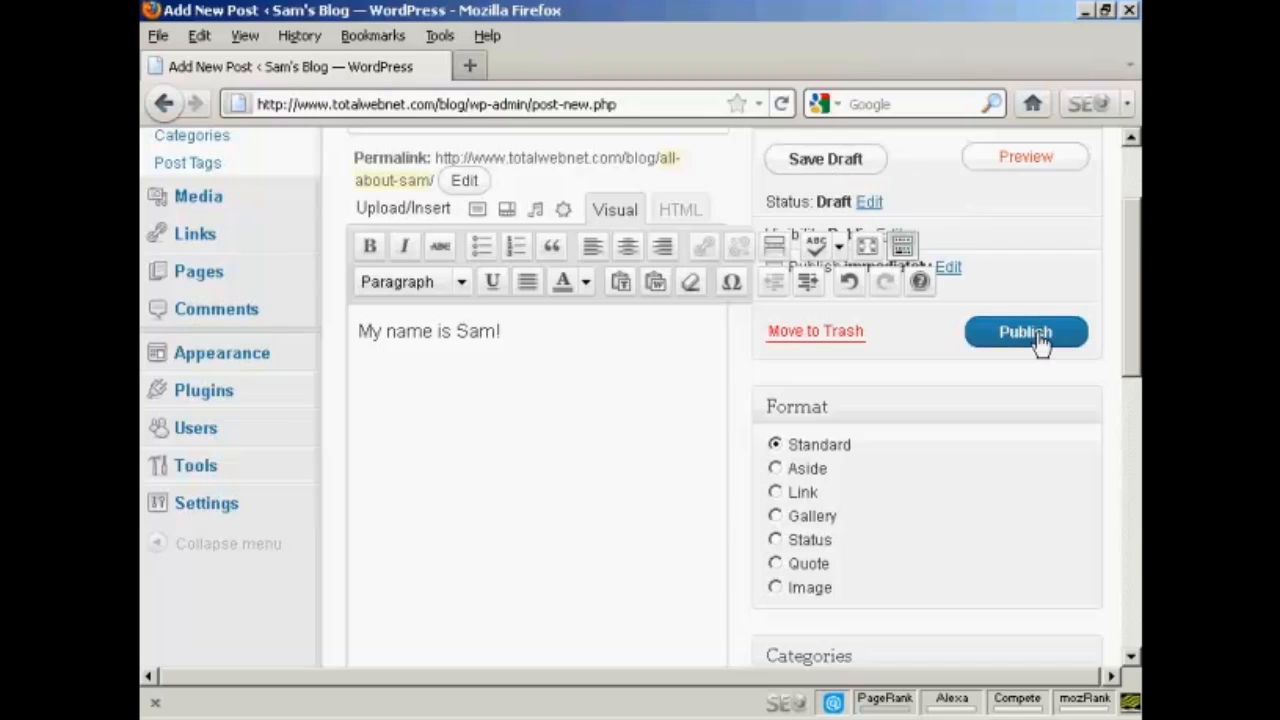
# - Publish the All About Sam post so its status shows Published
pyautogui.click(1024, 332)
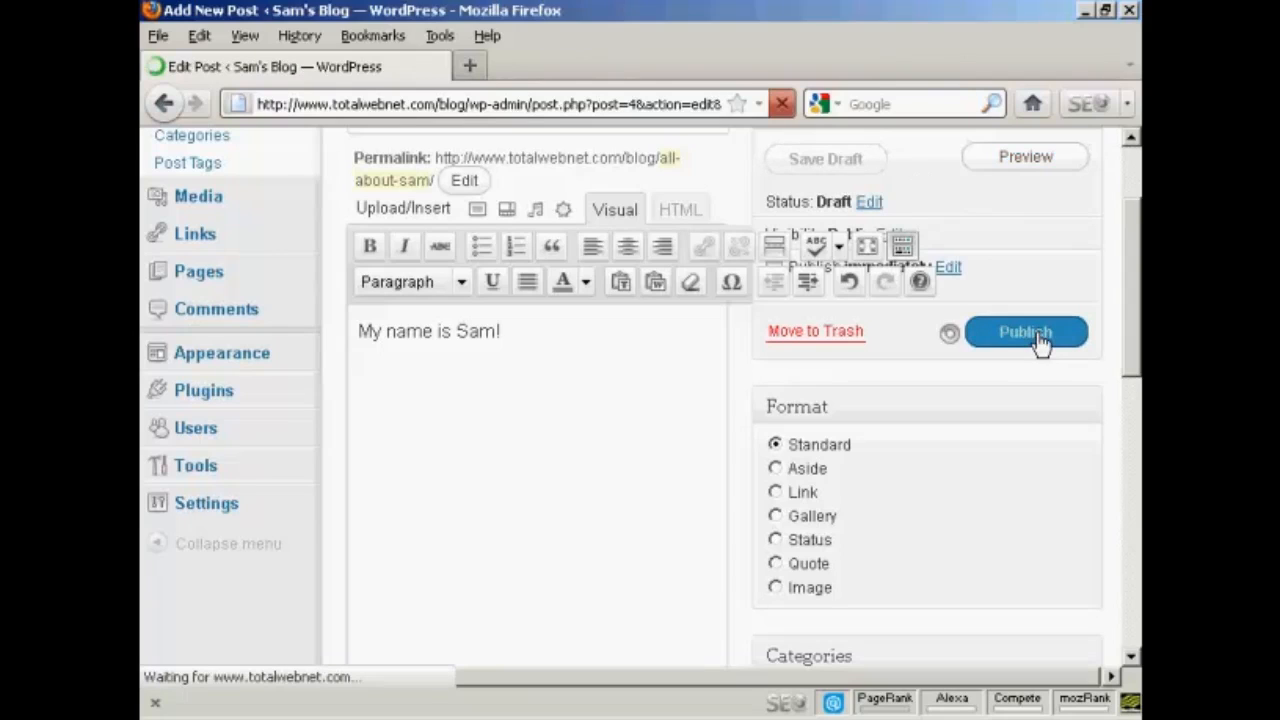
pyautogui.click(1024, 332)
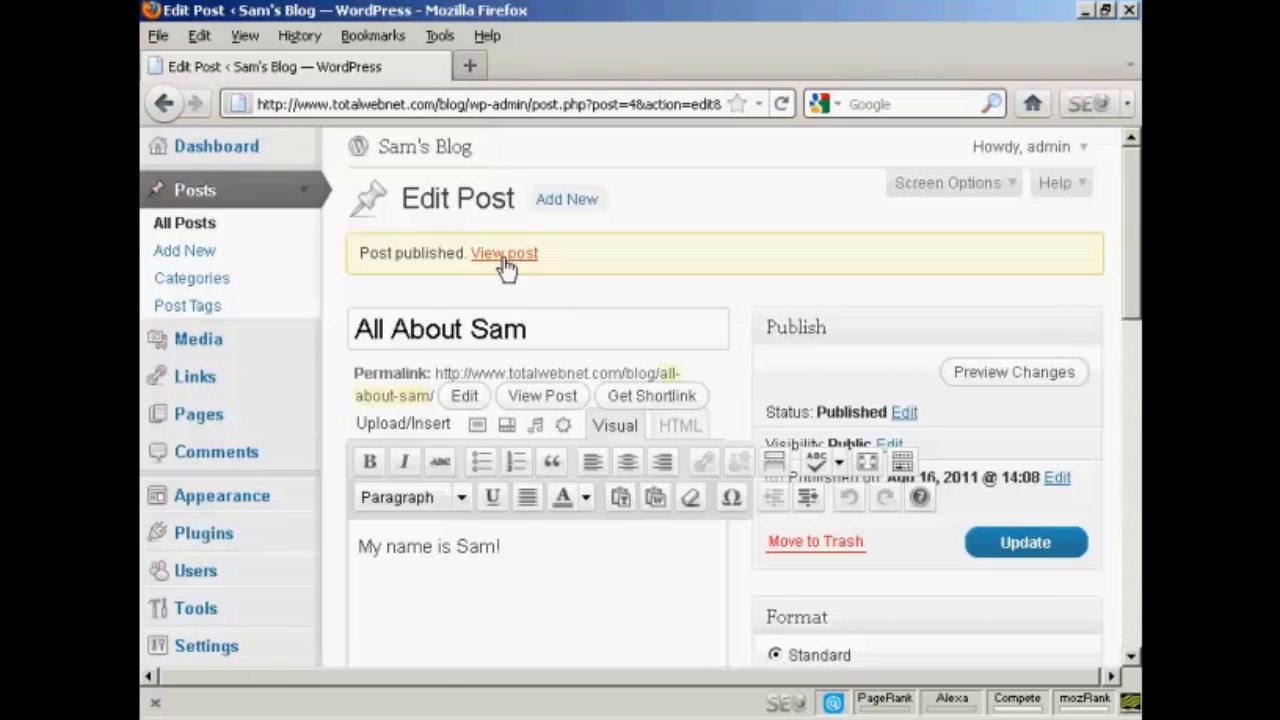
# - View the published All About Sam post on the live blog
pyautogui.click(504, 252)
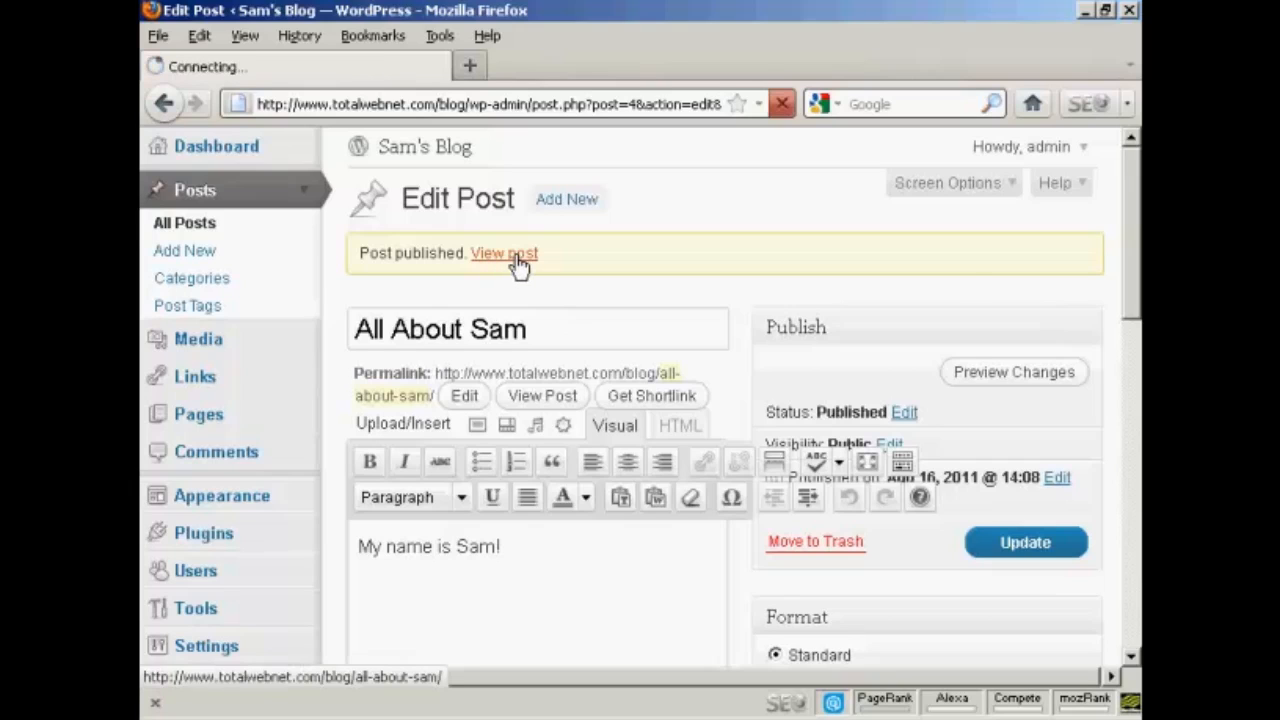
pyautogui.click(504, 252)
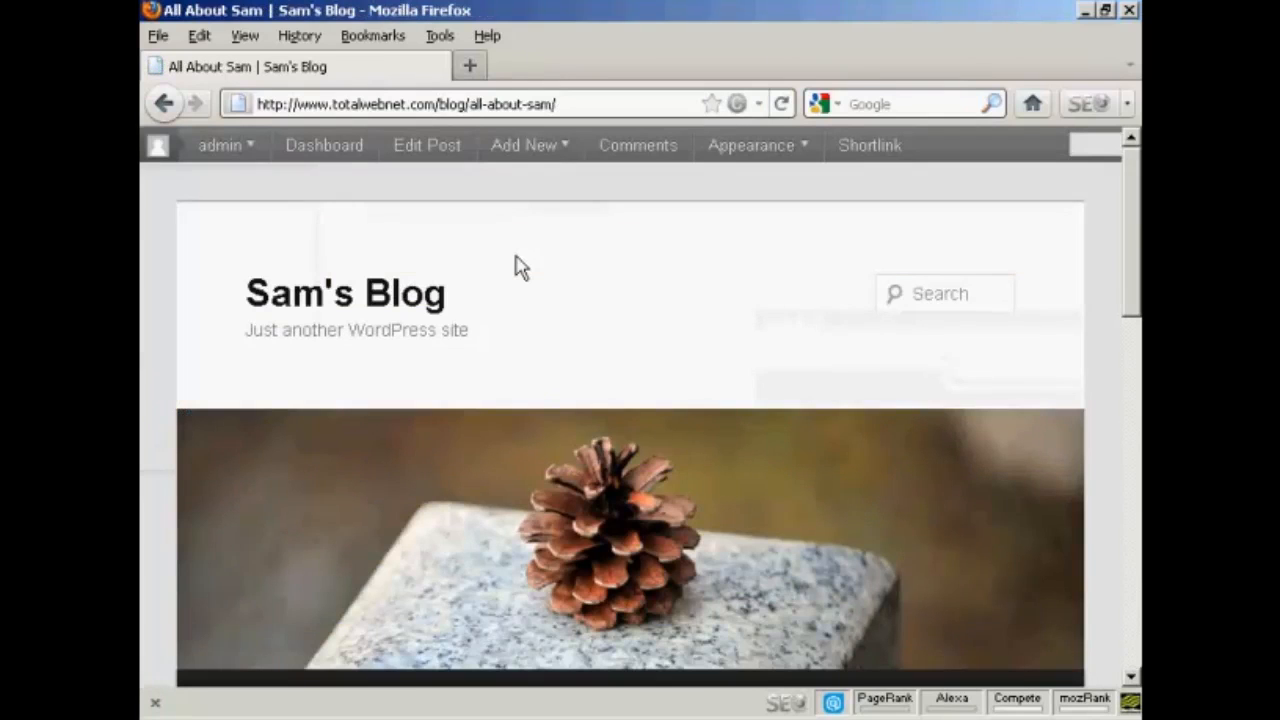
pyautogui.moveTo(696, 256)
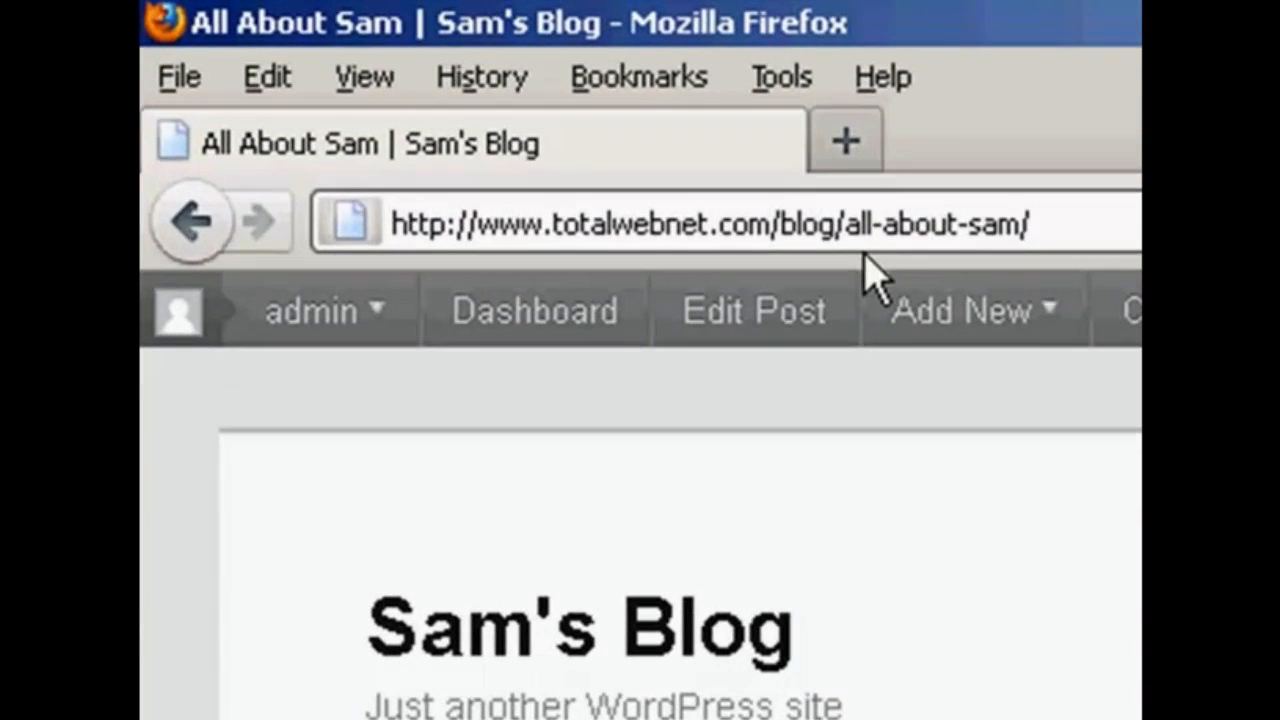
pyautogui.moveTo(1020, 276)
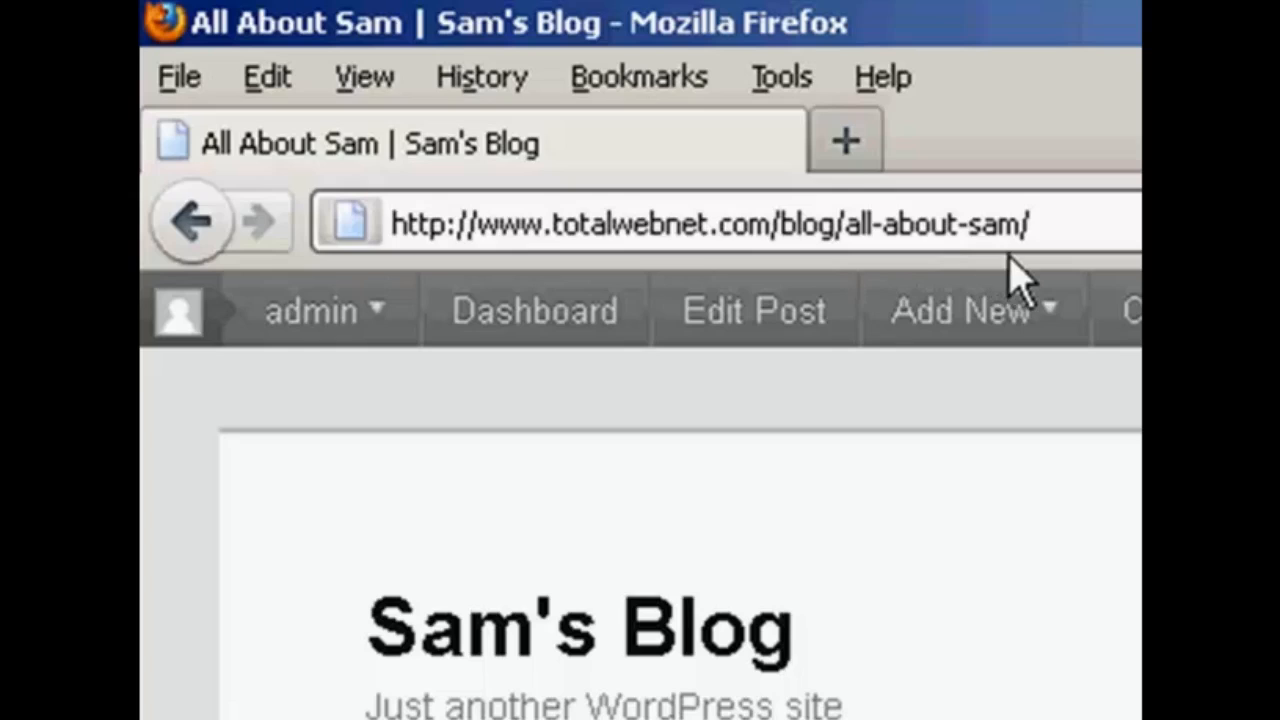
pyautogui.moveTo(1030, 284)
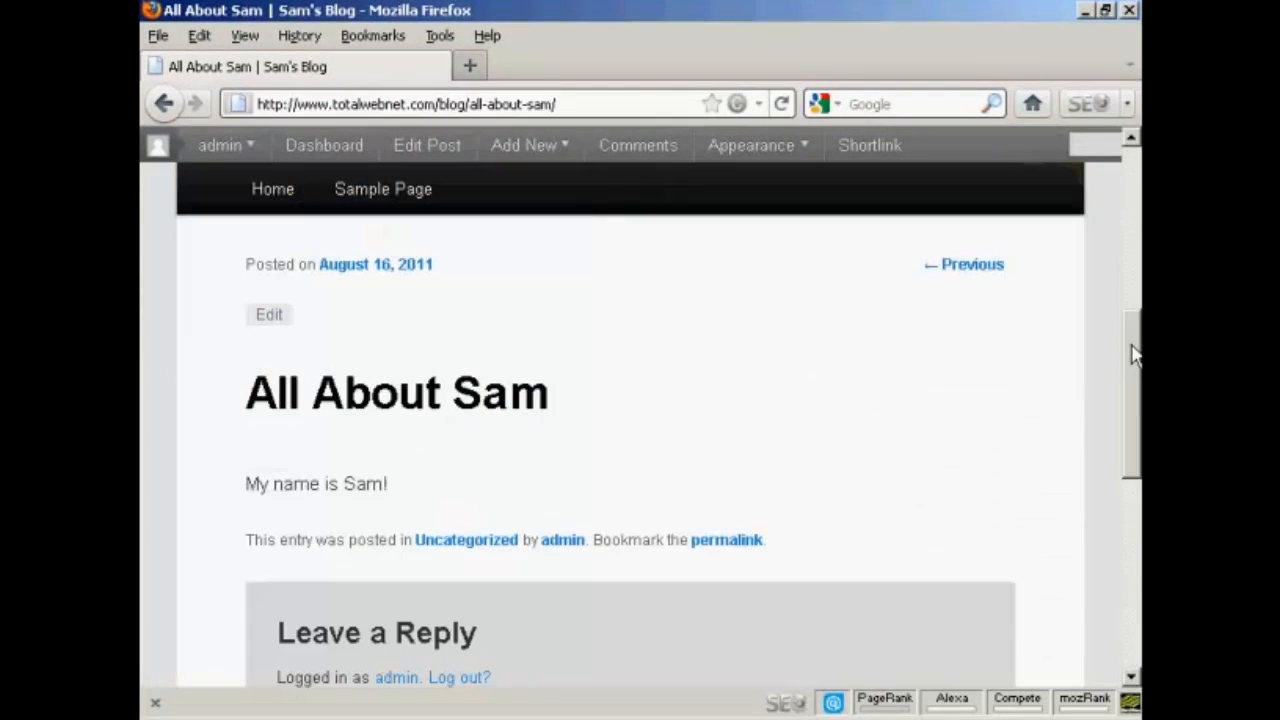
pyautogui.moveTo(640, 448)
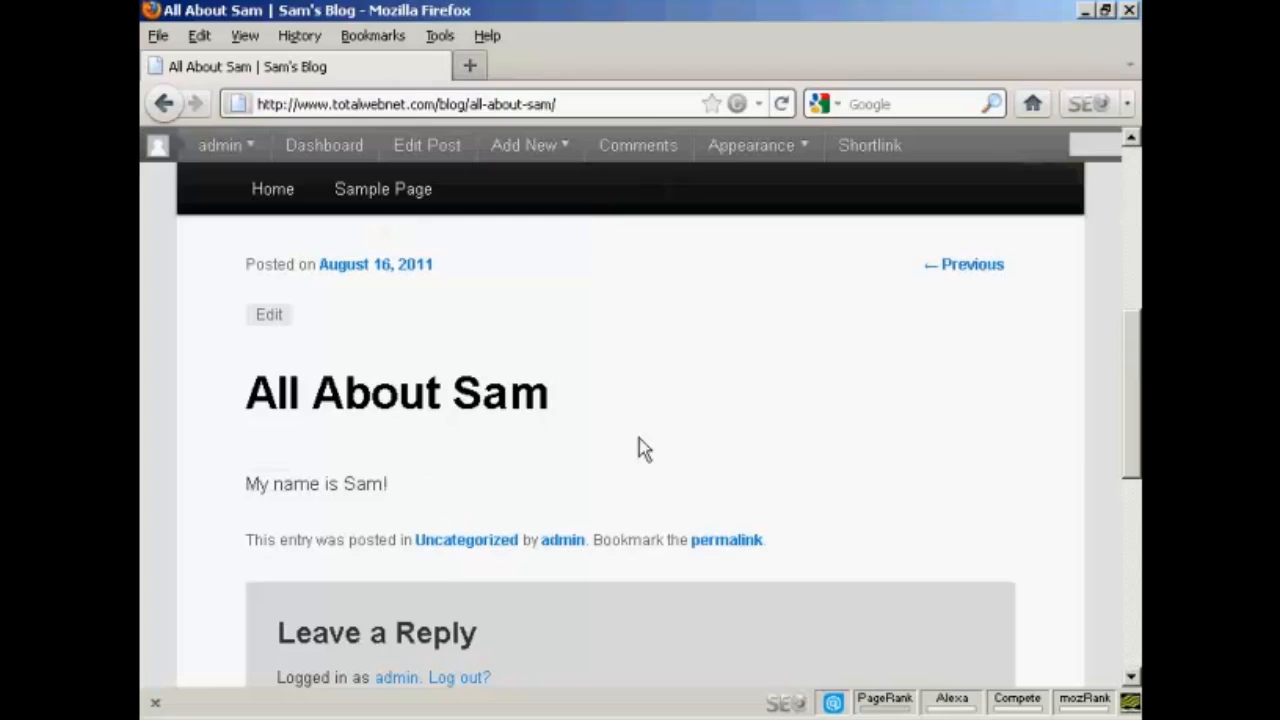
pyautogui.moveTo(708, 432)
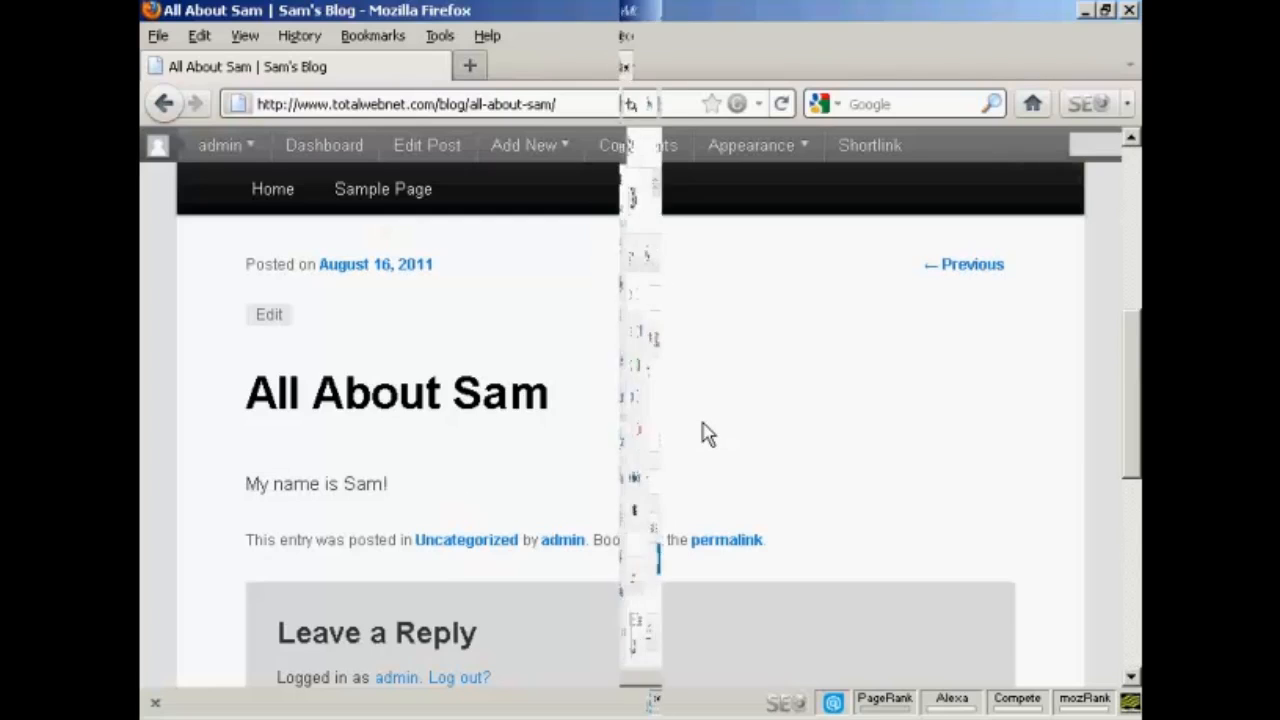
# - Return to the admin Dashboard and focus the QuickPress Title field
pyautogui.click(324, 144)
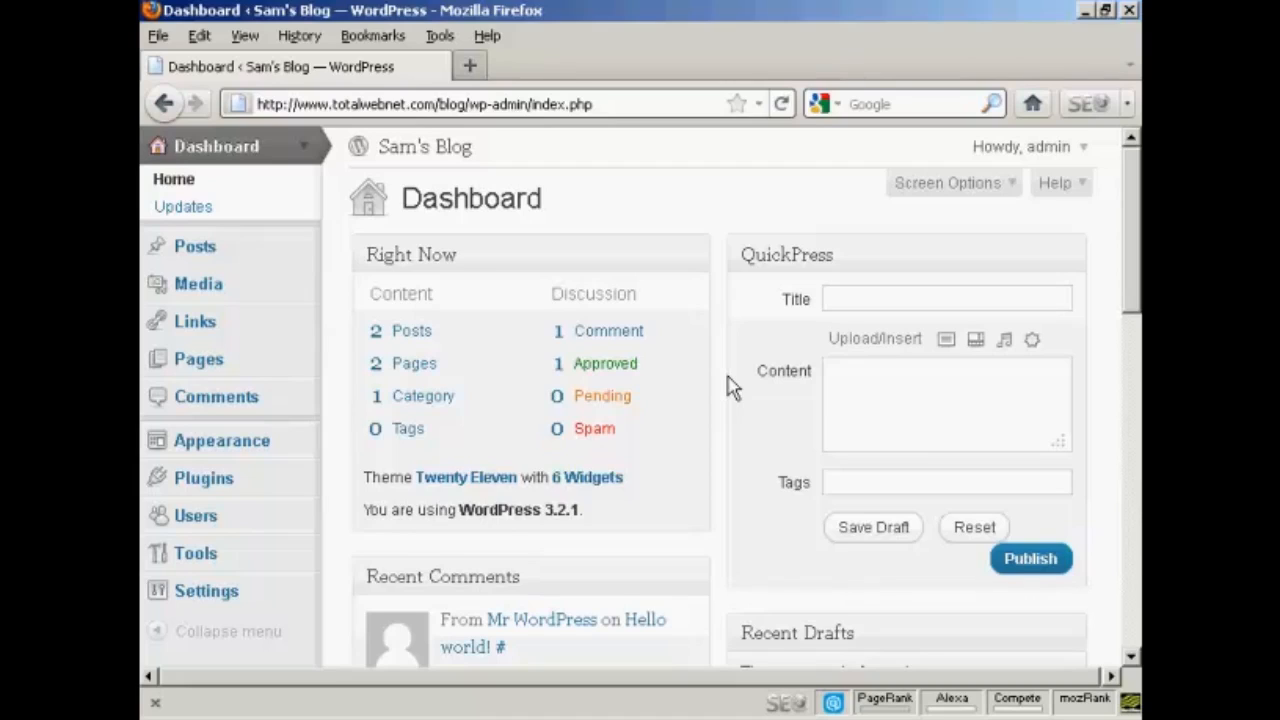
pyautogui.click(946, 298)
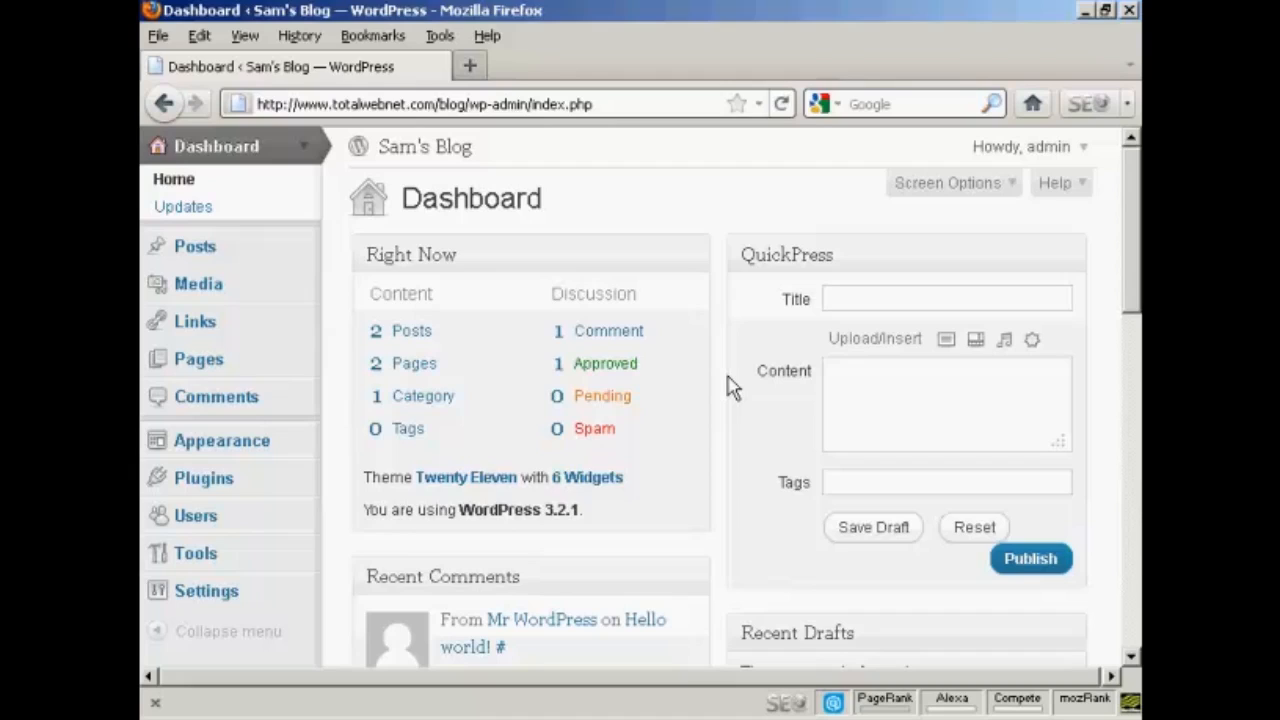
# - Fill QuickPress with title 'QuickPress Demo' and content 'This is the QuickPress Feature'
pyautogui.write('QuickP')
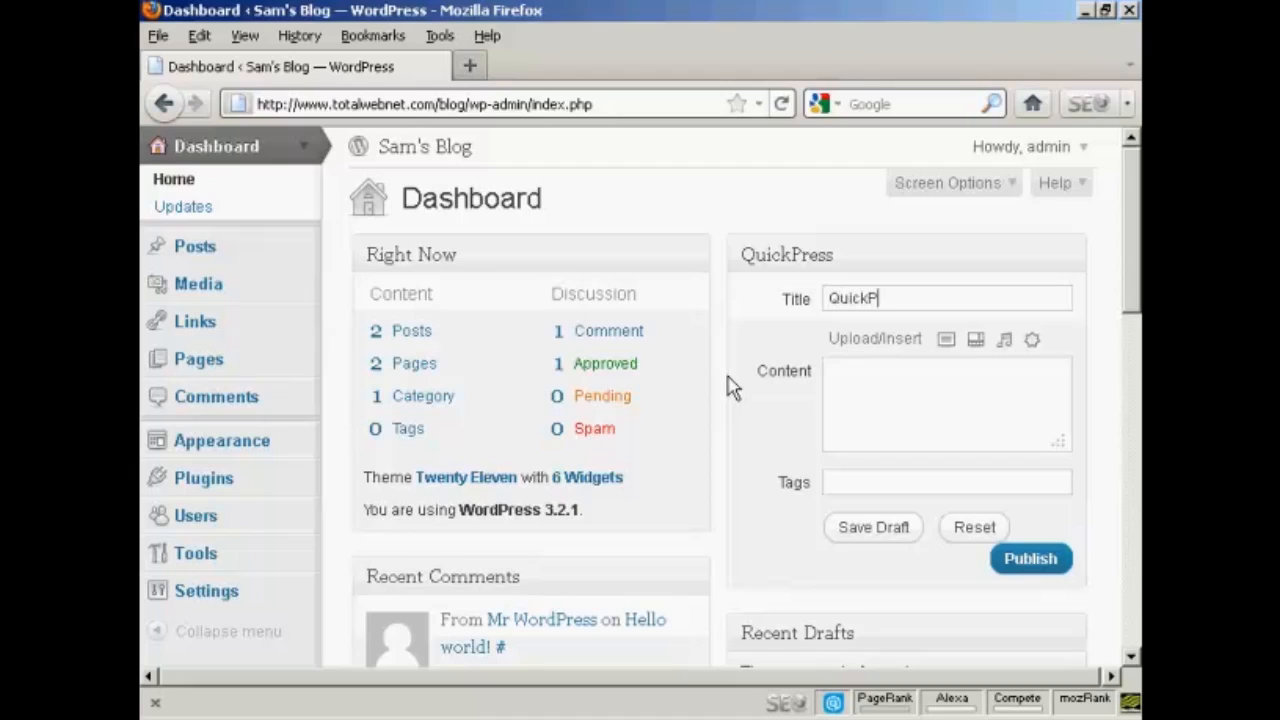
pyautogui.write('ress Demo')
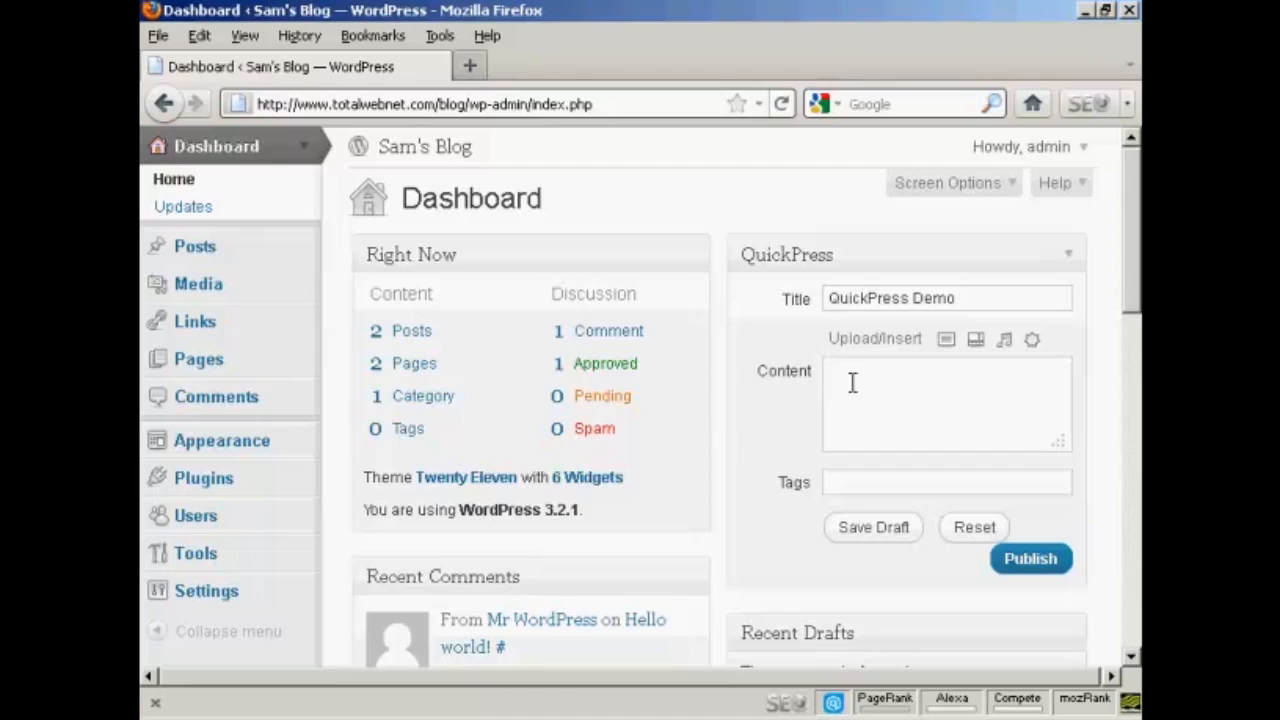
pyautogui.write('T')
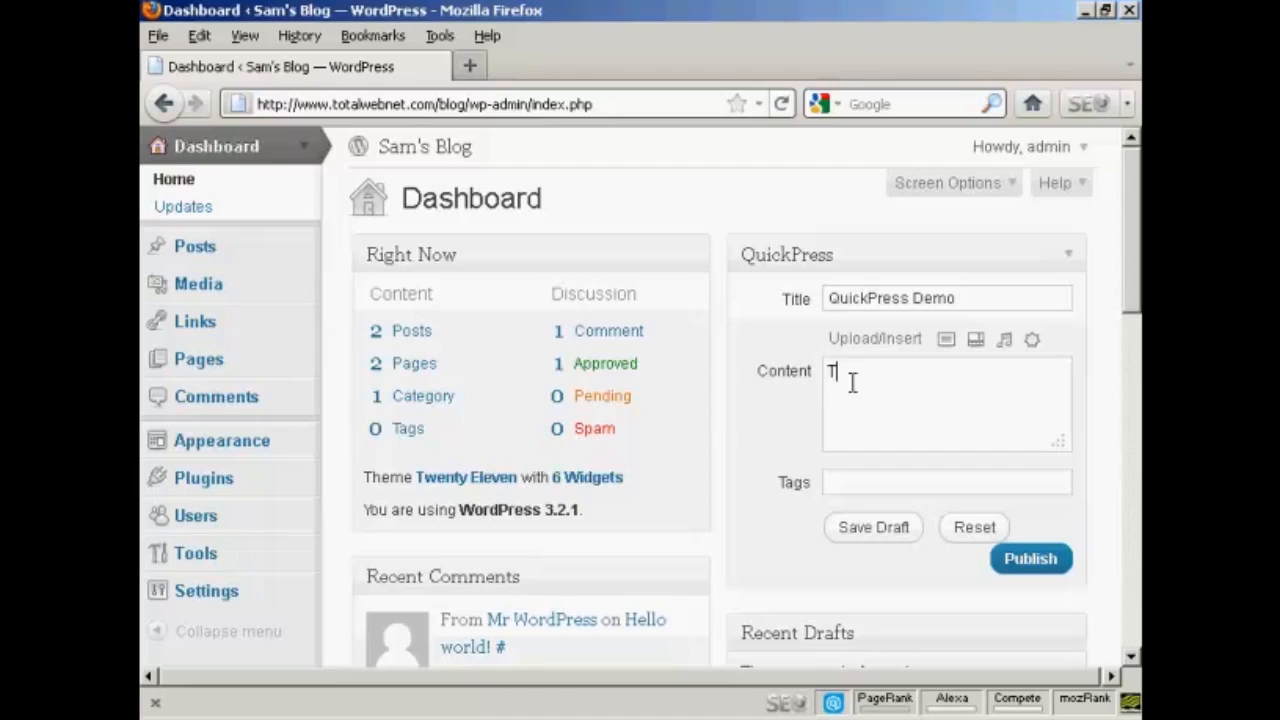
pyautogui.write('his is the')
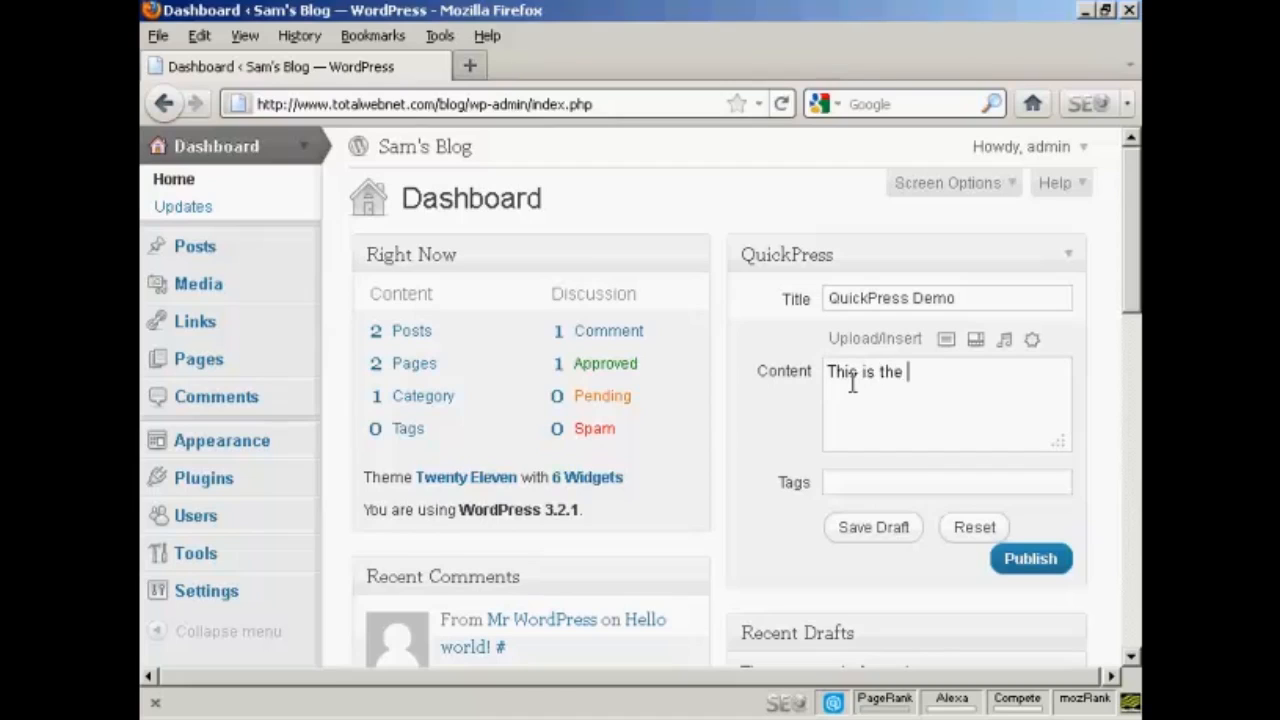
pyautogui.write('Quic')
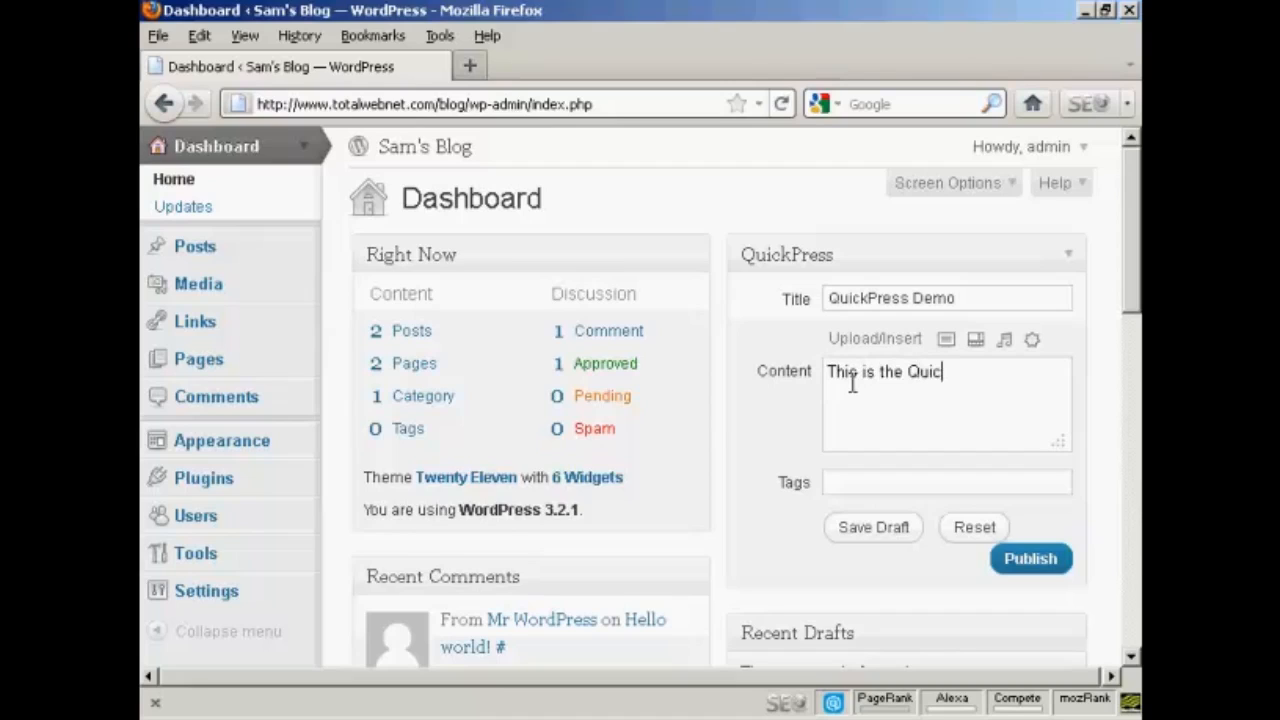
pyautogui.write('kPress')
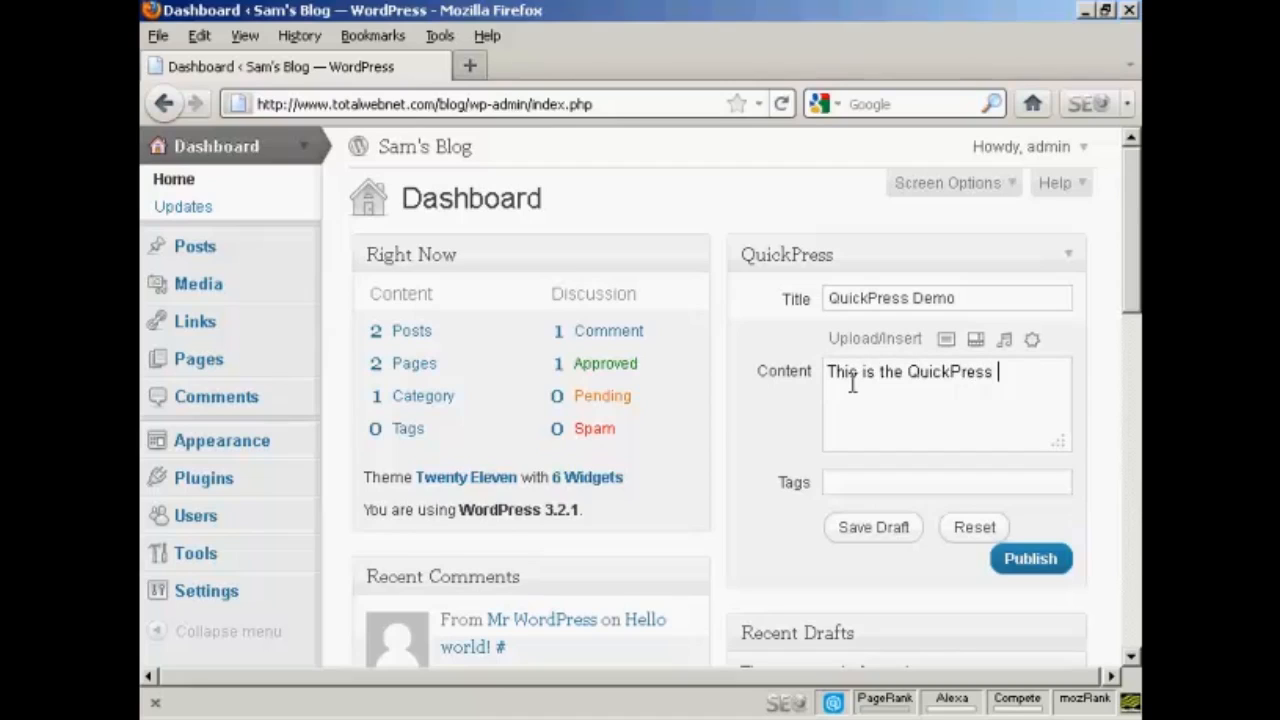
pyautogui.write('Feature')
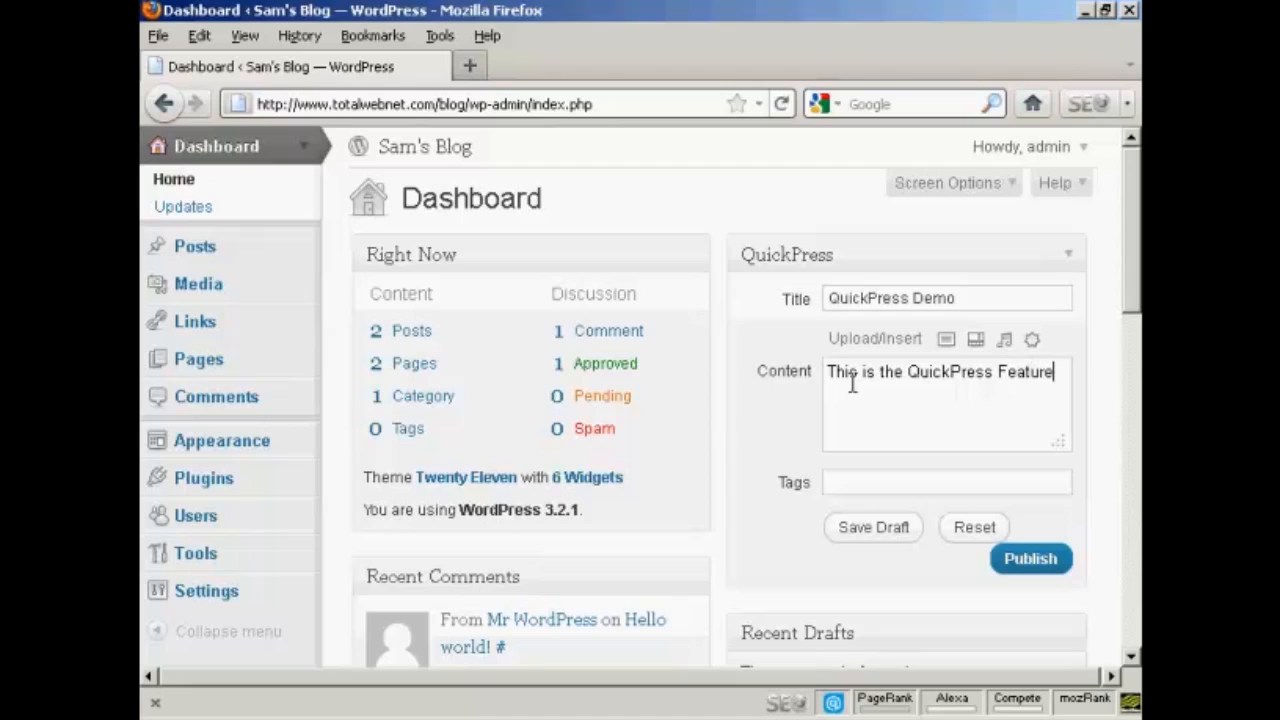
pyautogui.moveTo(946, 340)
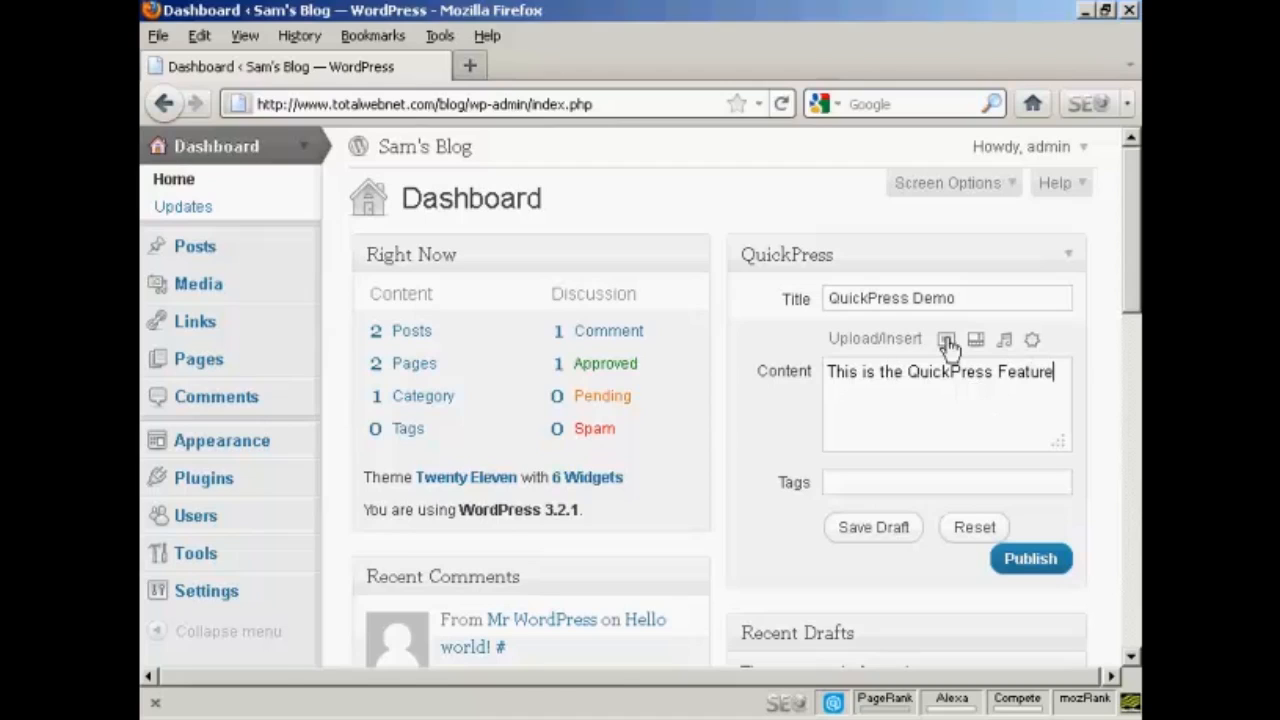
pyautogui.moveTo(976, 340)
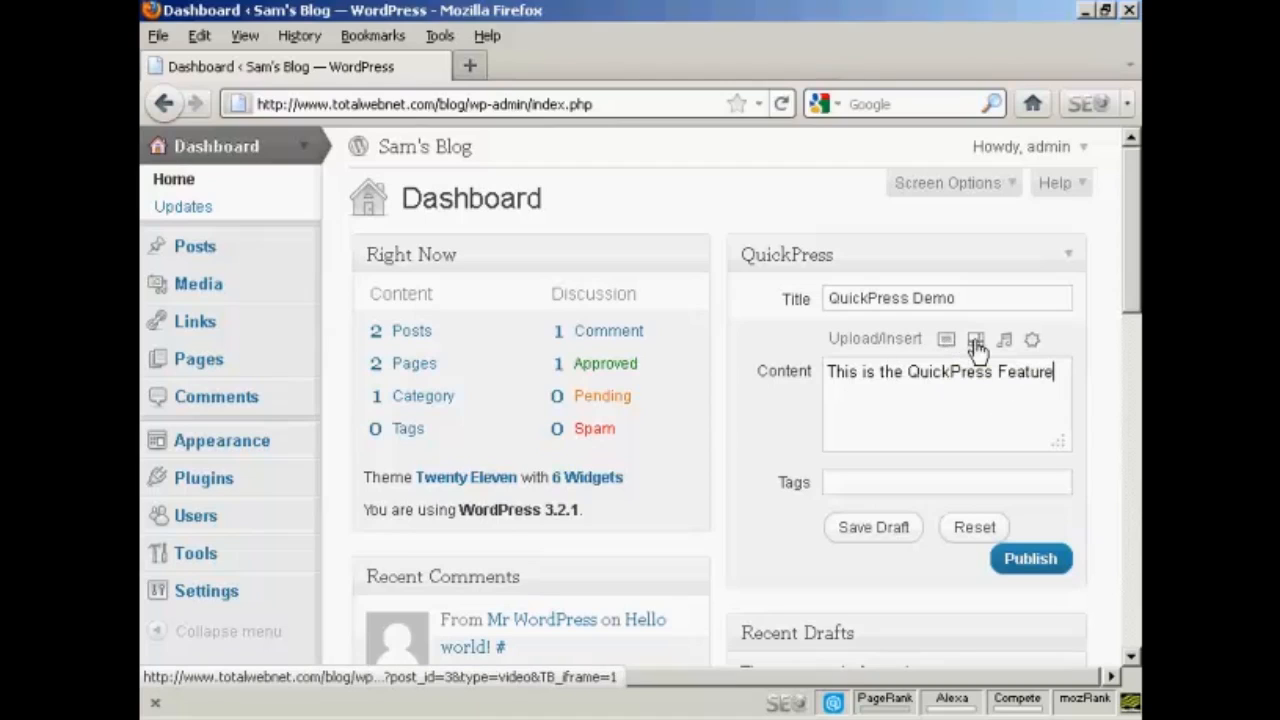
pyautogui.moveTo(1004, 340)
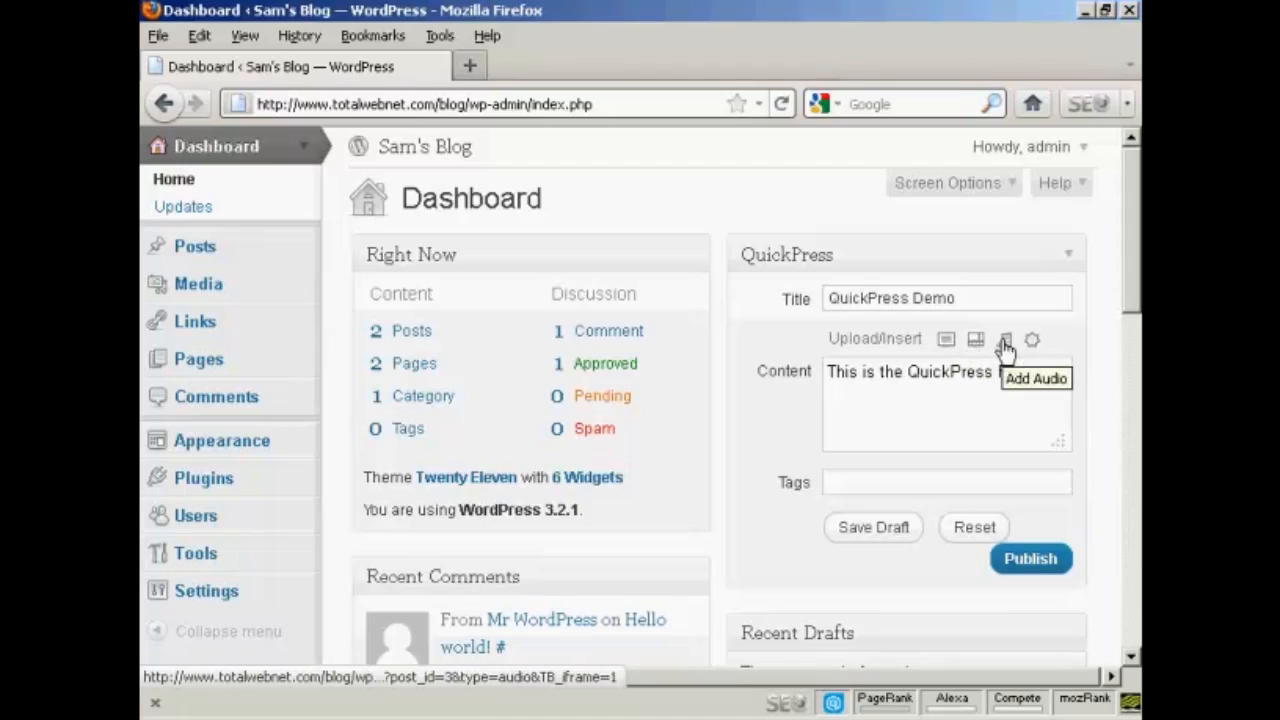
pyautogui.write('Feature')
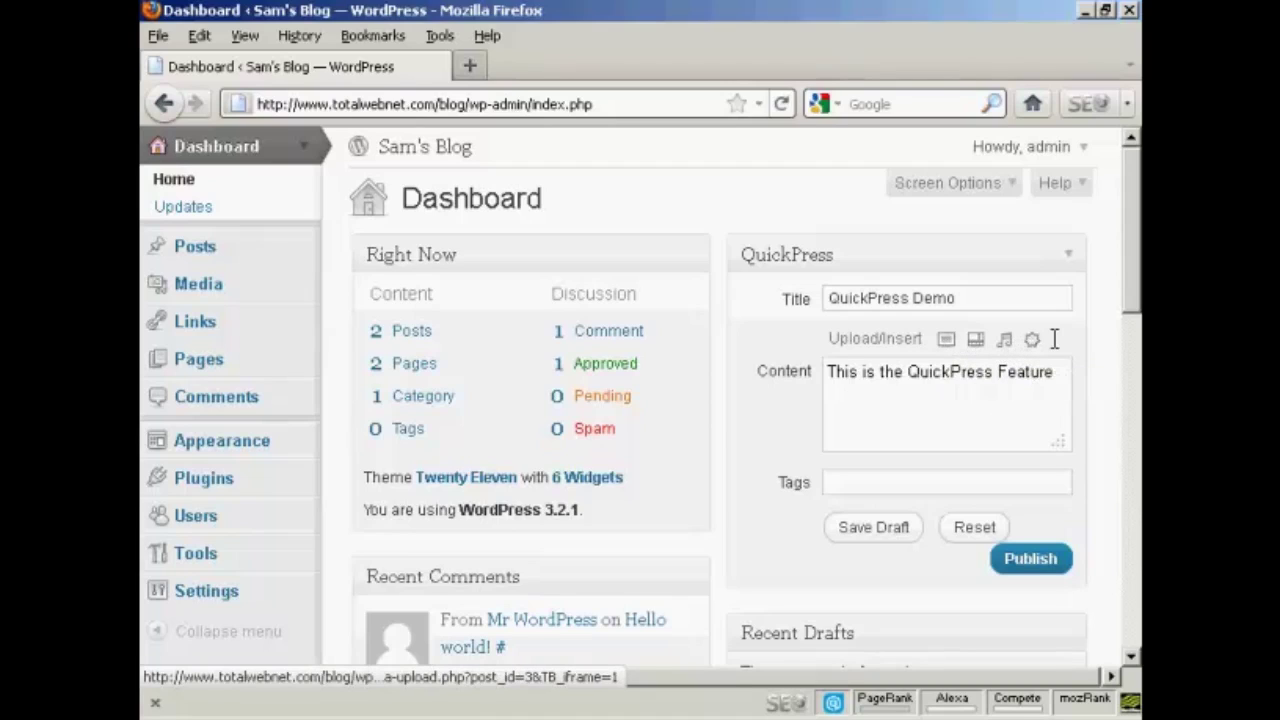
pyautogui.click(944, 482)
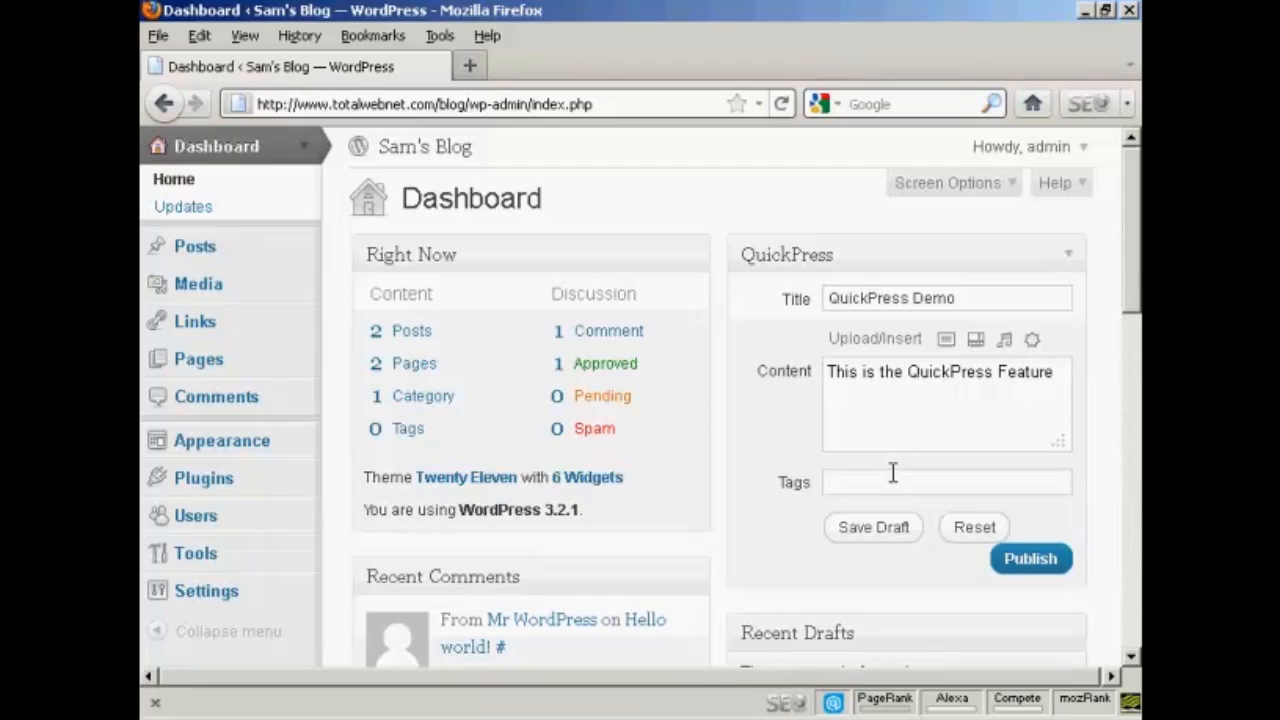
# - Tag the quick post 'quickpress, video demonstration'
pyautogui.write('quickpre')
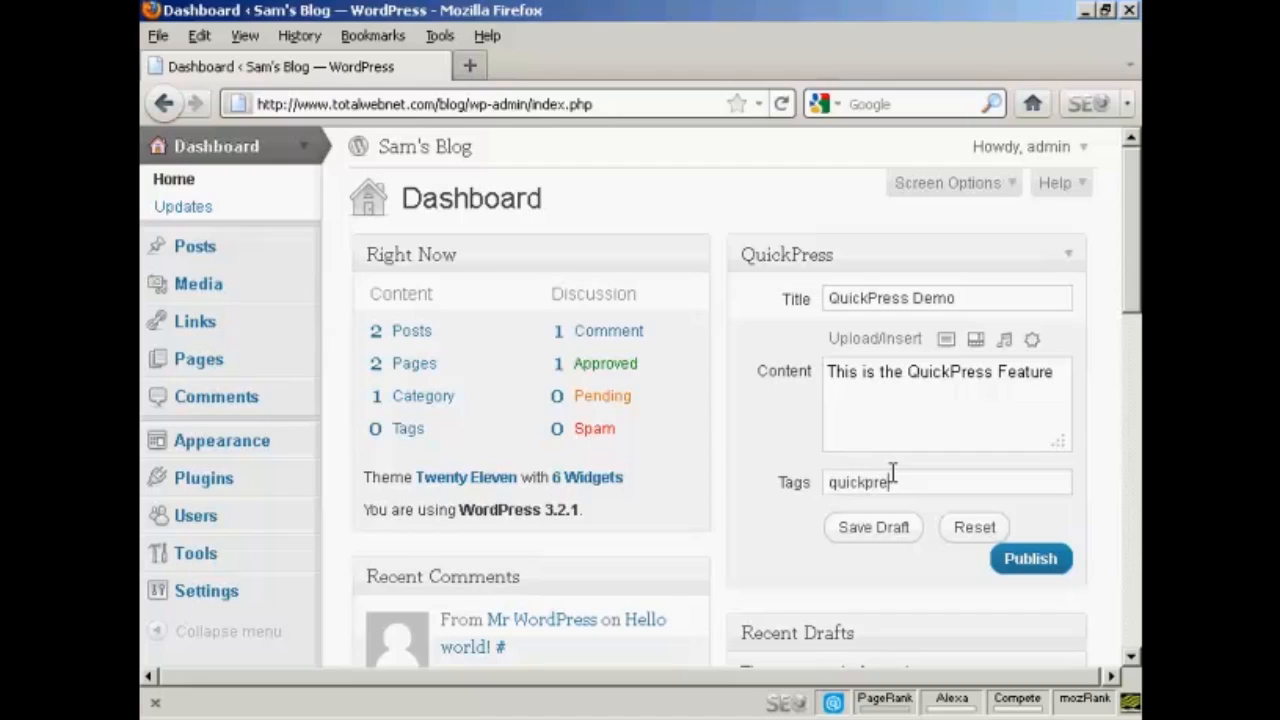
pyautogui.write('ss,')
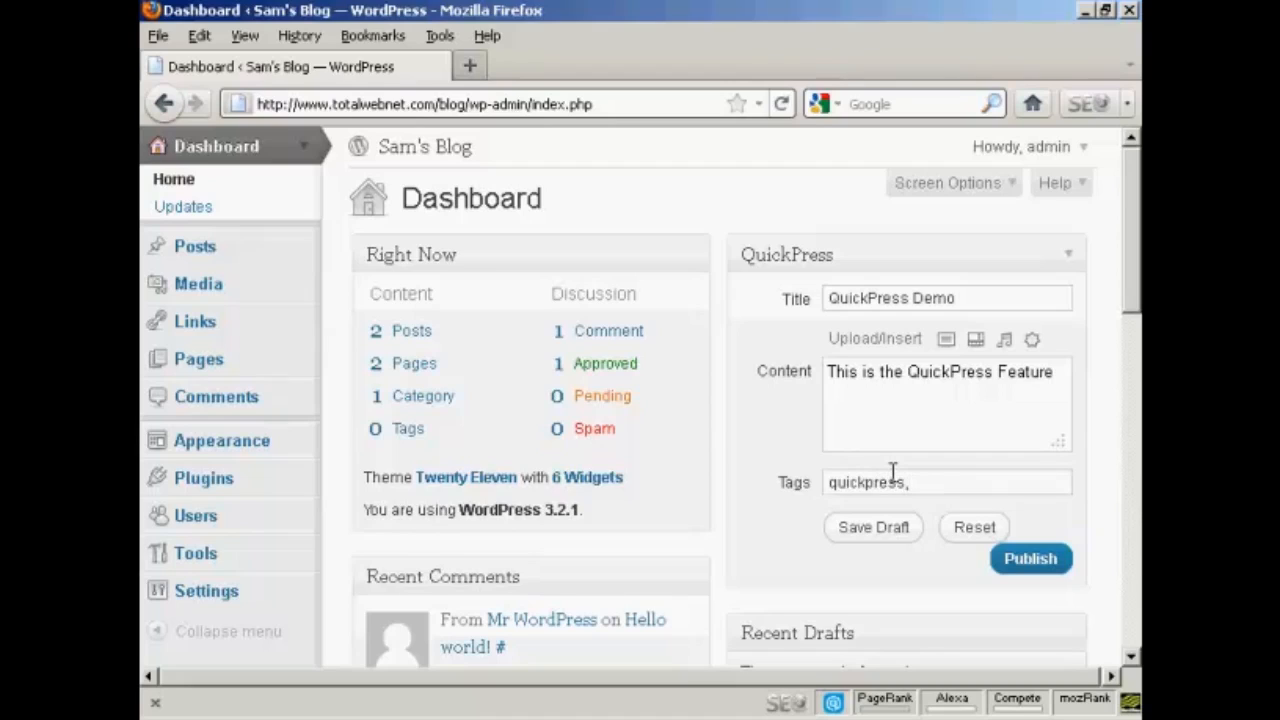
pyautogui.write('video')
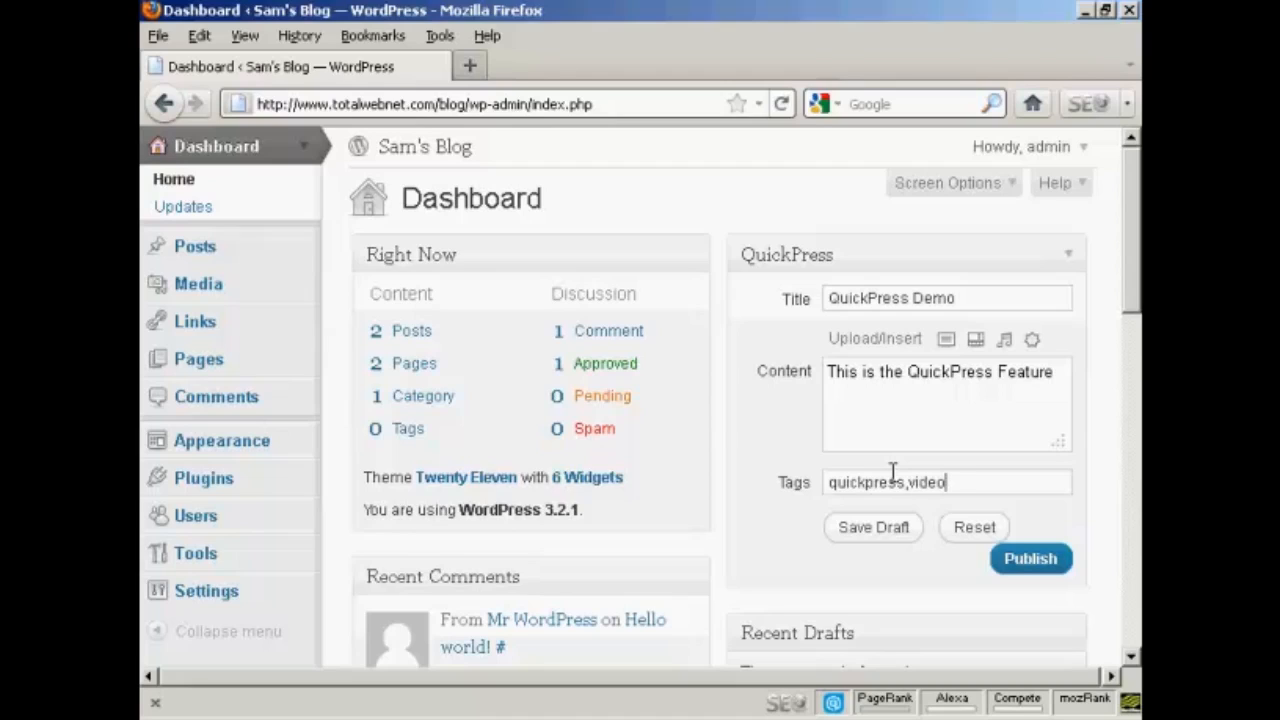
pyautogui.write('demonstr')
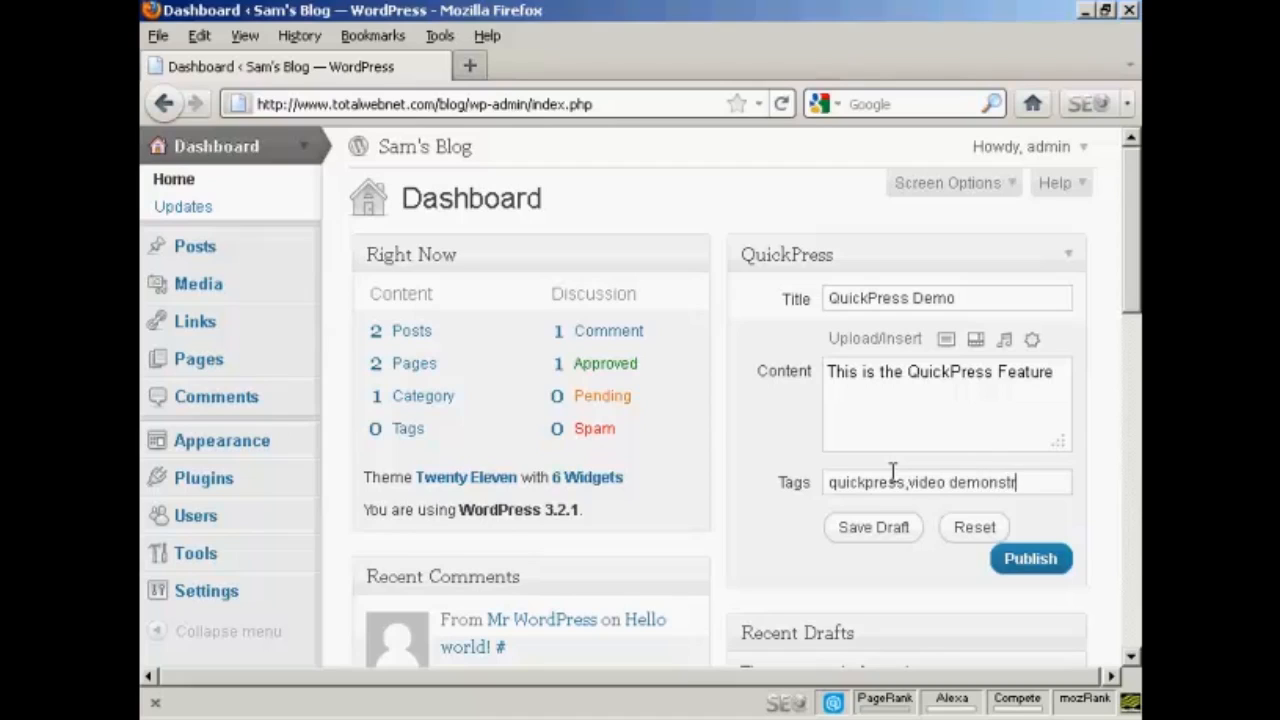
pyautogui.write('ation.')
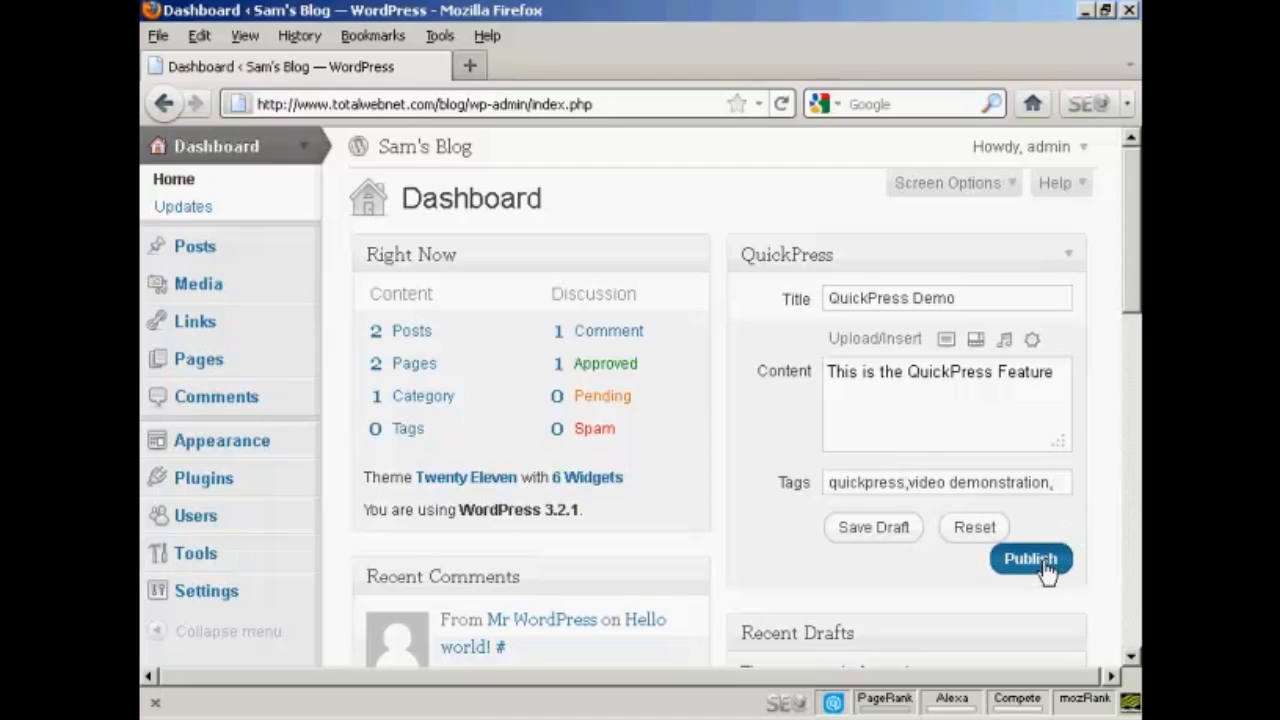
# - Publish the QuickPress Demo post and view it on the blog
pyautogui.click(1030, 558)
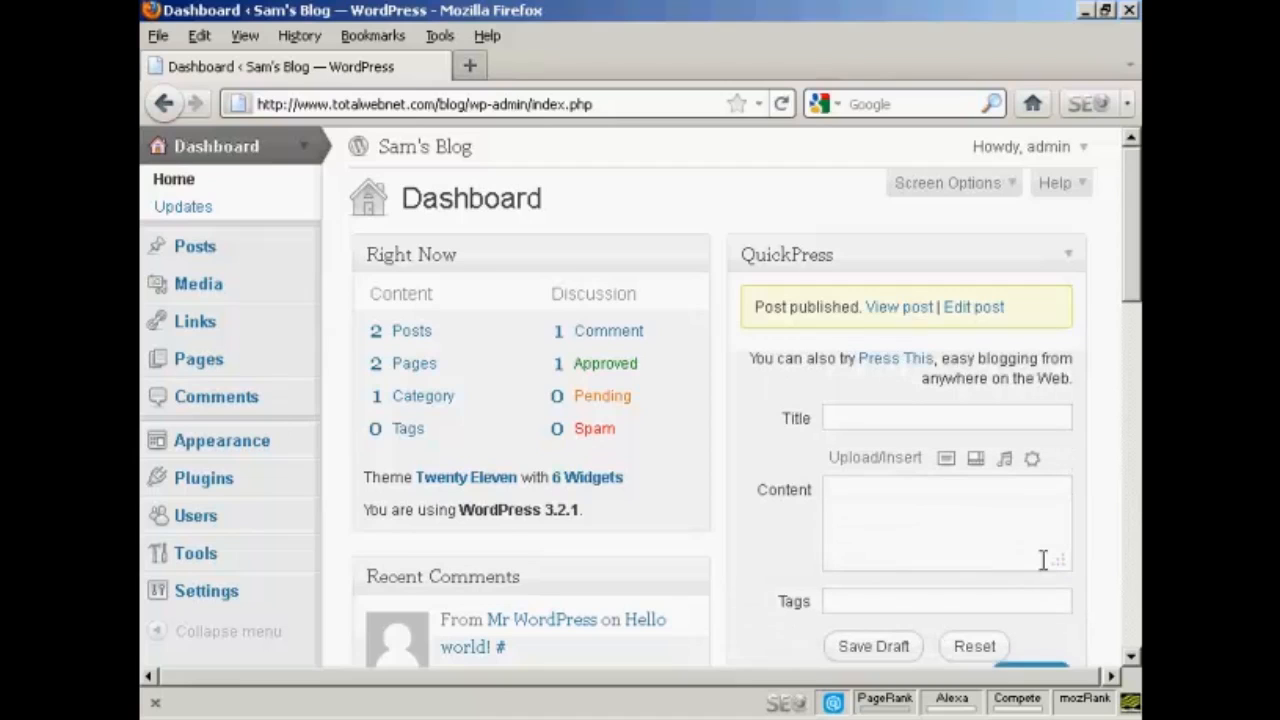
pyautogui.click(896, 308)
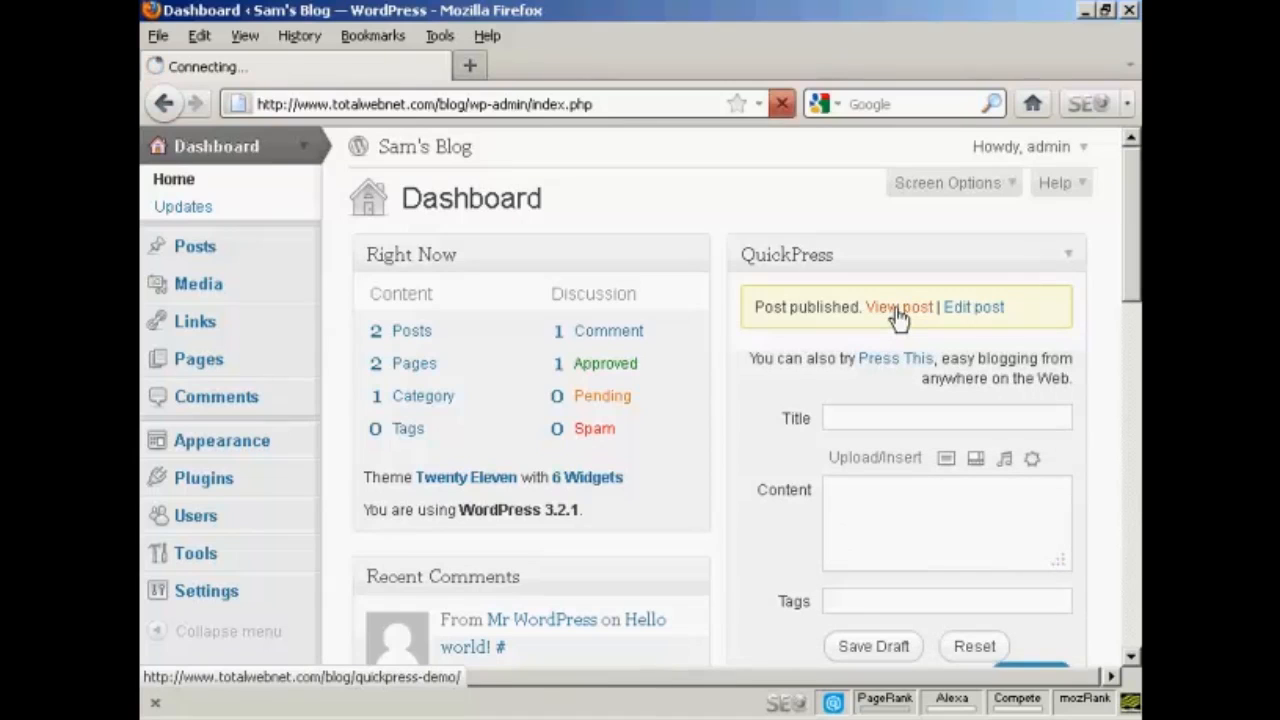
pyautogui.click(898, 308)
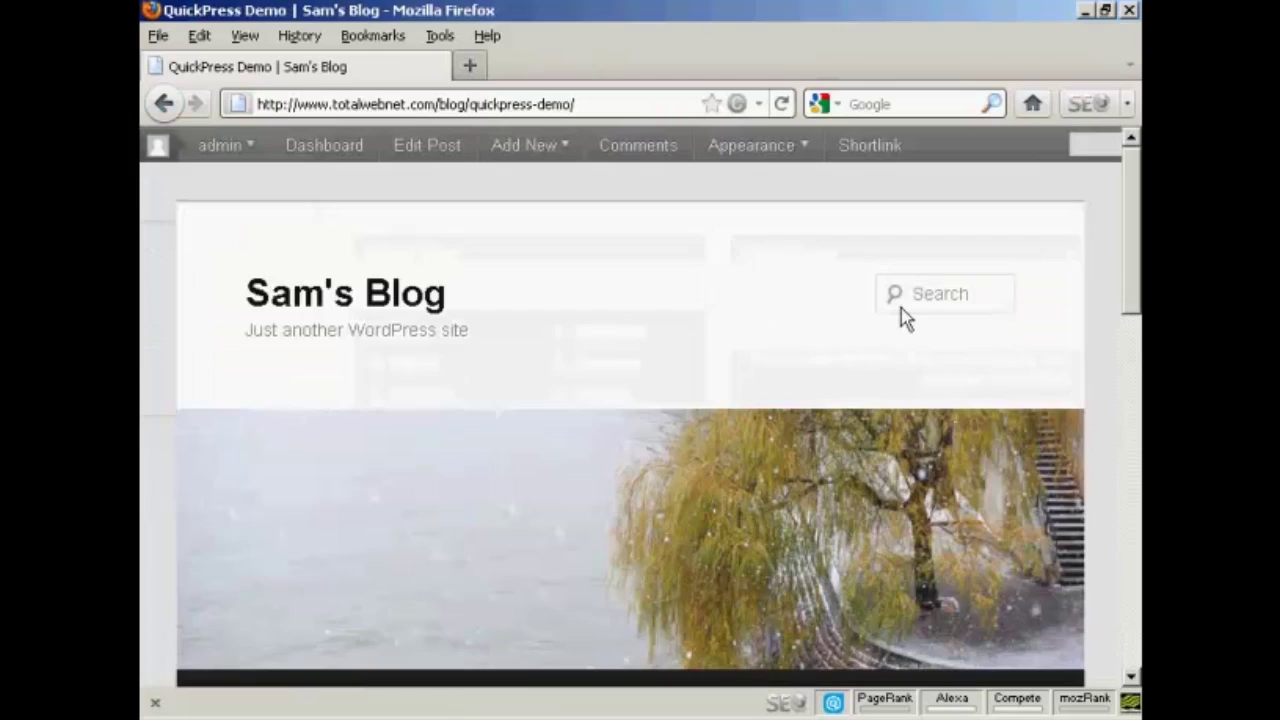
pyautogui.scroll(-3)
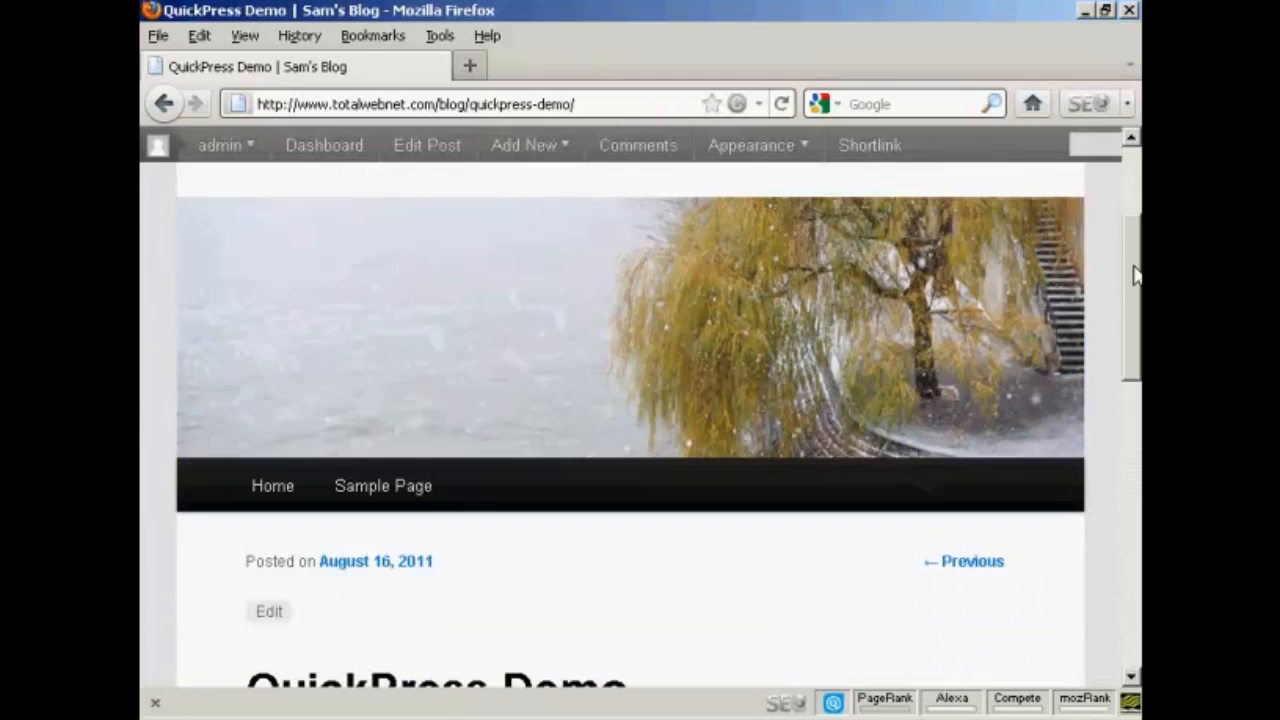
pyautogui.scroll(-3)
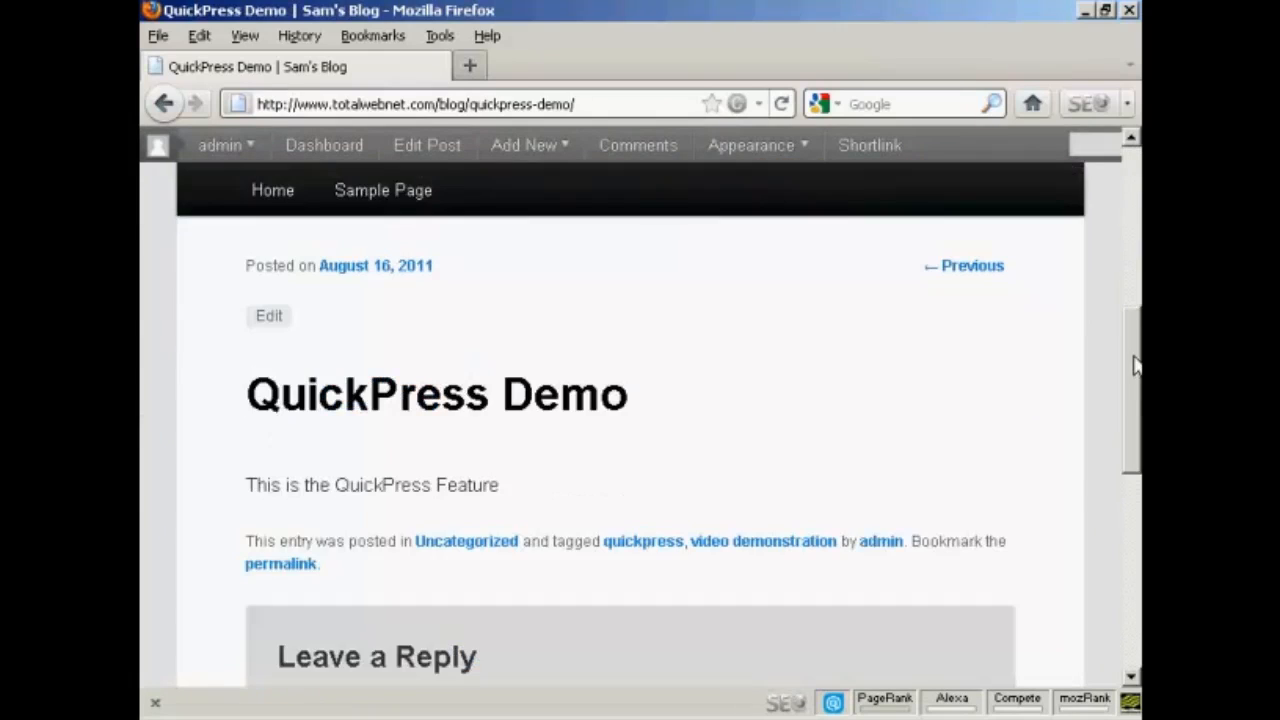
pyautogui.scroll(-3)
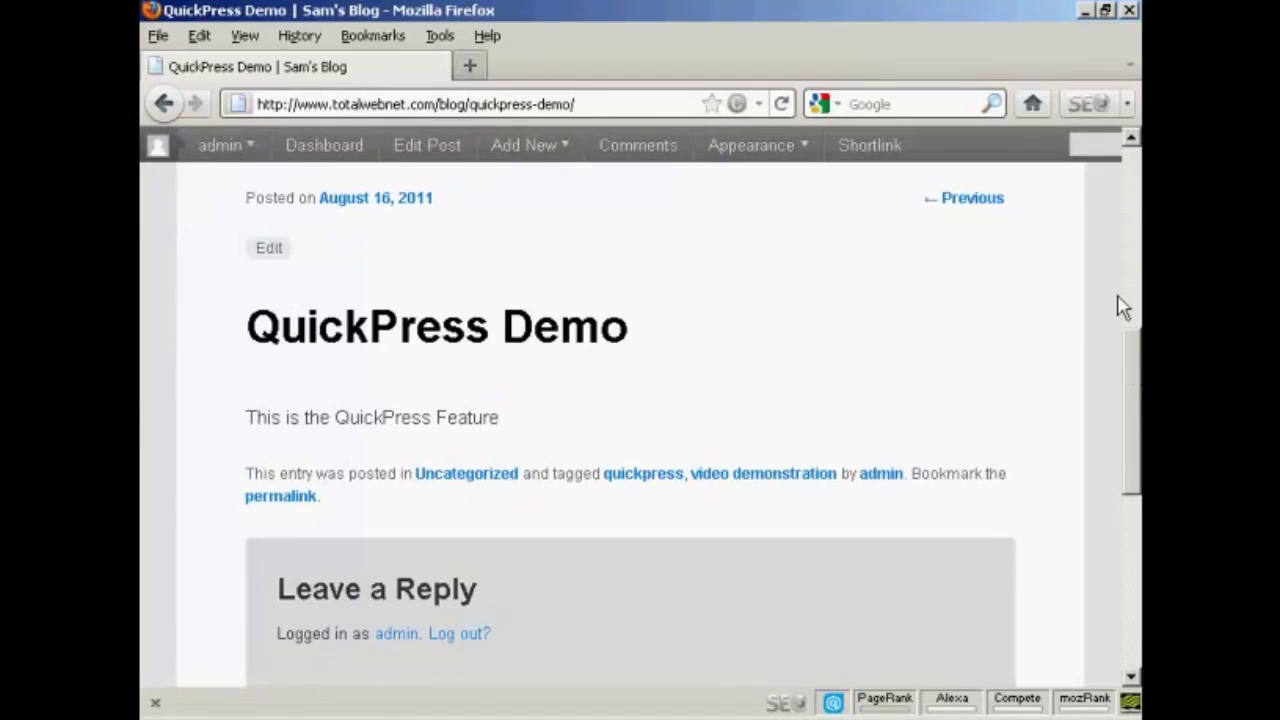
pyautogui.scroll(3)
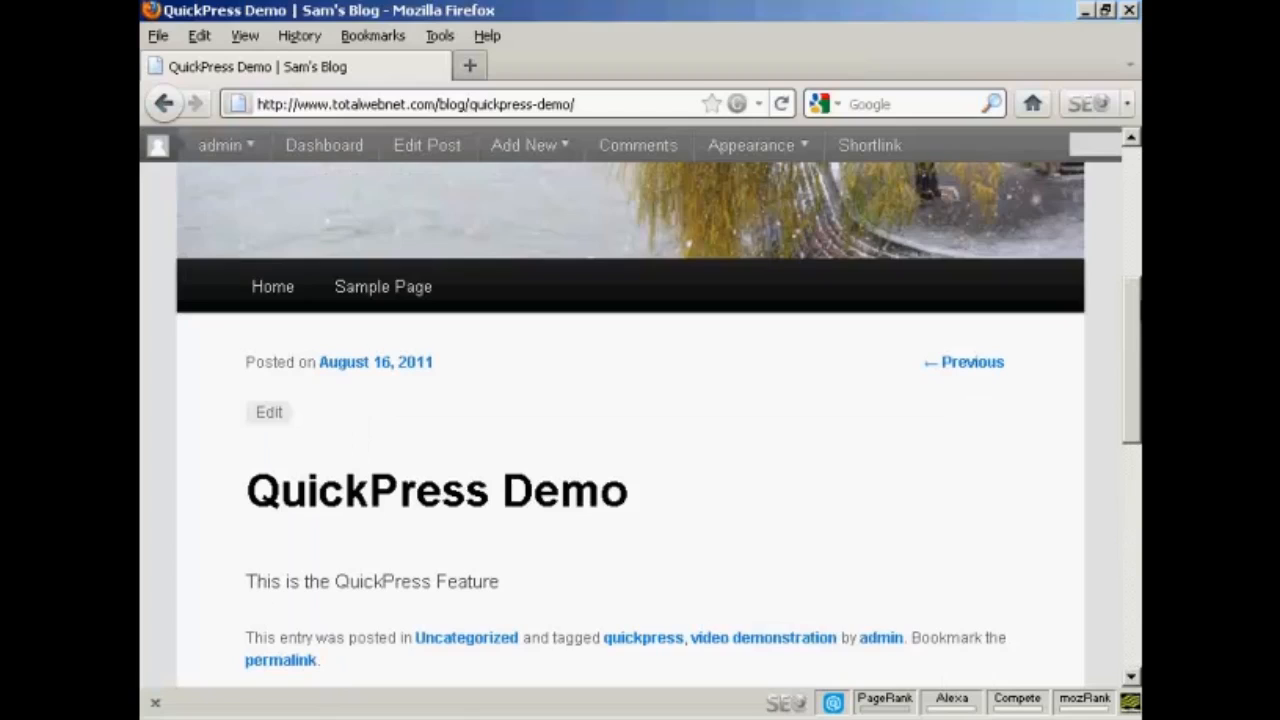